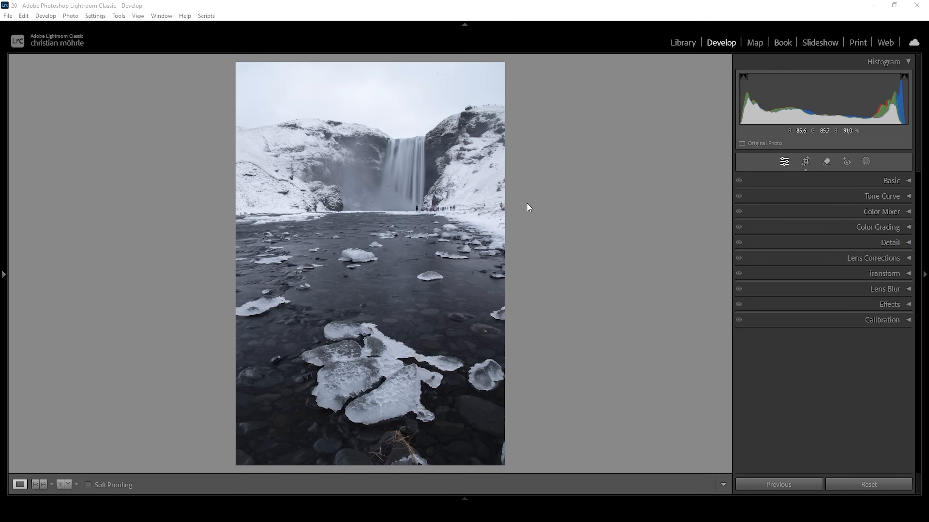
- Switch the photo's profile from Adobe Color to Adobe Landscape in the Basic panel
click(908, 181)
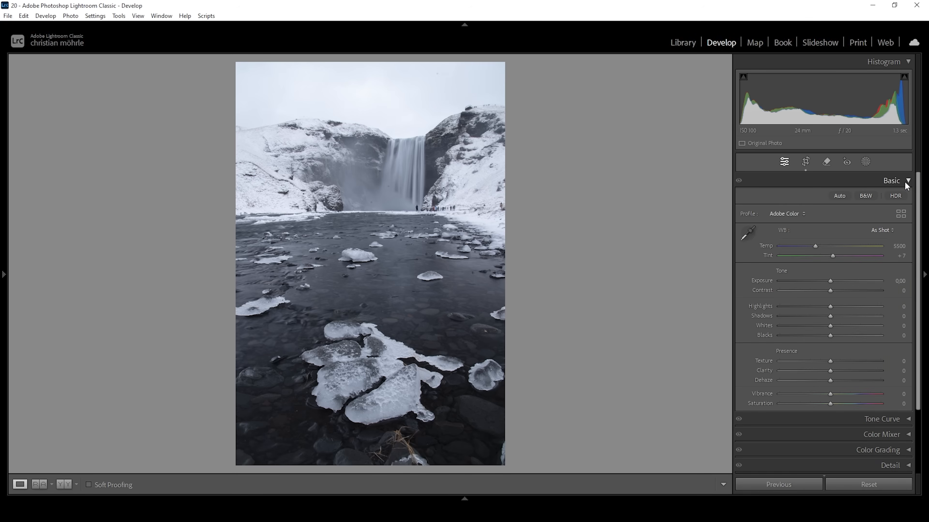
mouse_move(782, 222)
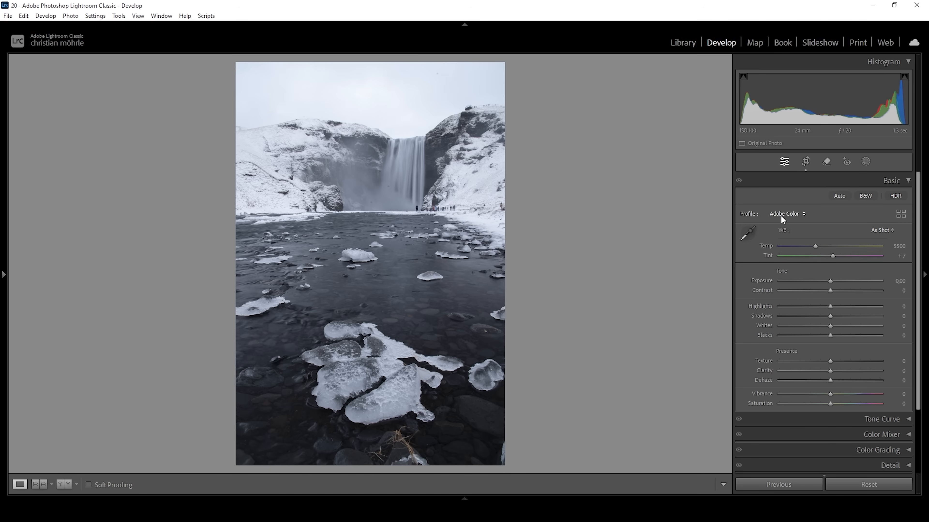
click(784, 214)
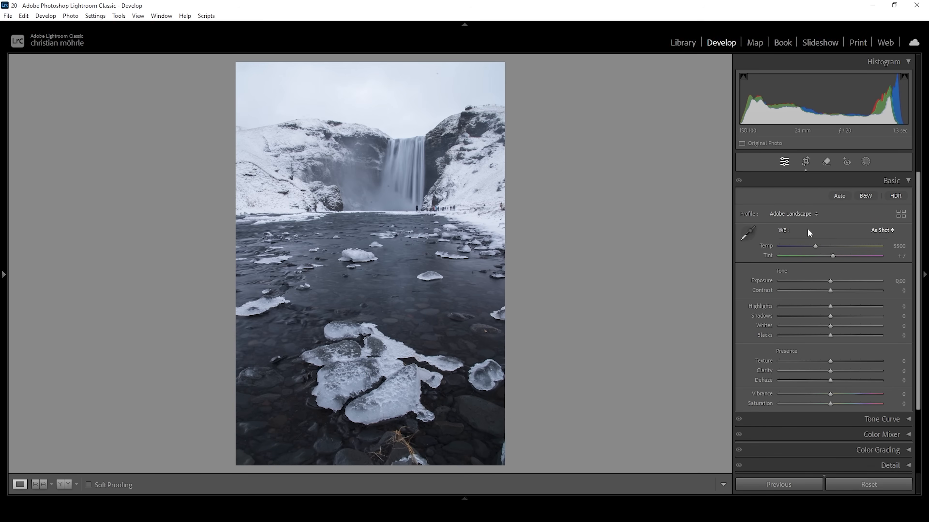
mouse_move(823, 296)
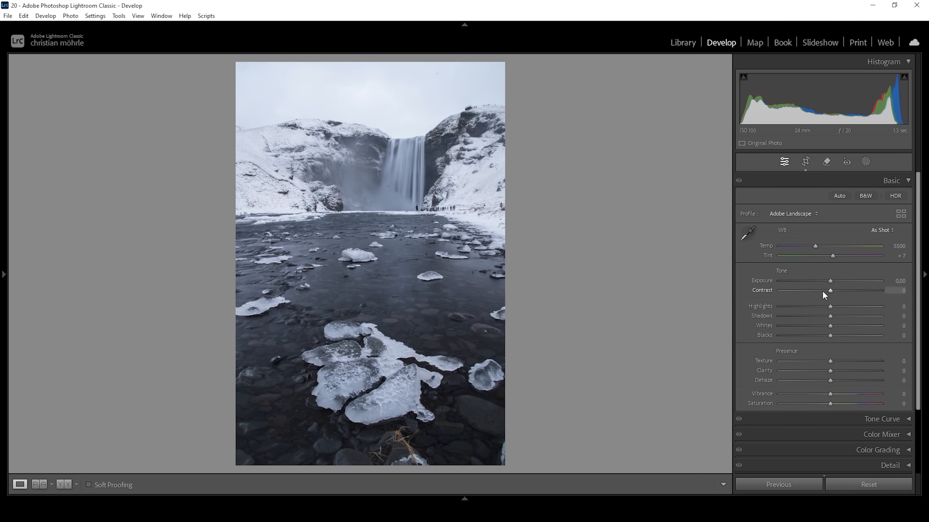
- Lower Exposure to −0.65 and Highlights to −40
drag(830, 280, 829, 280)
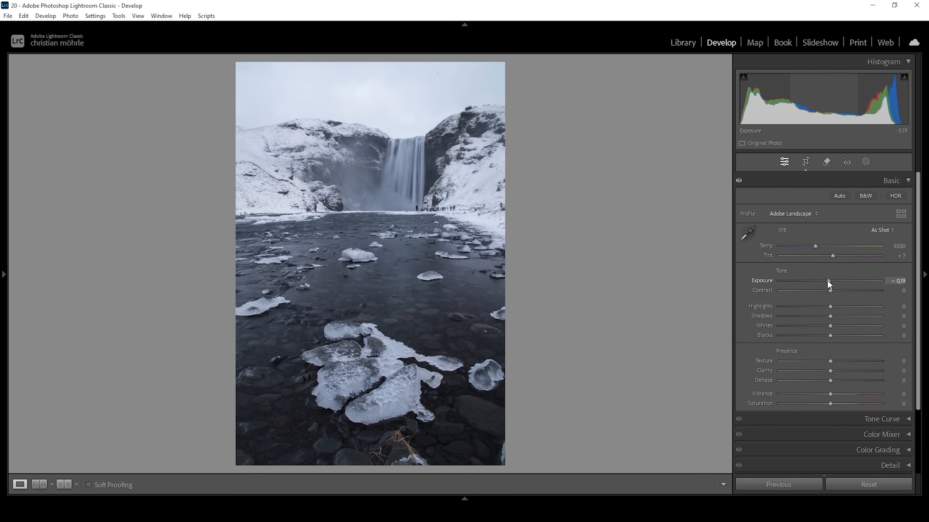
drag(828, 282, 825, 282)
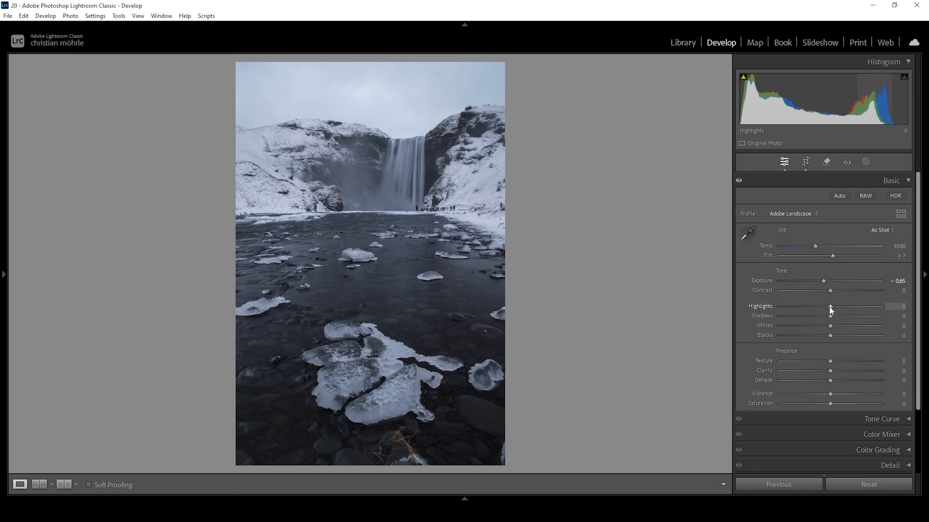
drag(830, 311, 816, 310)
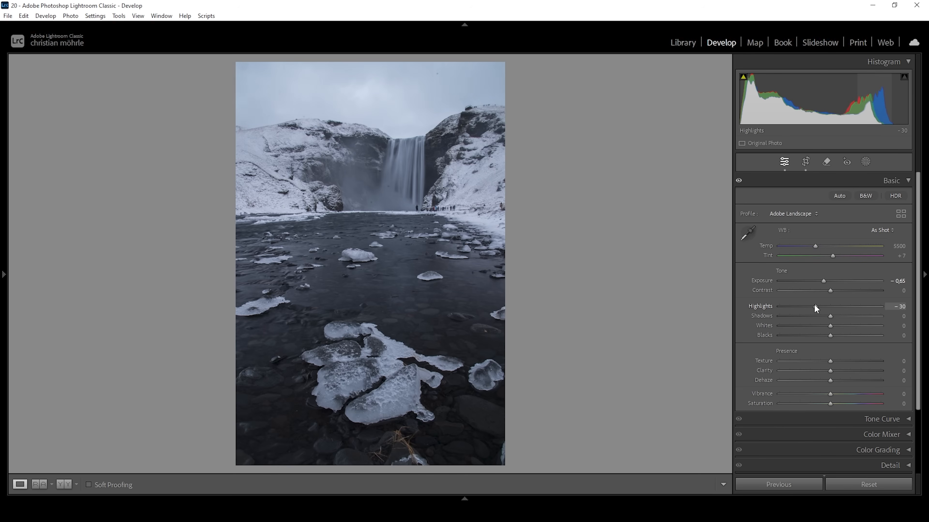
drag(832, 306, 820, 306)
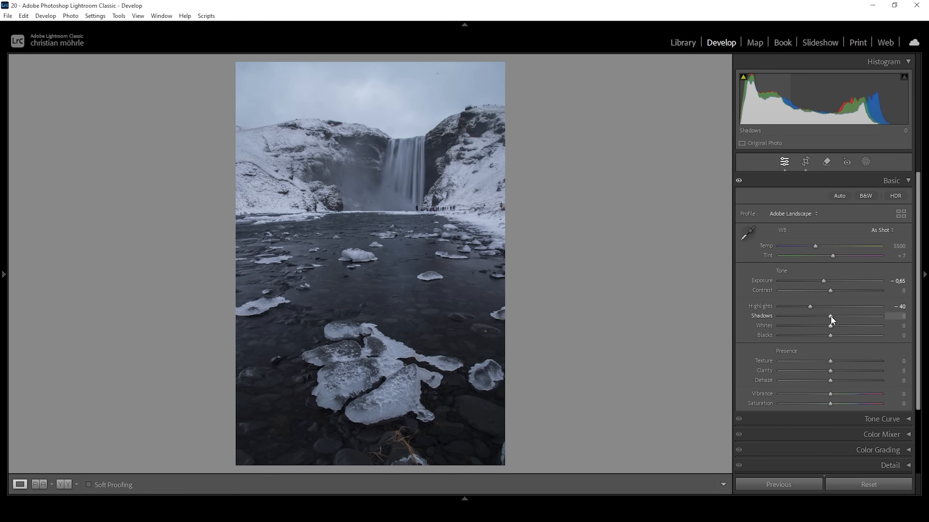
- Deepen Shadows to −73 and brighten Whites to +27
drag(830, 316, 810, 315)
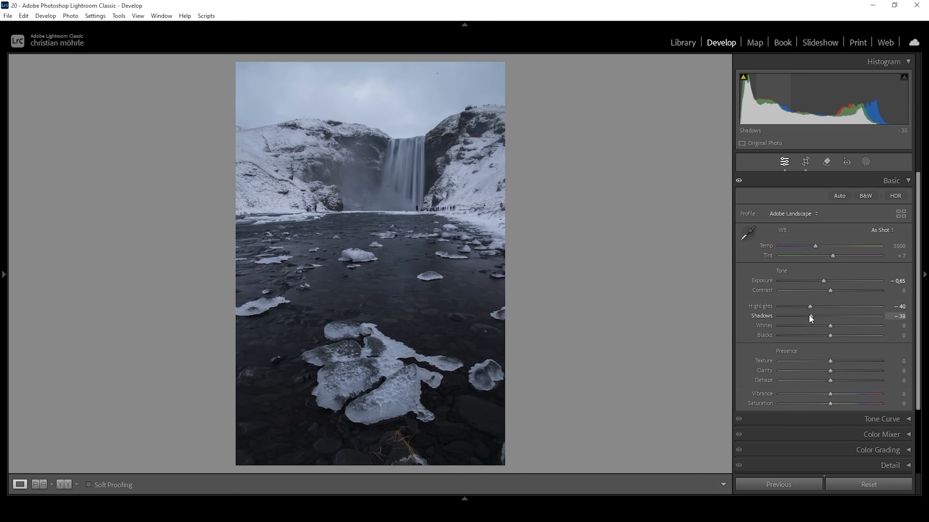
drag(815, 316, 800, 316)
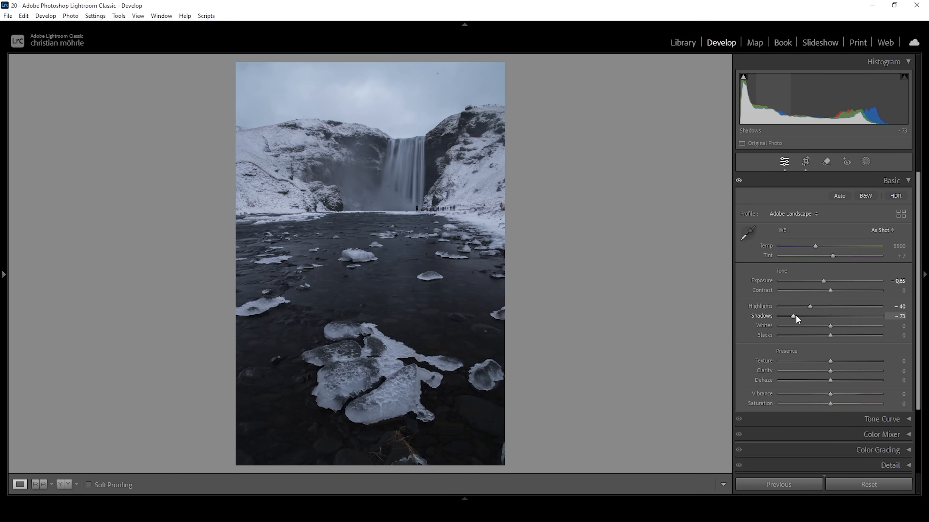
drag(830, 326, 831, 325)
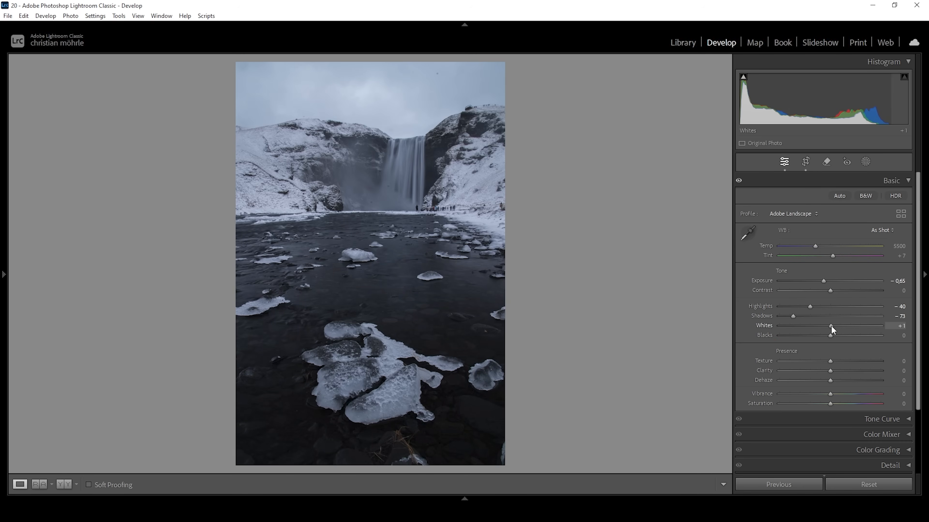
drag(830, 326, 841, 326)
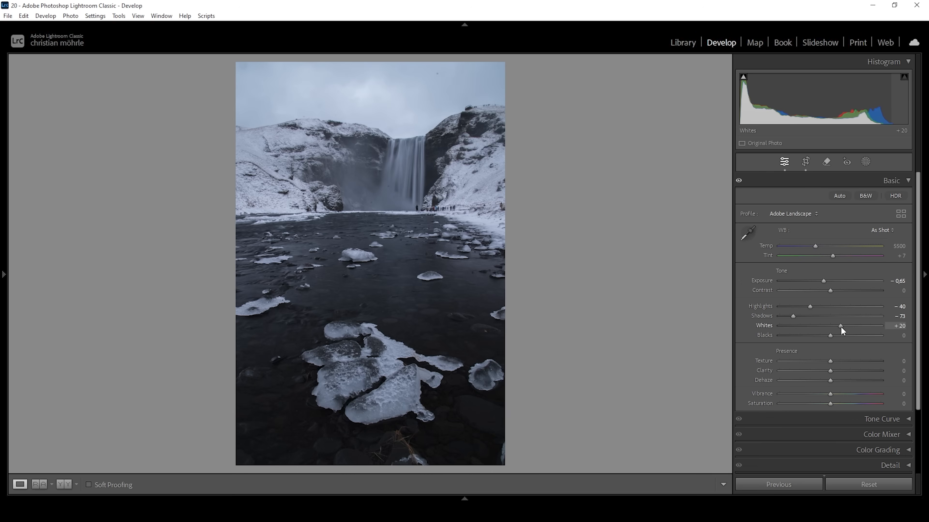
drag(832, 325, 842, 326)
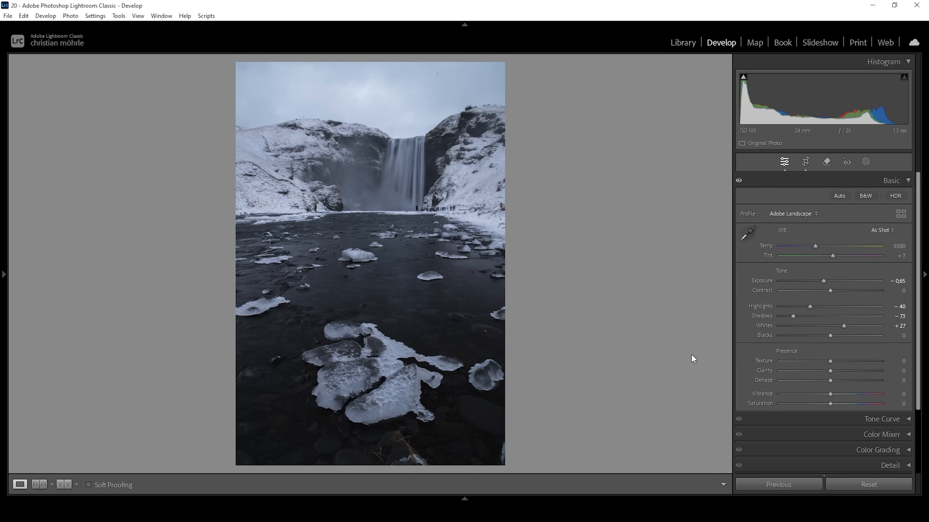
mouse_move(520, 348)
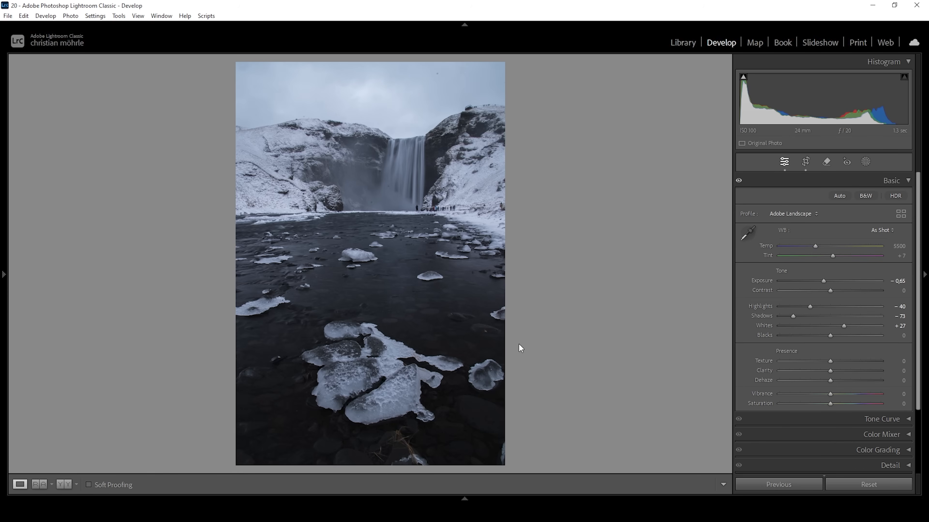
mouse_move(829, 336)
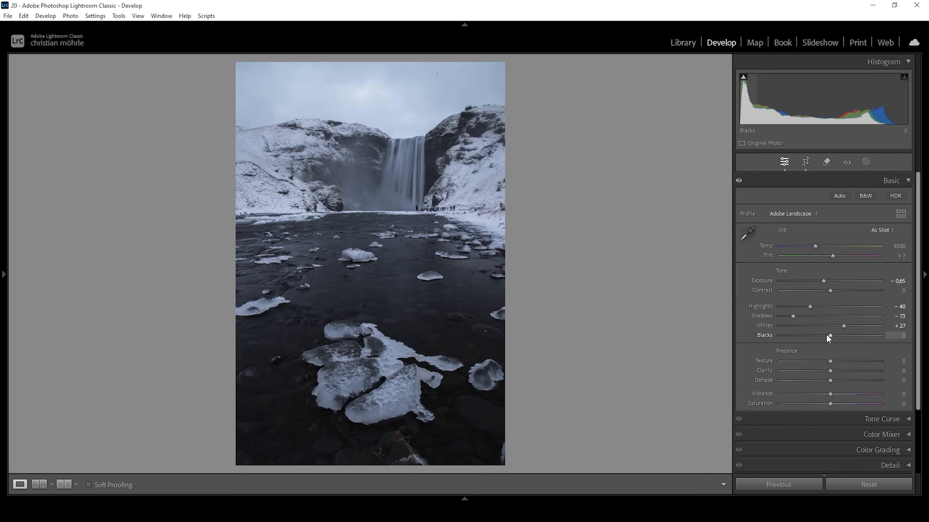
mouse_move(702, 341)
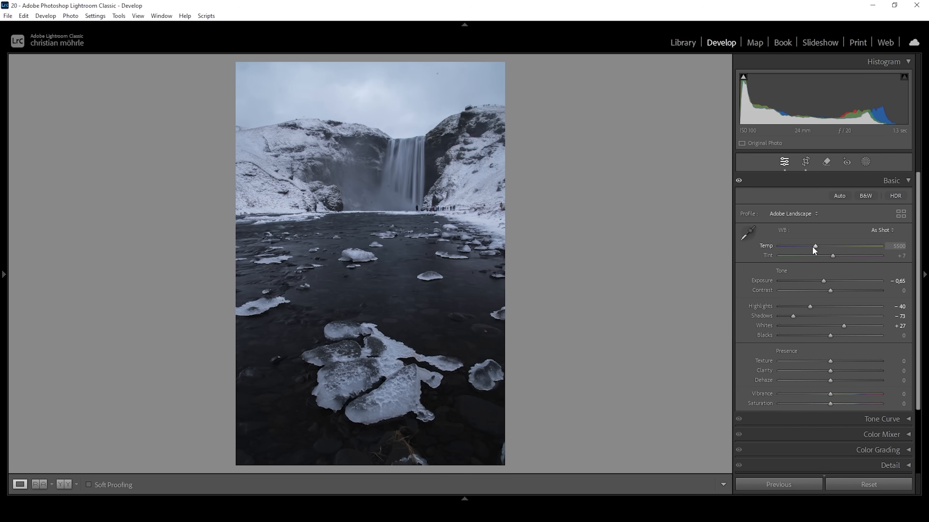
- Set Temperature to 6150, Texture +6, Clarity −7 and slightly reduce Dehaze
drag(815, 246, 818, 246)
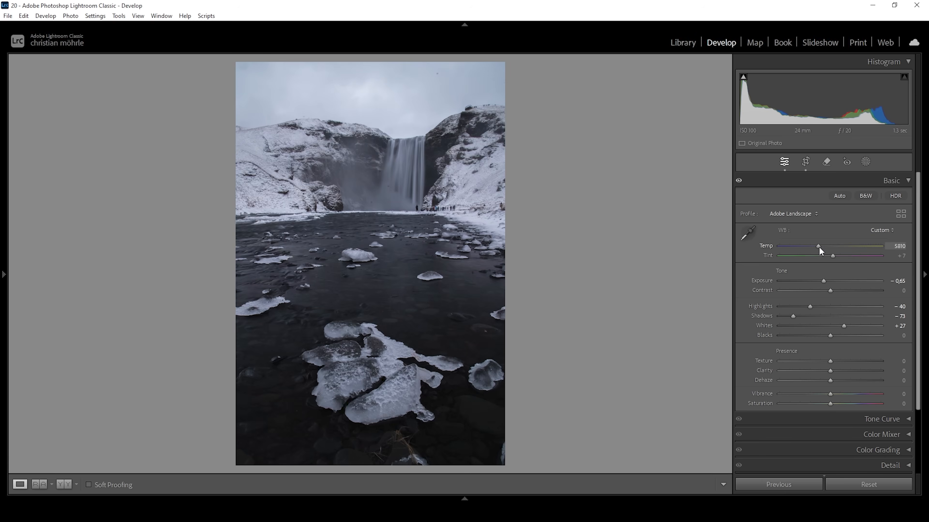
drag(818, 246, 836, 245)
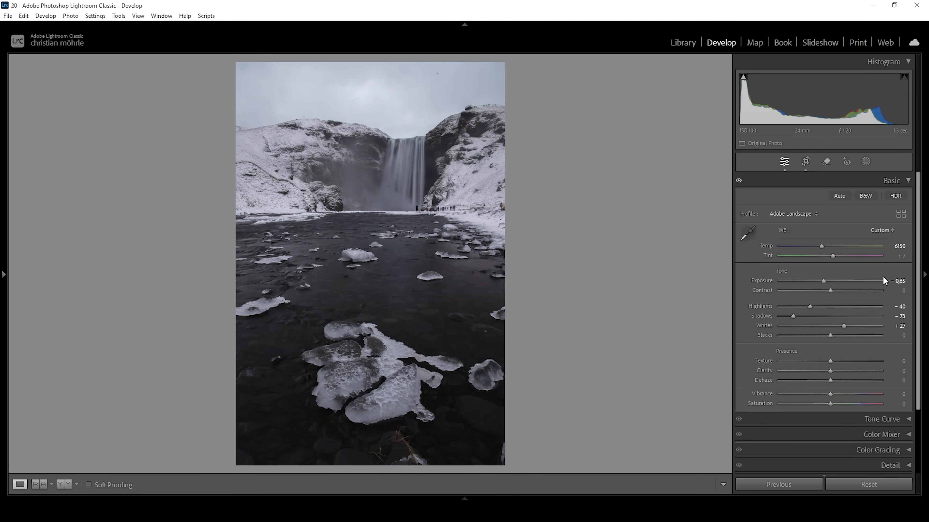
mouse_move(842, 357)
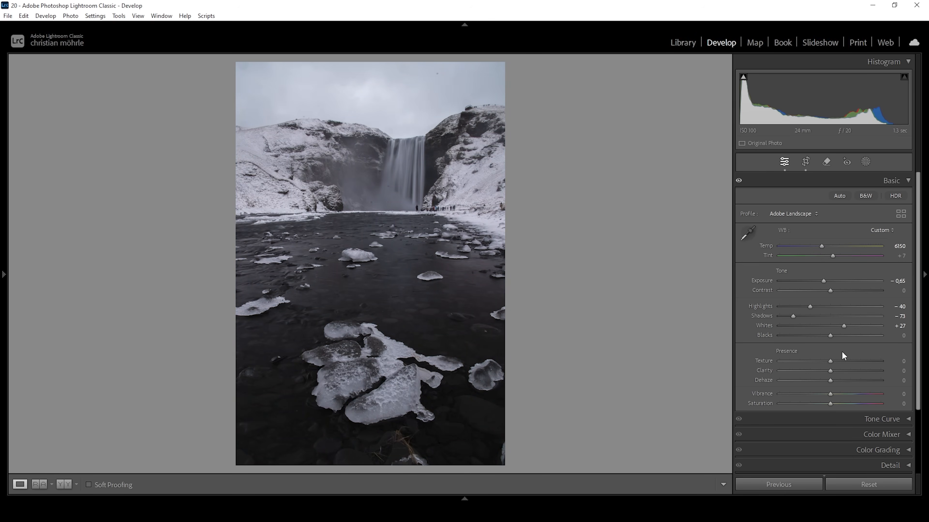
drag(830, 361, 835, 362)
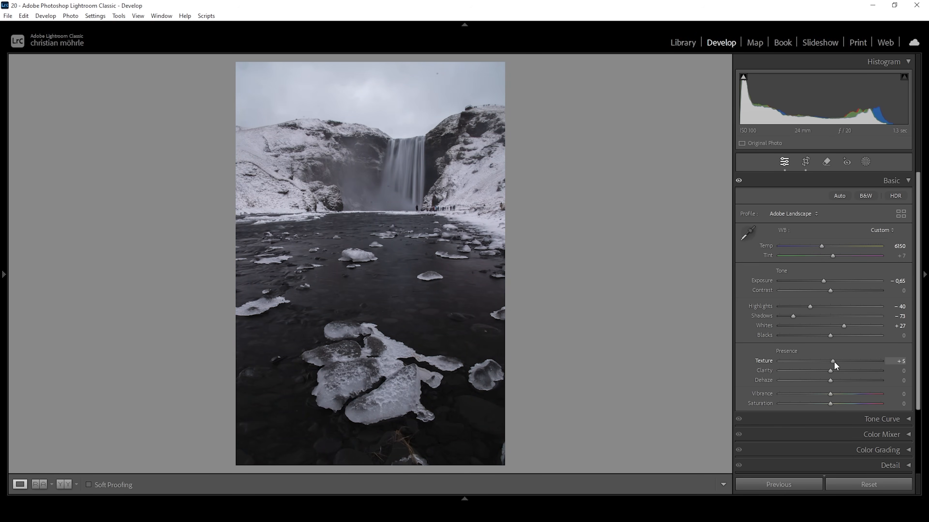
drag(831, 361, 834, 361)
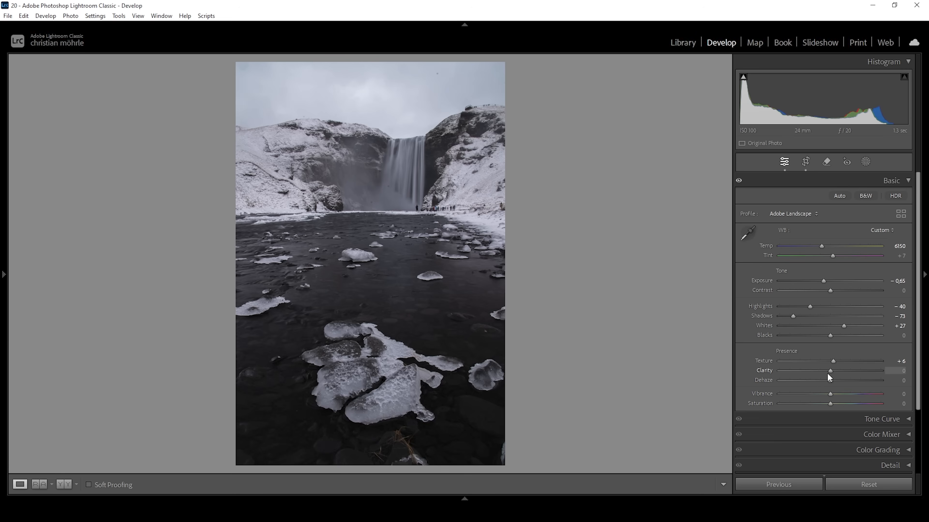
drag(831, 370, 825, 371)
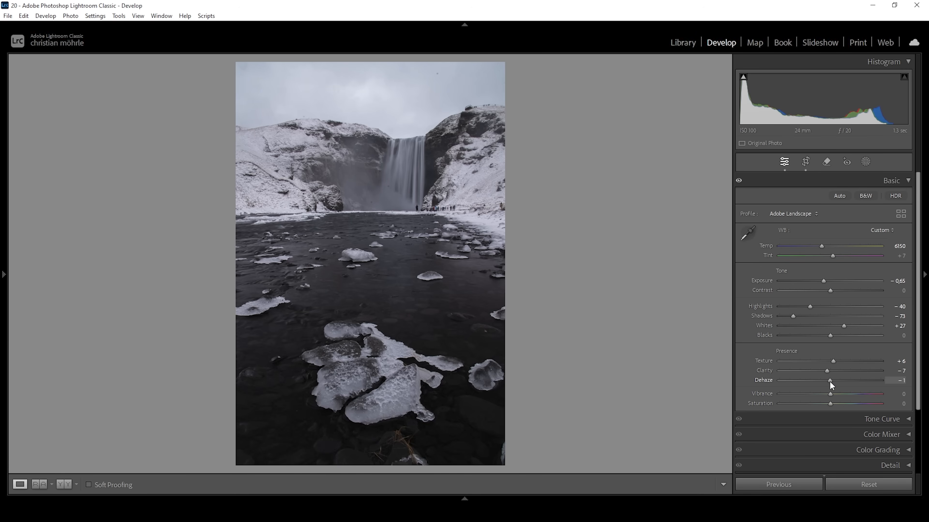
drag(829, 380, 810, 380)
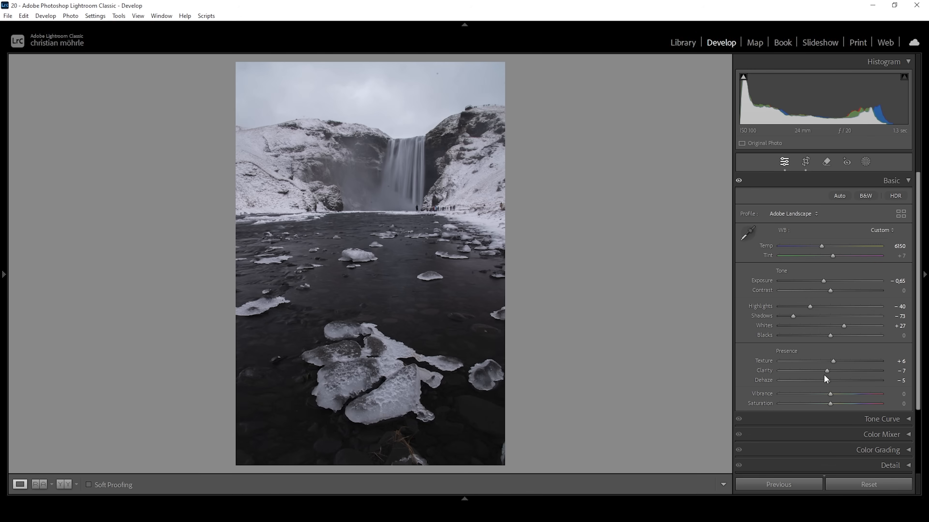
mouse_move(619, 328)
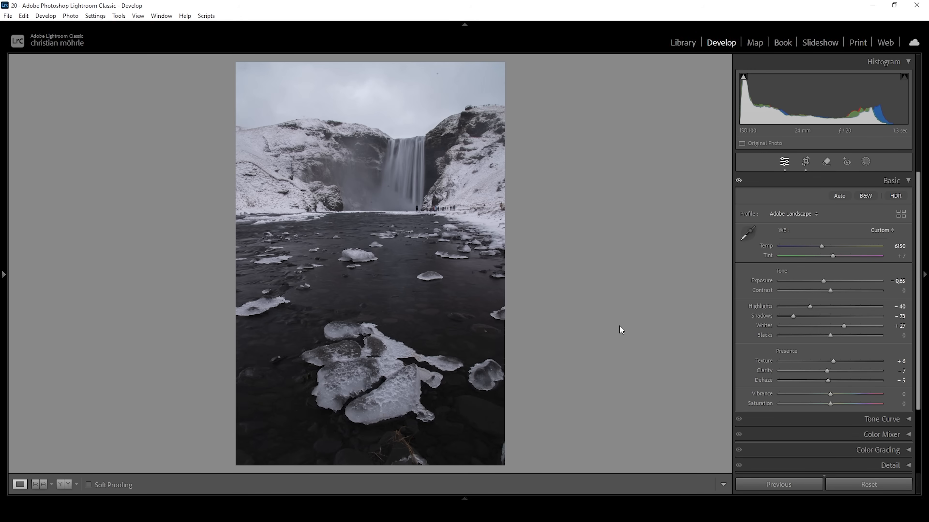
mouse_move(623, 275)
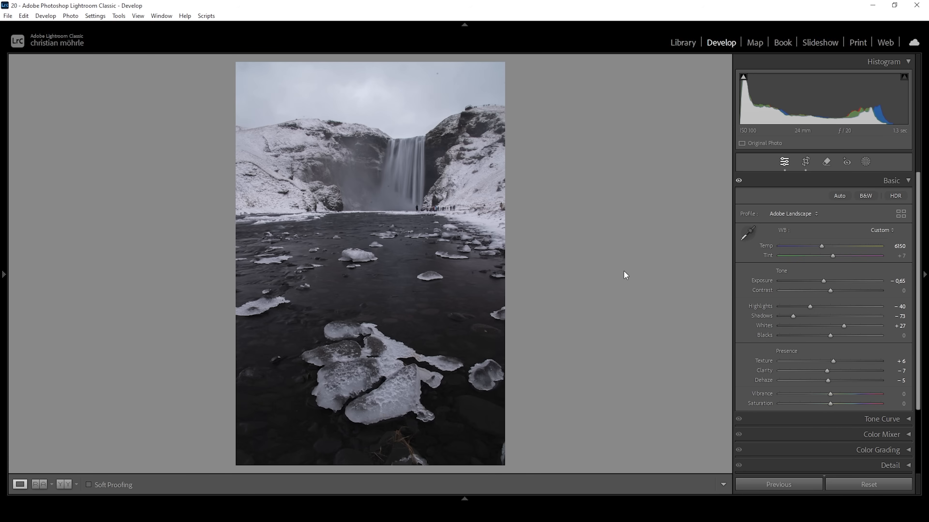
mouse_move(830, 405)
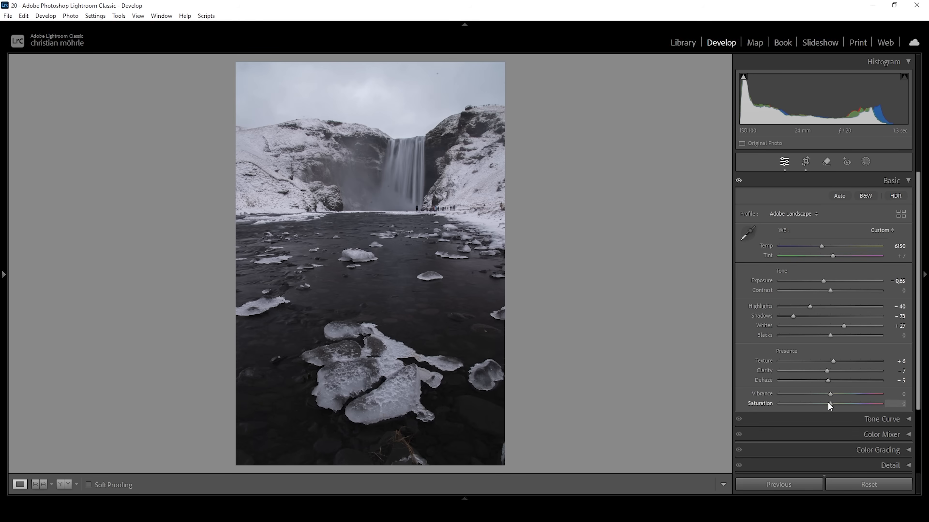
- Raise Vibrance to about +13
drag(829, 396, 834, 396)
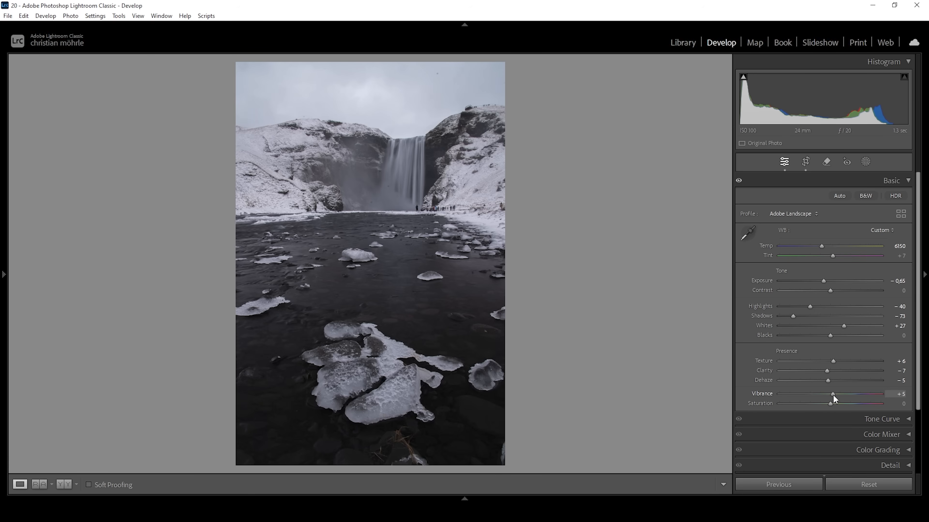
drag(832, 395, 837, 396)
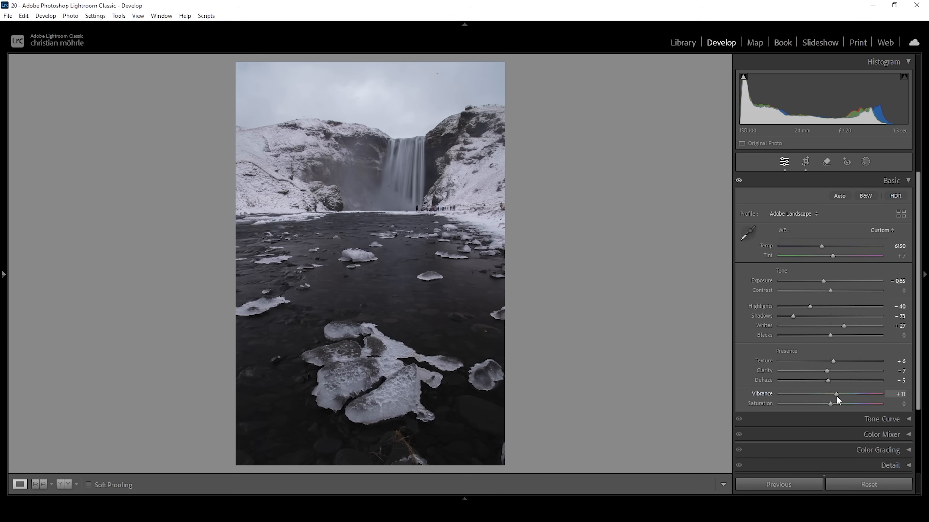
drag(836, 394, 838, 394)
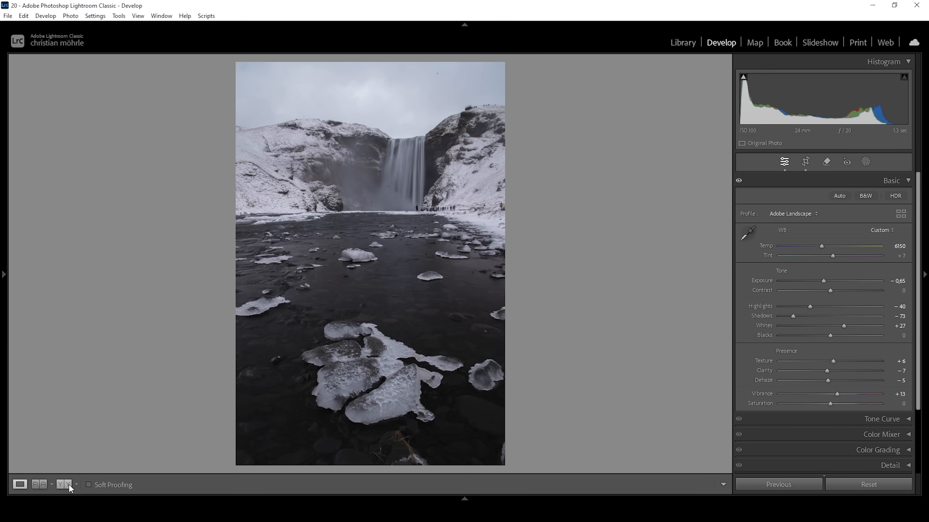
click(67, 485)
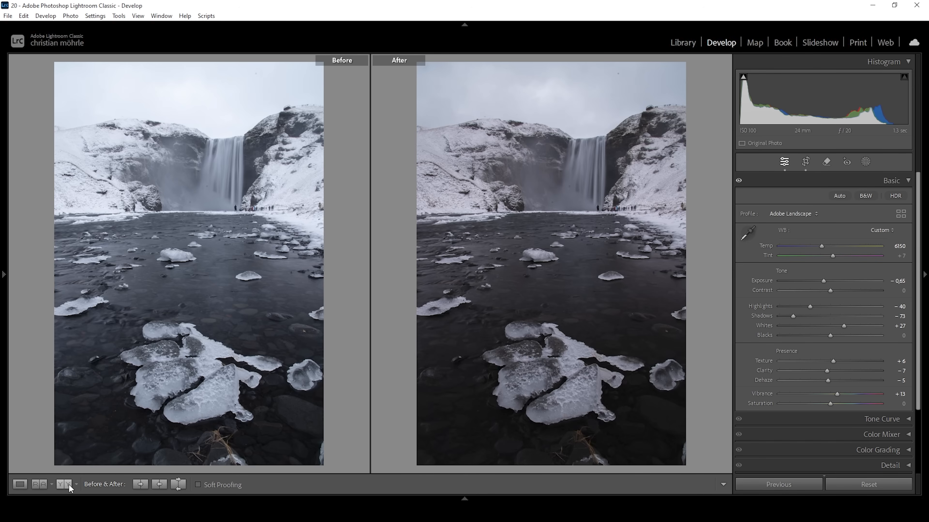
mouse_move(530, 79)
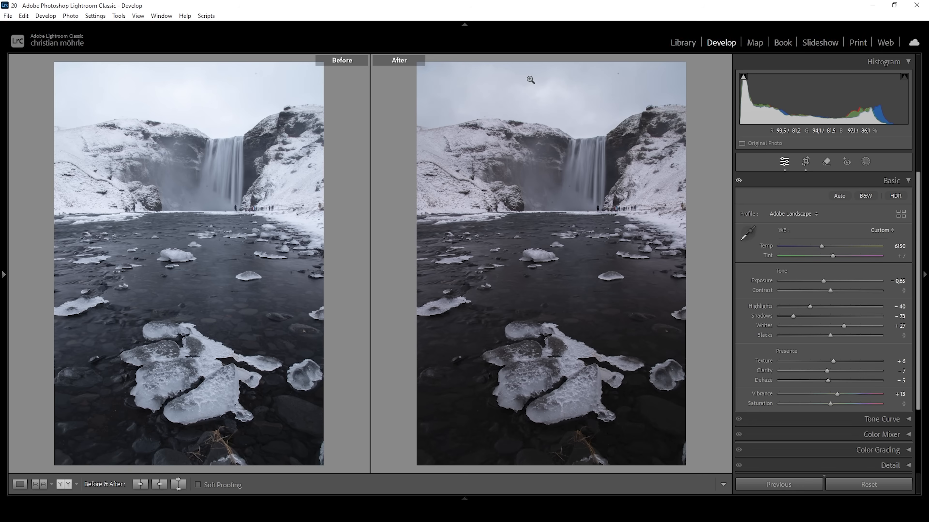
mouse_move(688, 114)
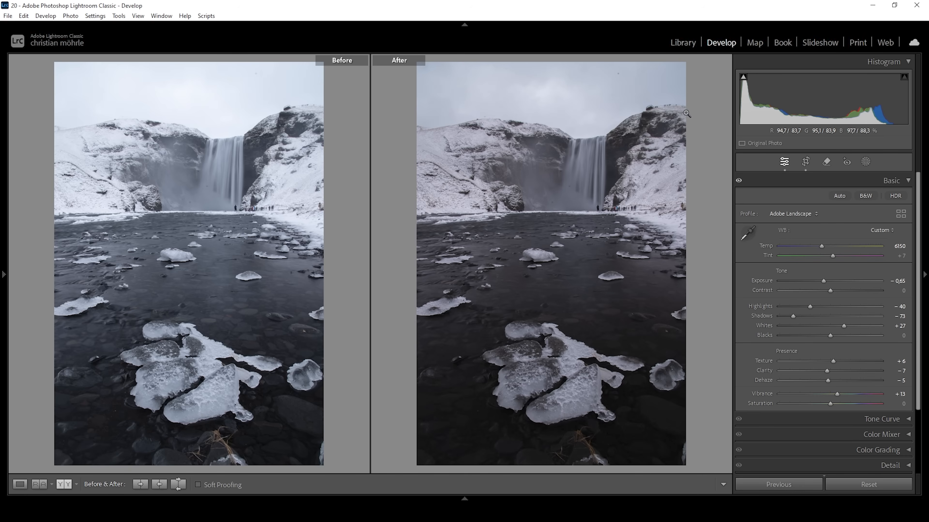
mouse_move(568, 103)
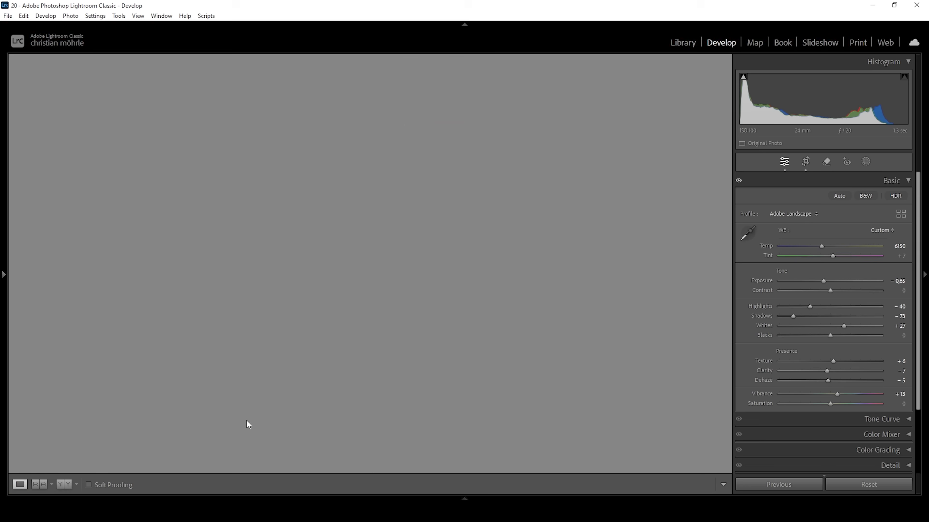
- Create a Select Sky mask and subtract a radial gradient above the waterfall
click(866, 162)
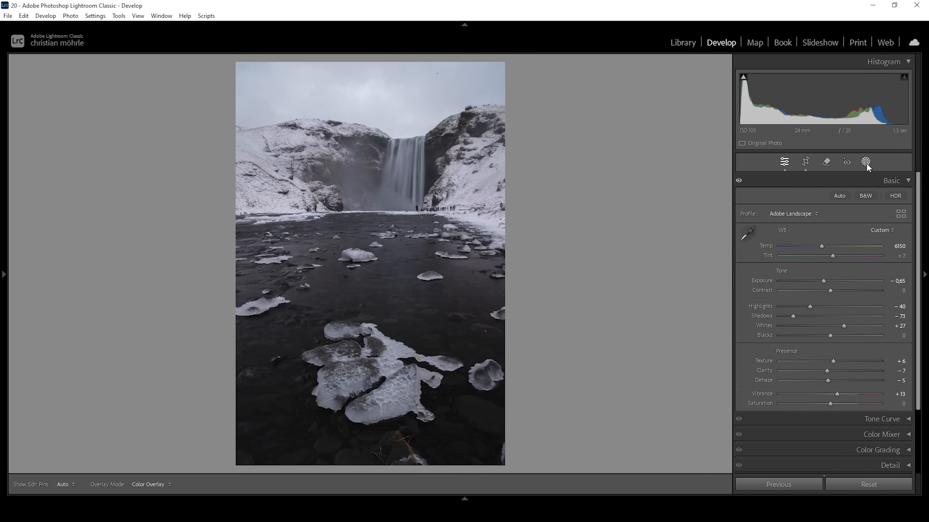
click(866, 162)
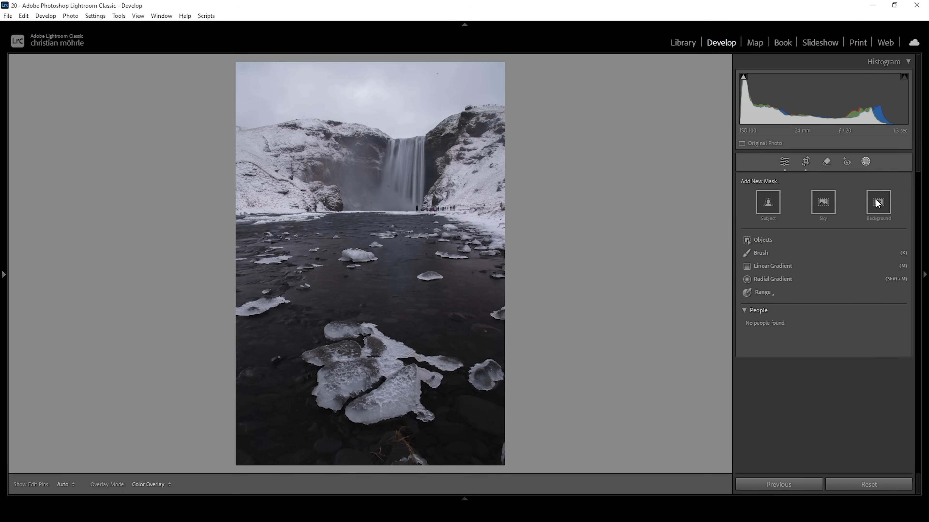
mouse_move(824, 211)
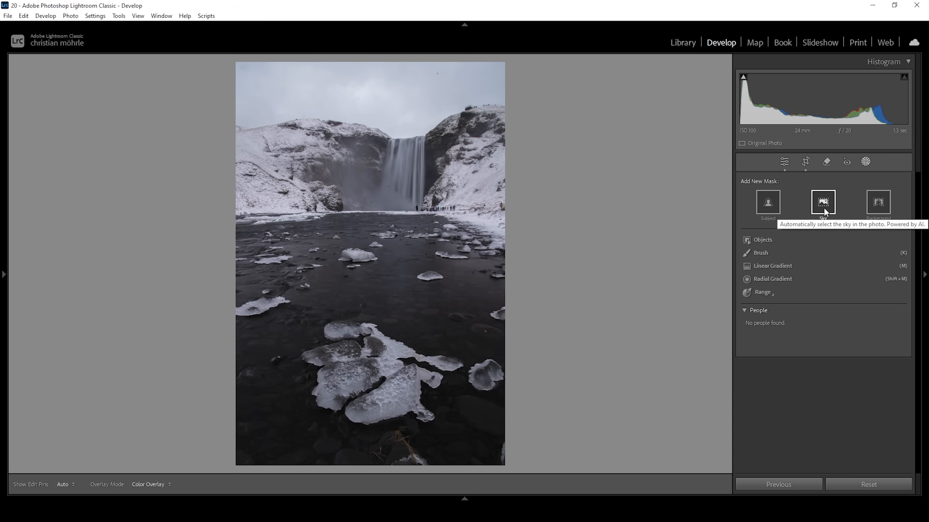
click(824, 202)
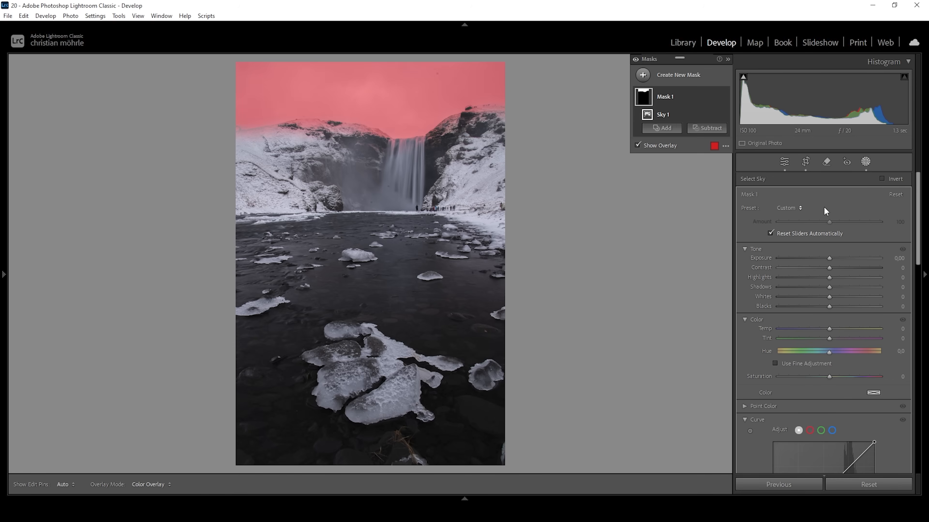
mouse_move(673, 99)
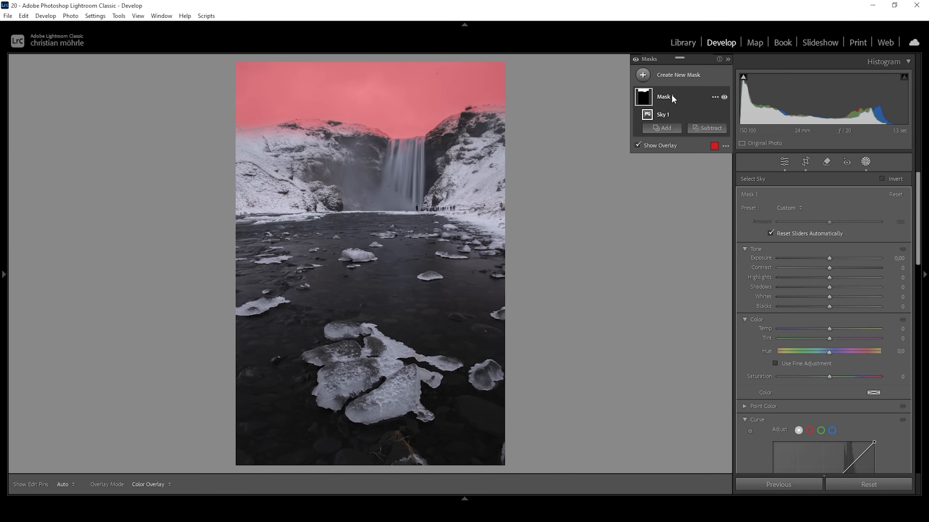
click(707, 128)
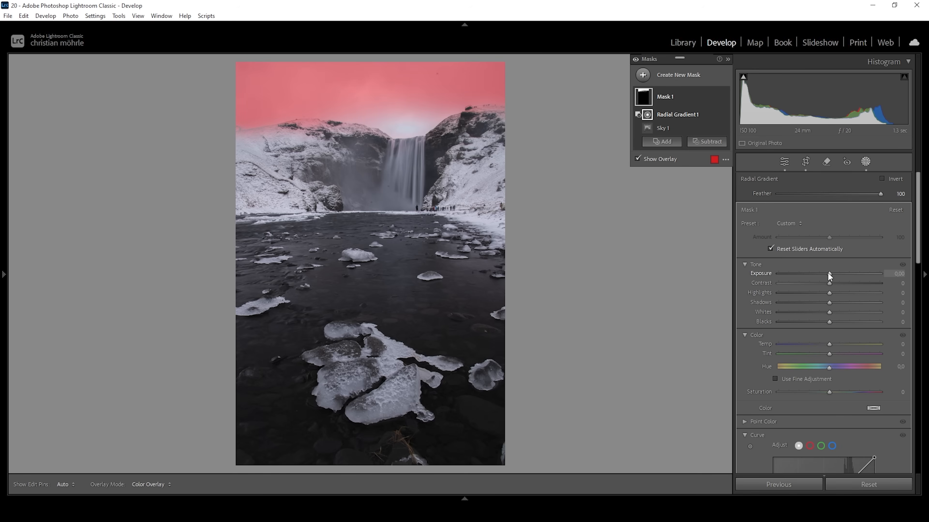
- Darken the sky mask to Exposure −1.05, Contrast +27 and Clarity +100
drag(830, 273, 820, 272)
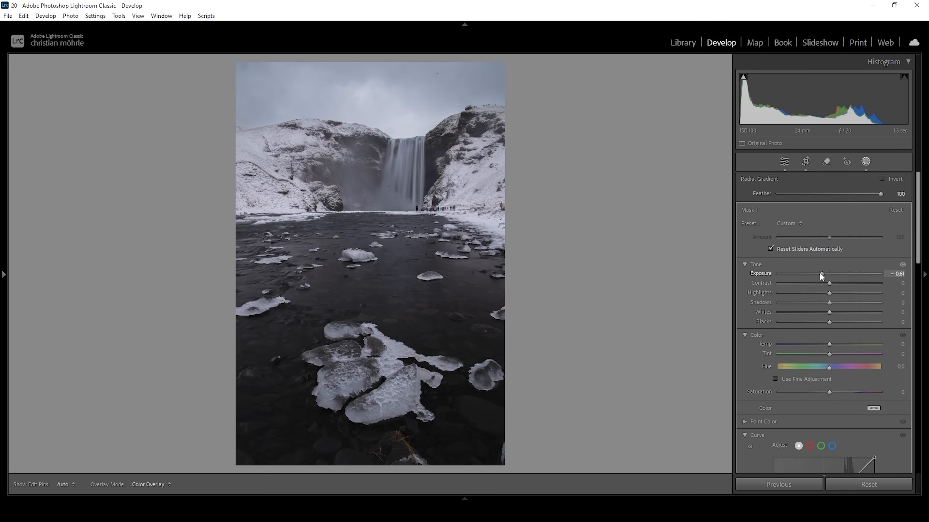
drag(829, 273, 823, 273)
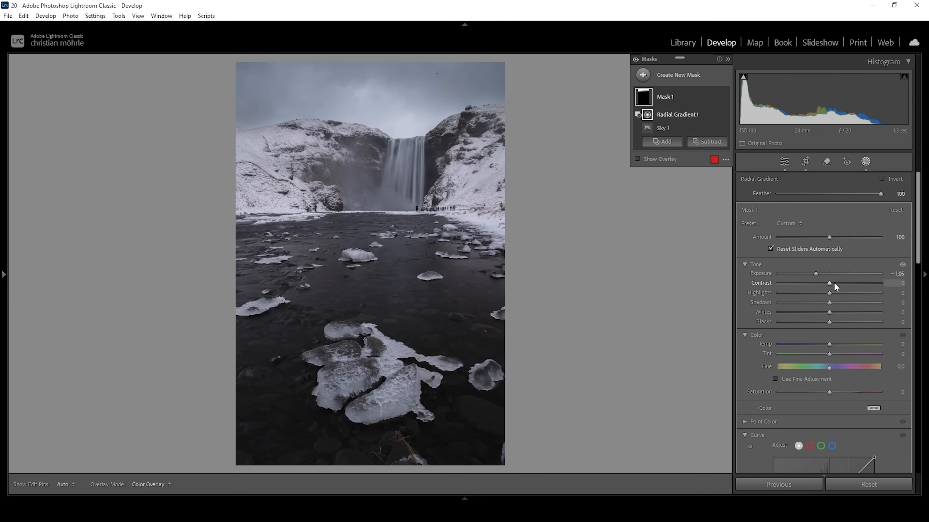
drag(829, 292, 841, 292)
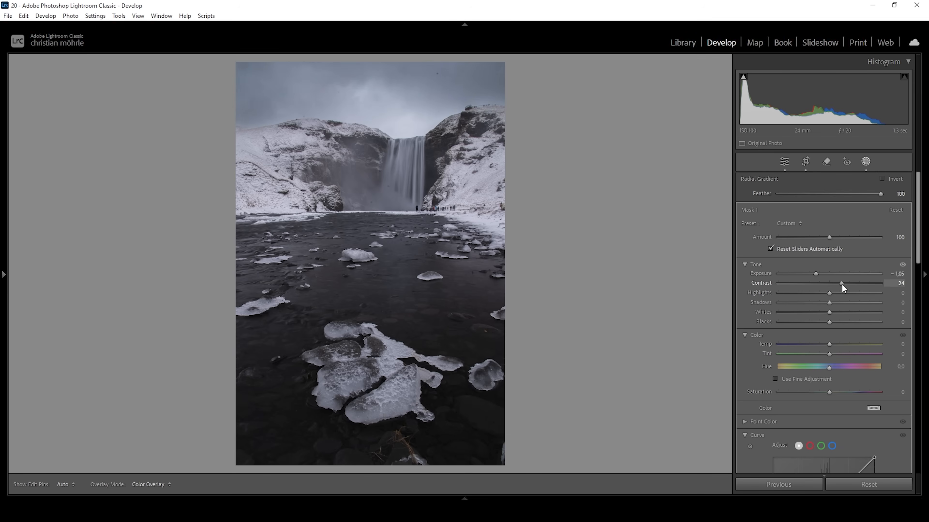
drag(841, 283, 846, 283)
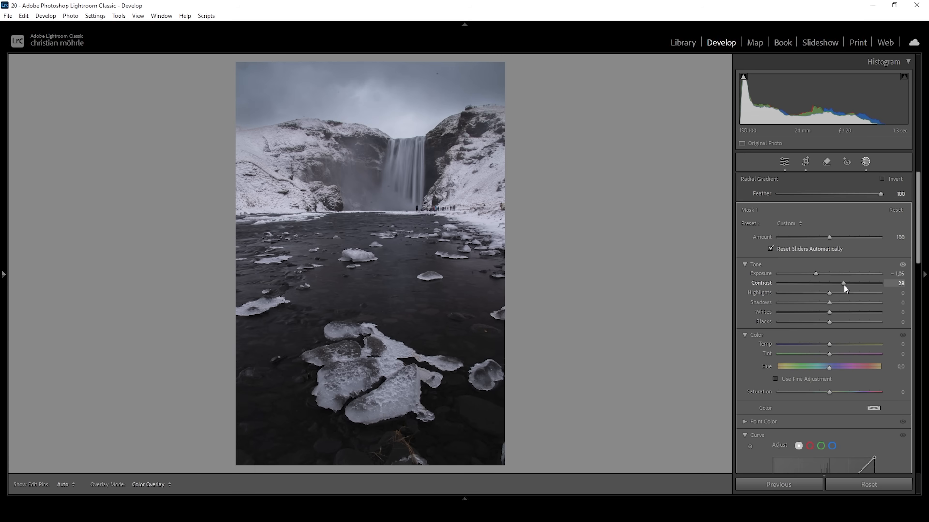
drag(844, 282, 842, 283)
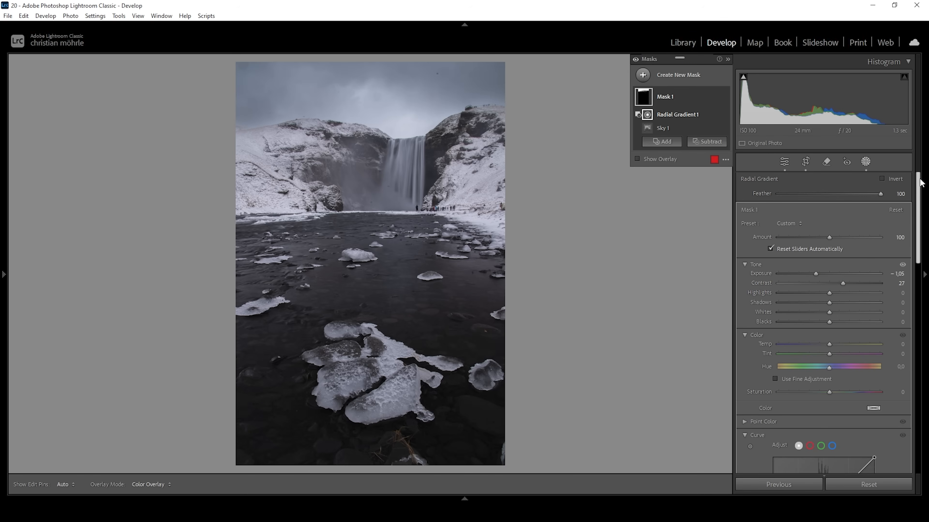
scroll(down, 3)
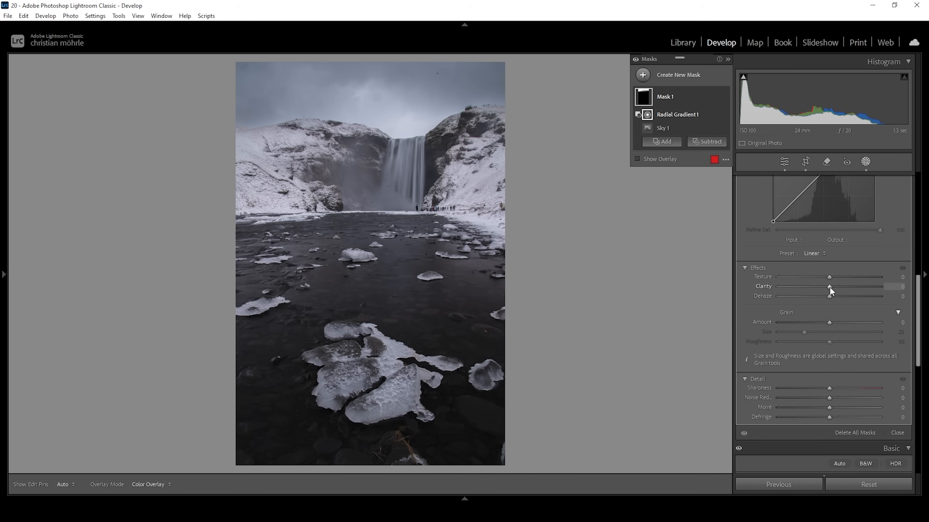
drag(829, 287, 900, 287)
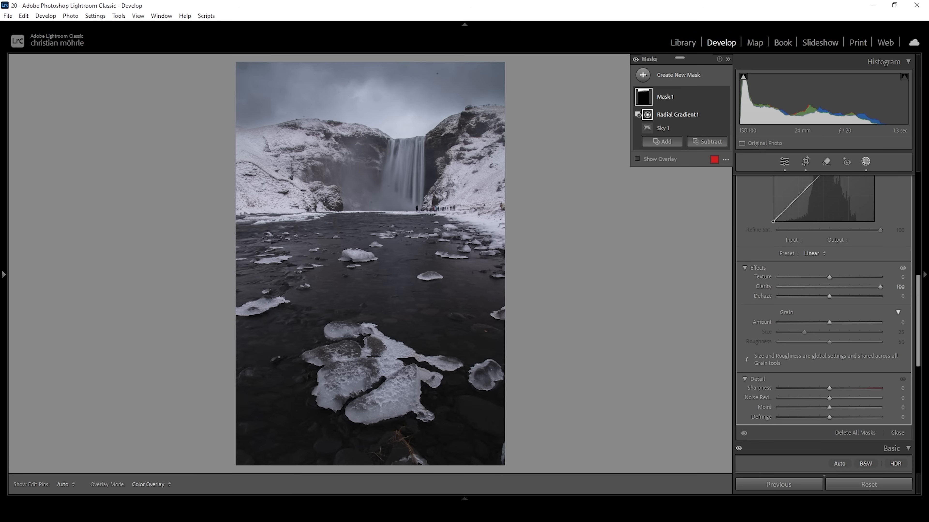
mouse_move(646, 78)
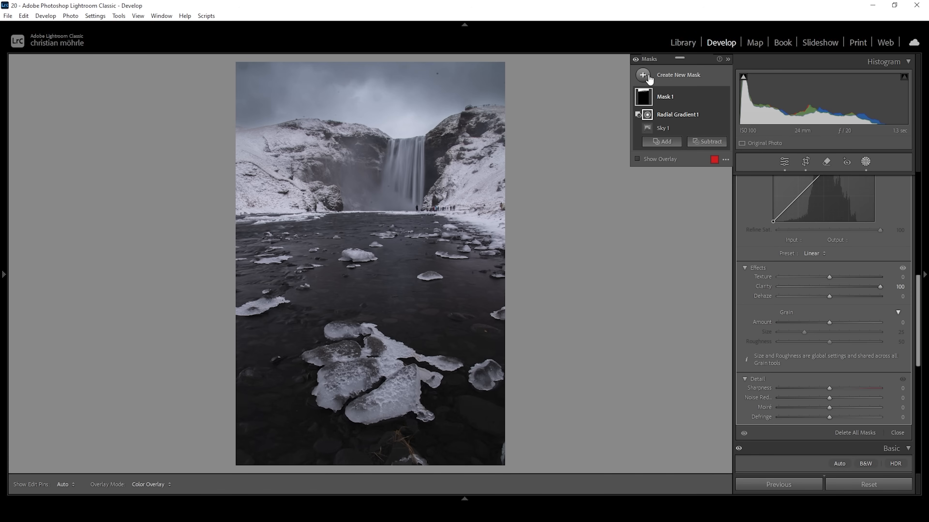
- Add a linear gradient mask with Exposure −0.61 and Contrast +27
click(679, 114)
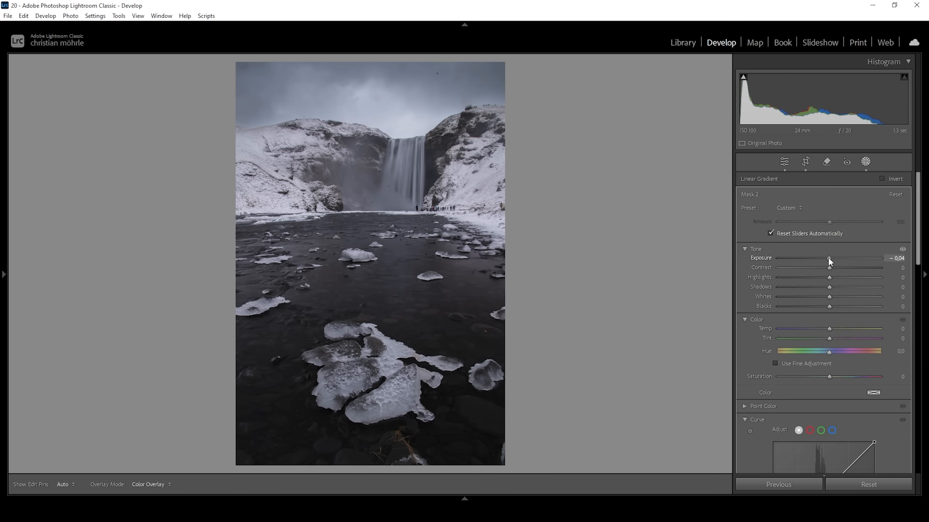
drag(830, 259, 822, 258)
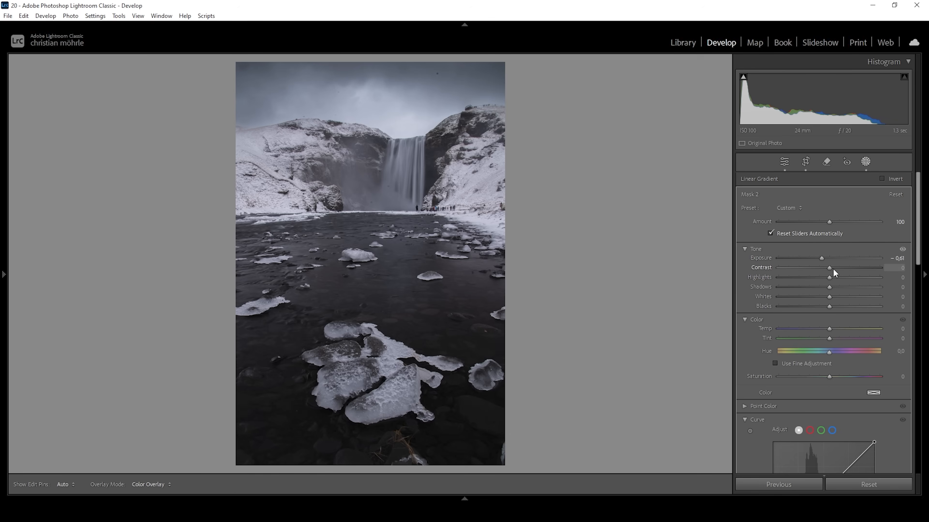
drag(829, 267, 839, 267)
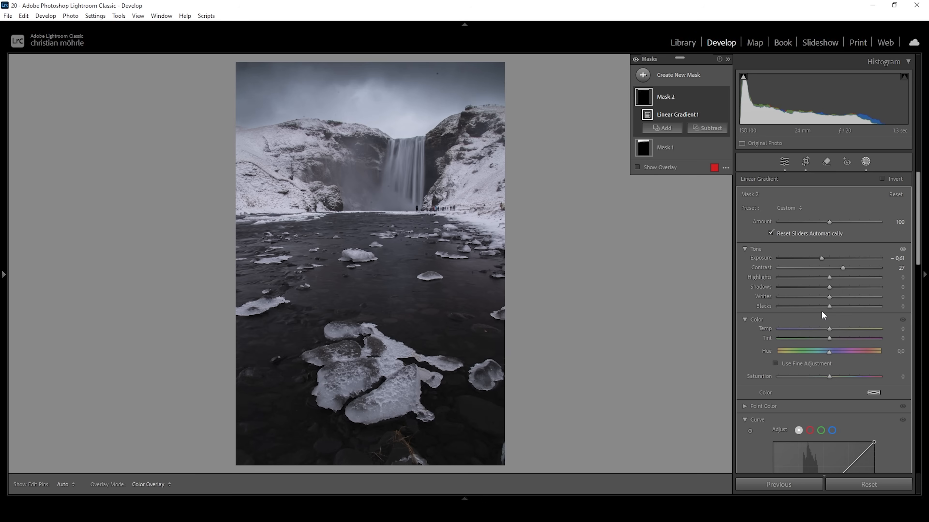
mouse_move(820, 386)
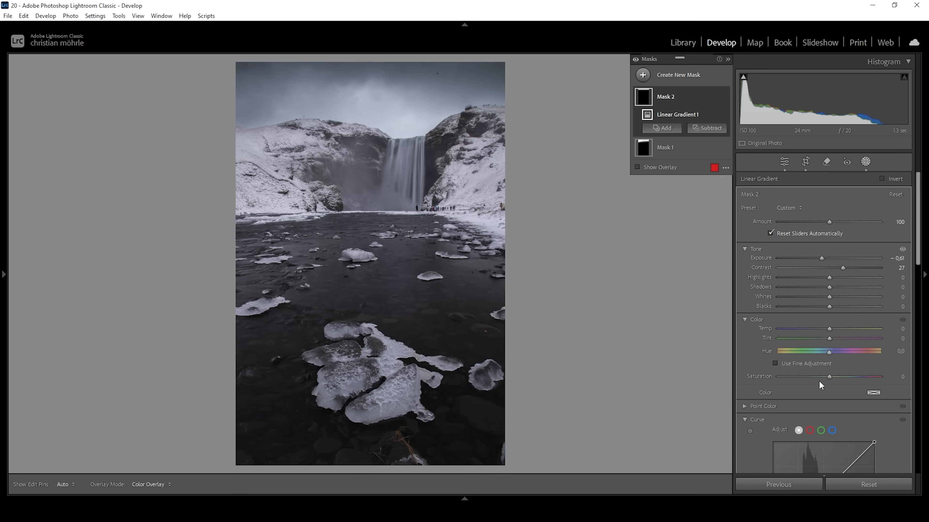
- Desaturate the gradient area to Saturation −40 and start a third mask
drag(829, 376, 822, 377)
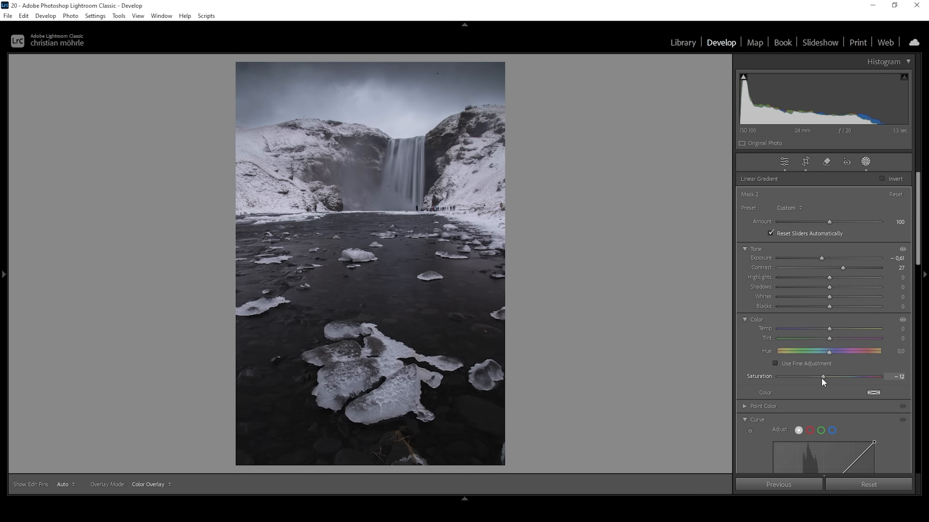
drag(822, 377, 810, 377)
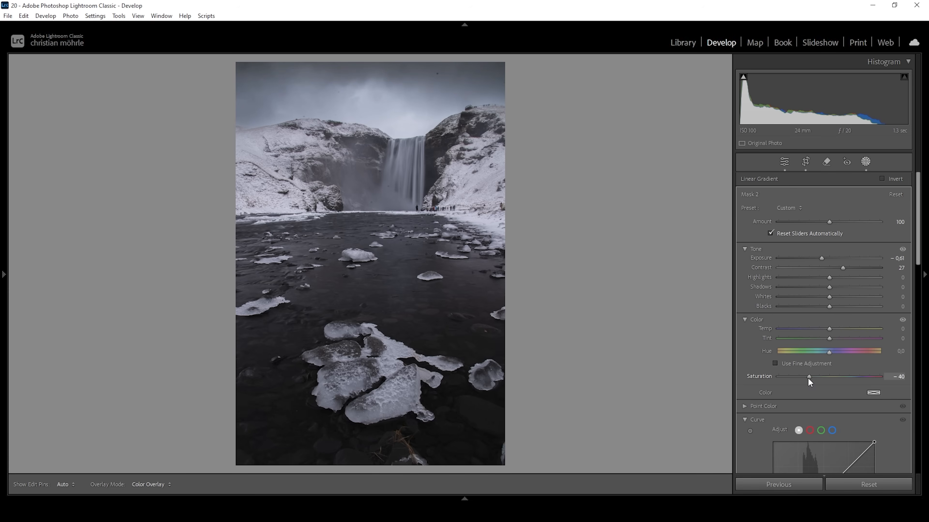
click(643, 75)
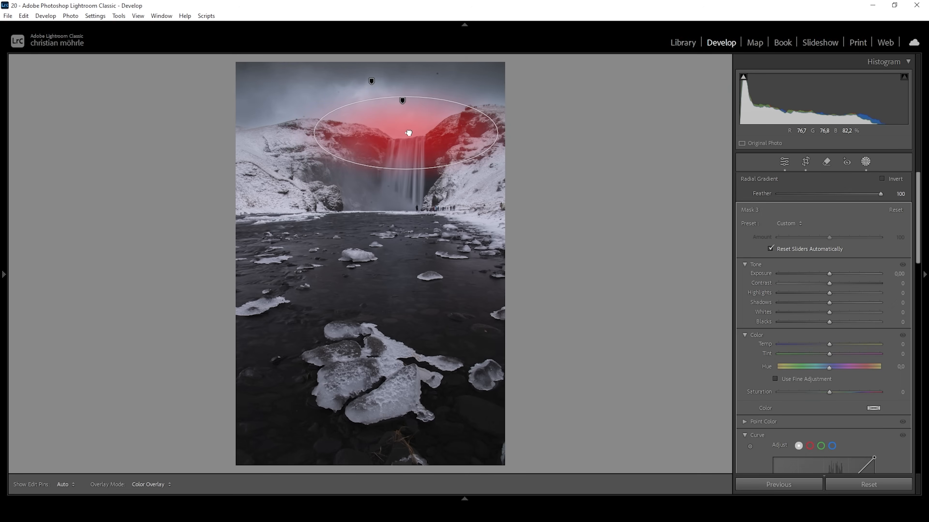
- Intersect Mask 3 with an inverted sky selection, then raise Whites to +44 and Blacks to +47
click(406, 134)
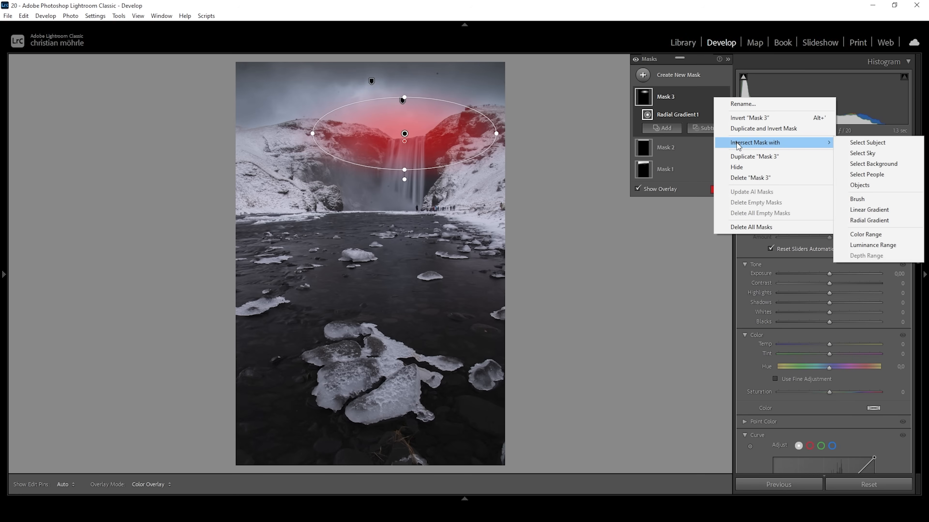
click(863, 153)
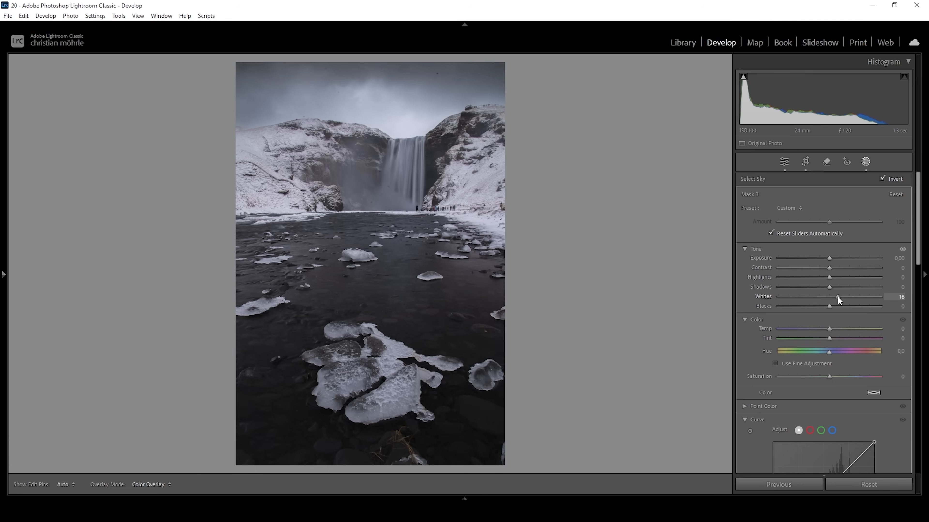
drag(836, 296, 851, 296)
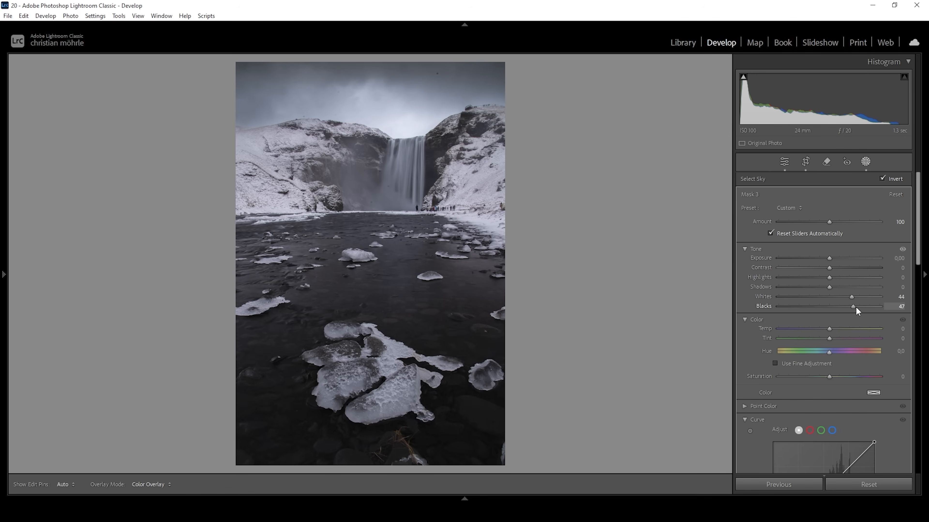
drag(854, 306, 871, 306)
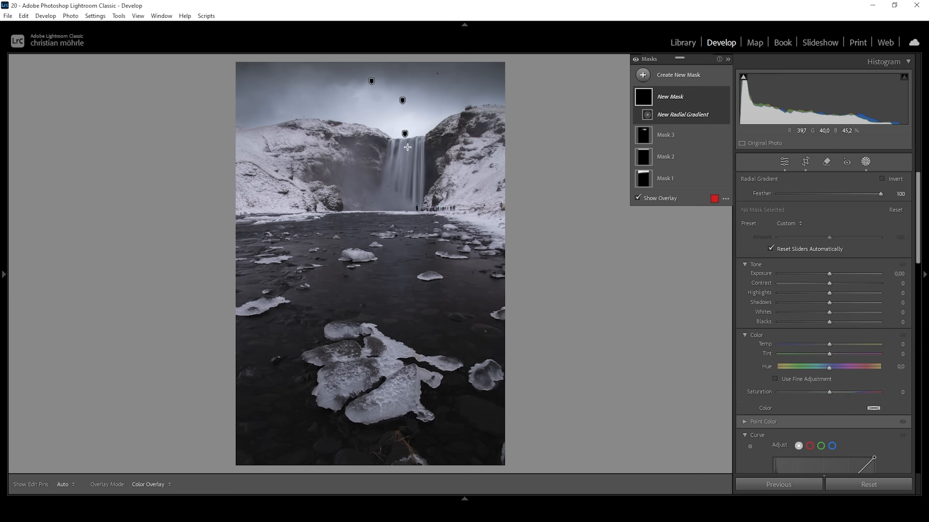
- Place a radial gradient over the waterfall top and lower its Dehaze to about −16
drag(406, 147, 479, 178)
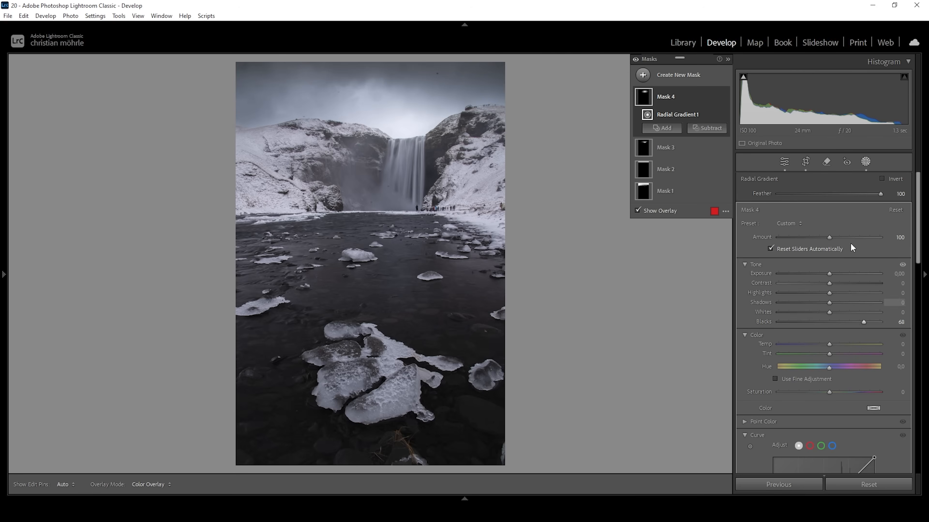
scroll(down, 3)
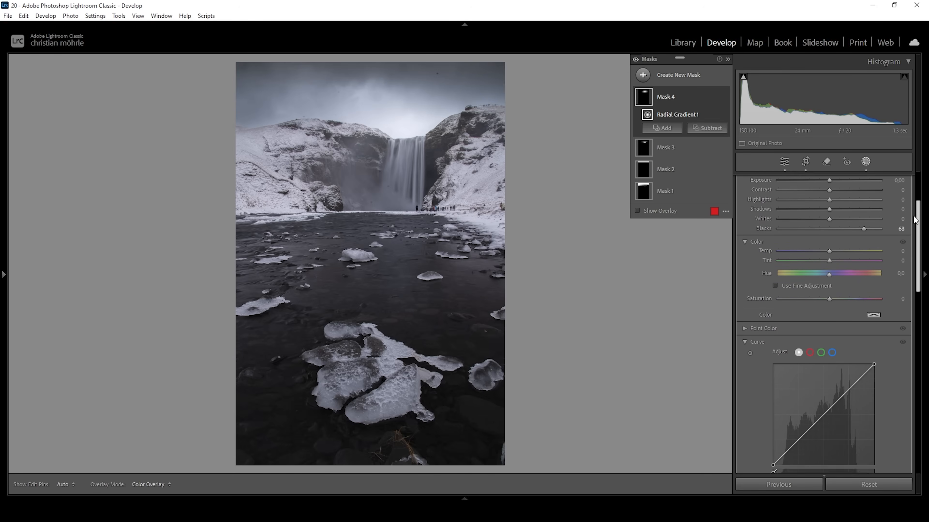
scroll(down, 3)
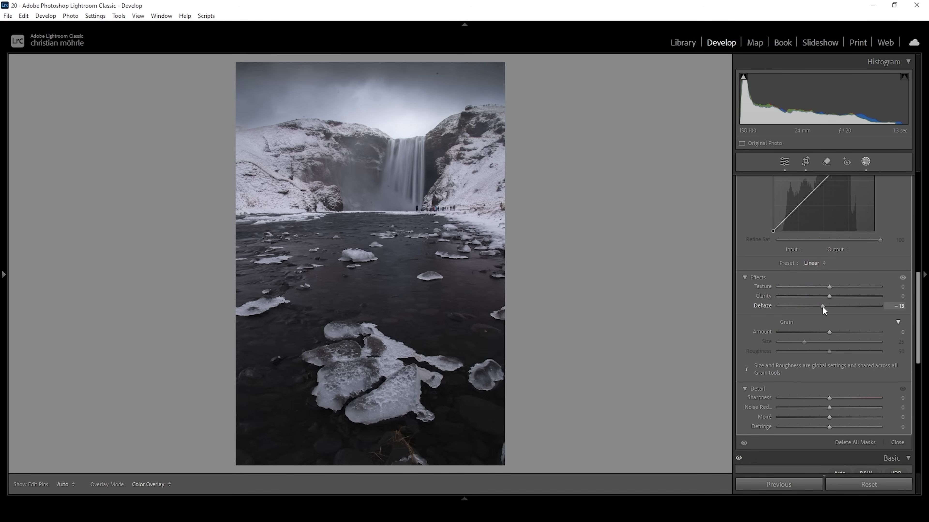
drag(822, 305, 819, 305)
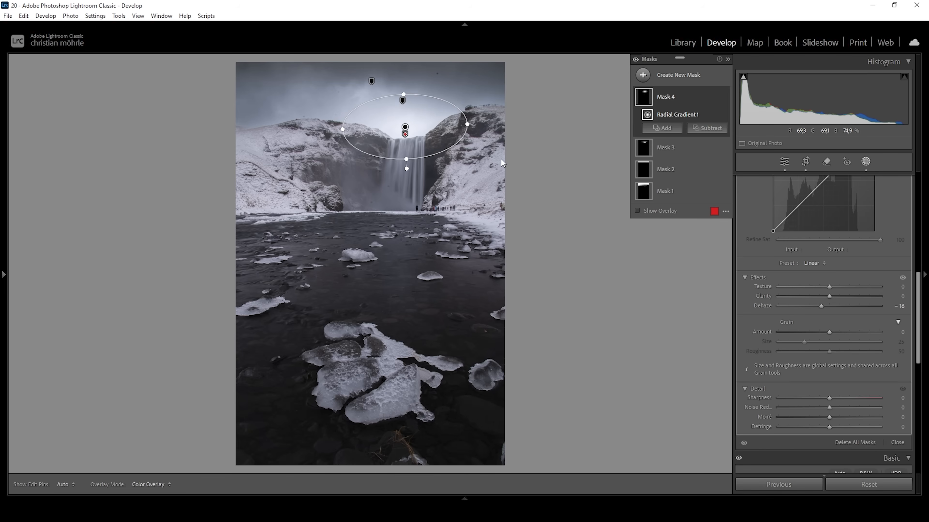
mouse_move(543, 129)
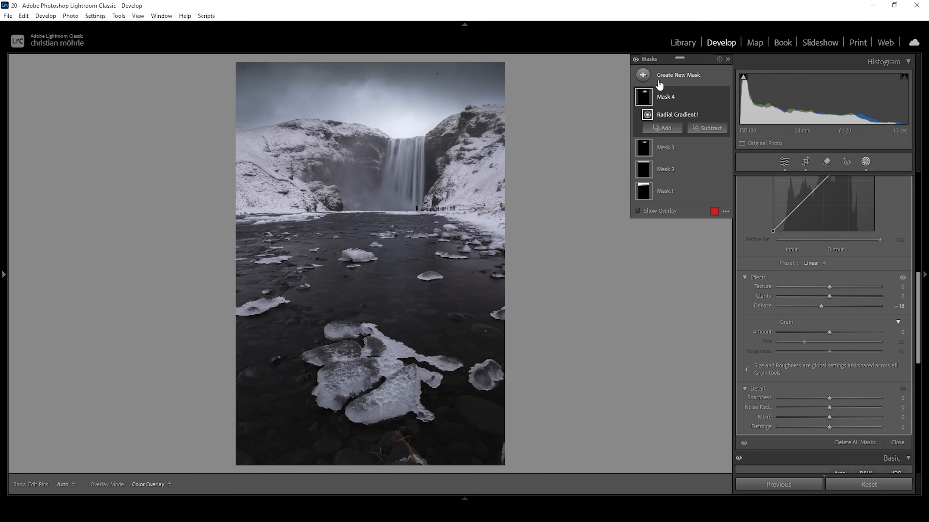
mouse_move(643, 75)
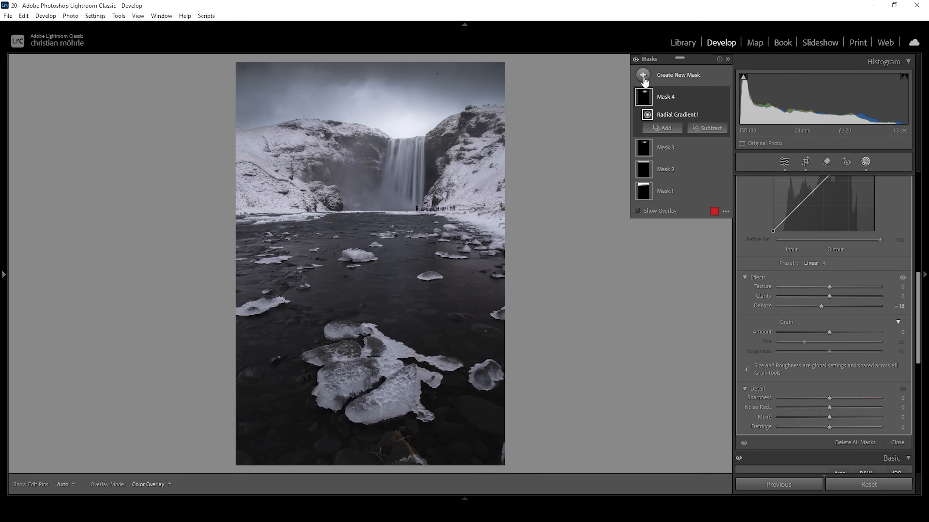
- Create an Objects mask by drawing a box around the waterfall
click(643, 75)
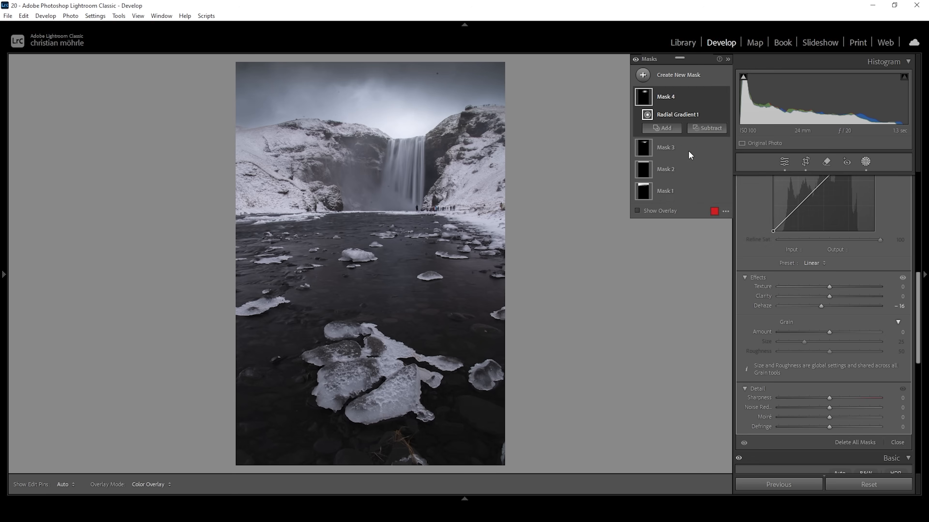
click(643, 75)
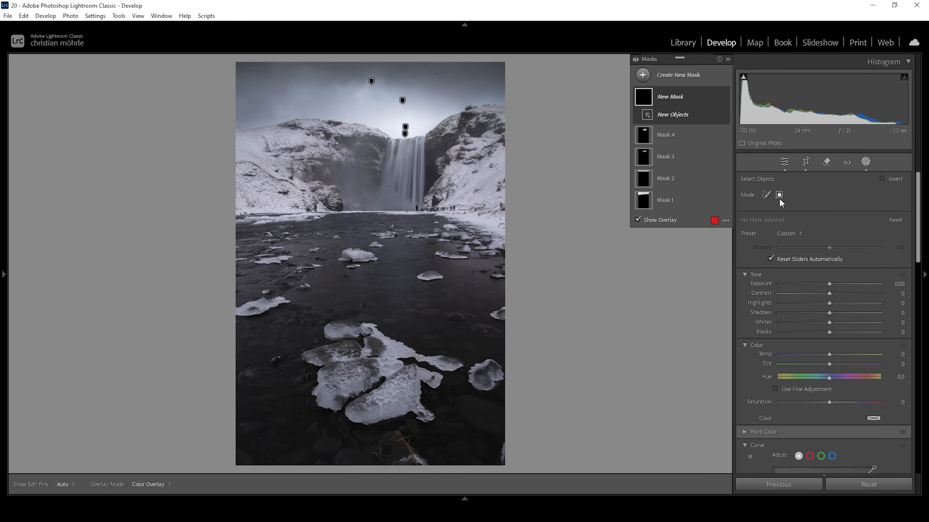
drag(370, 132, 426, 188)
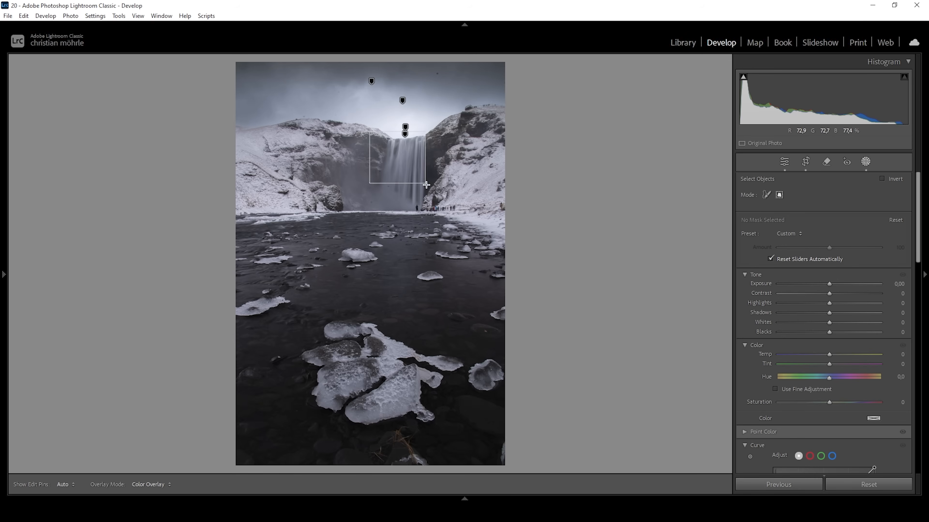
click(426, 185)
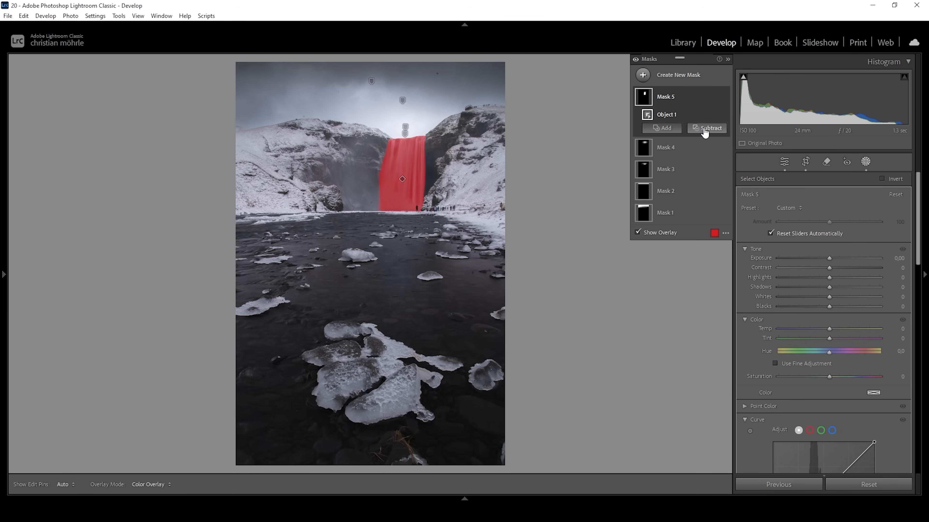
- Add a Brush component to extend the waterfall mask
click(662, 128)
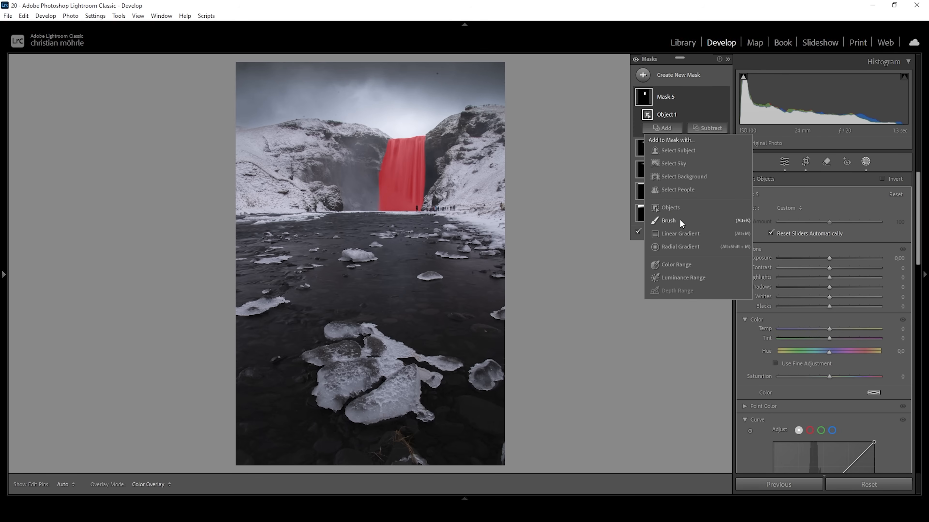
click(668, 220)
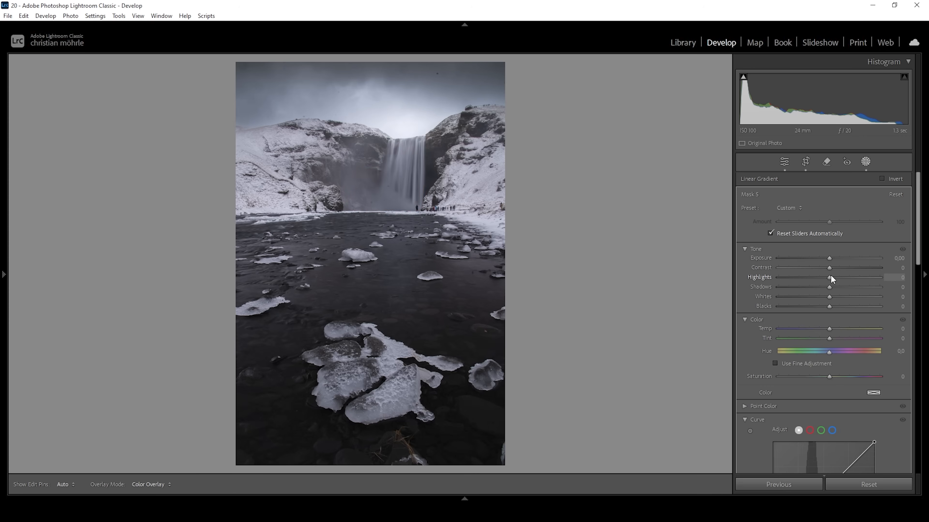
- Raise the waterfall mask's Highlights to +35 and Whites to +79
drag(829, 278, 845, 277)
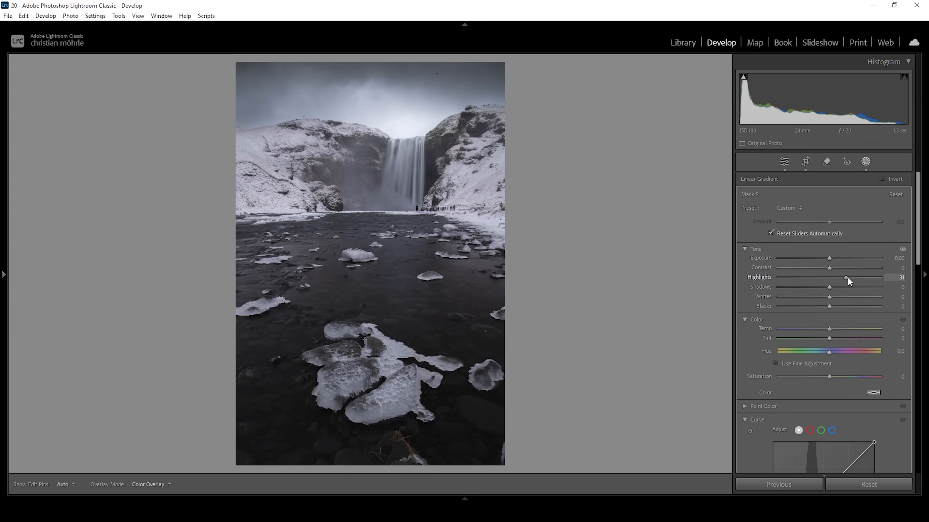
drag(845, 277, 853, 277)
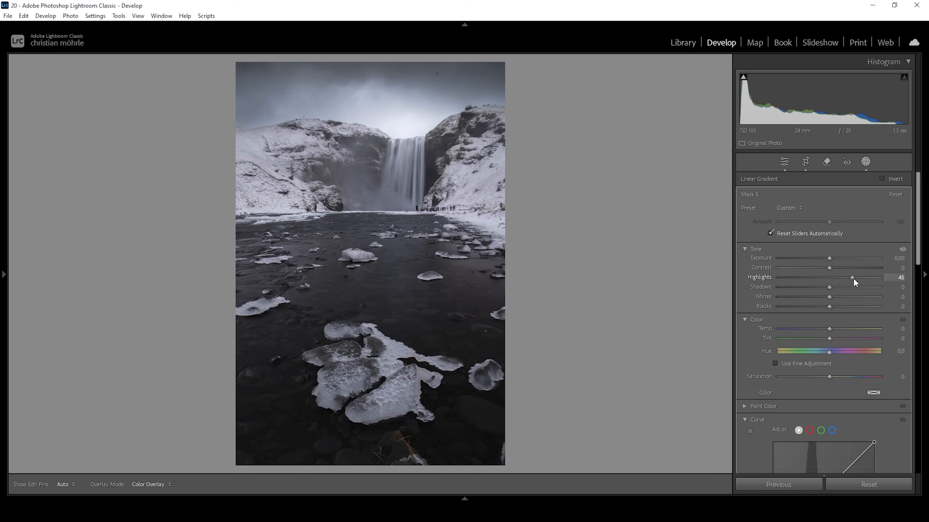
drag(852, 277, 849, 277)
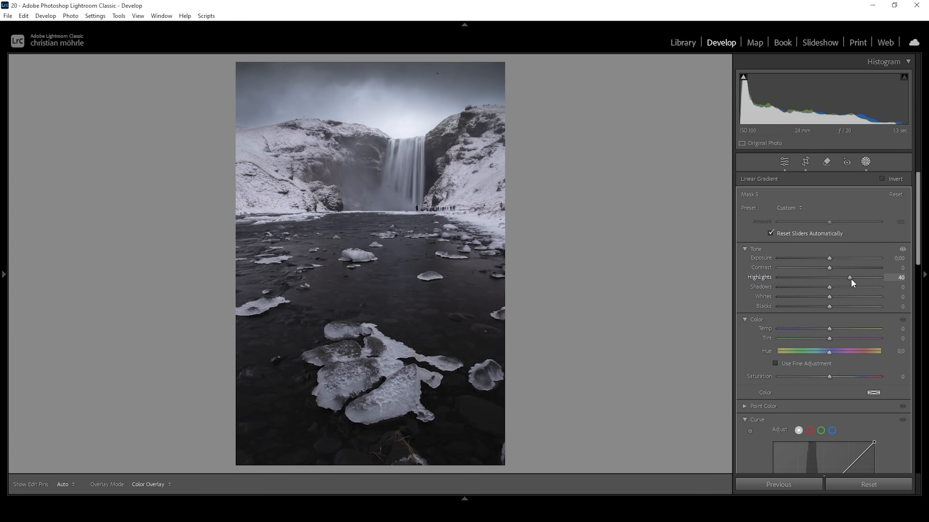
drag(850, 277, 848, 277)
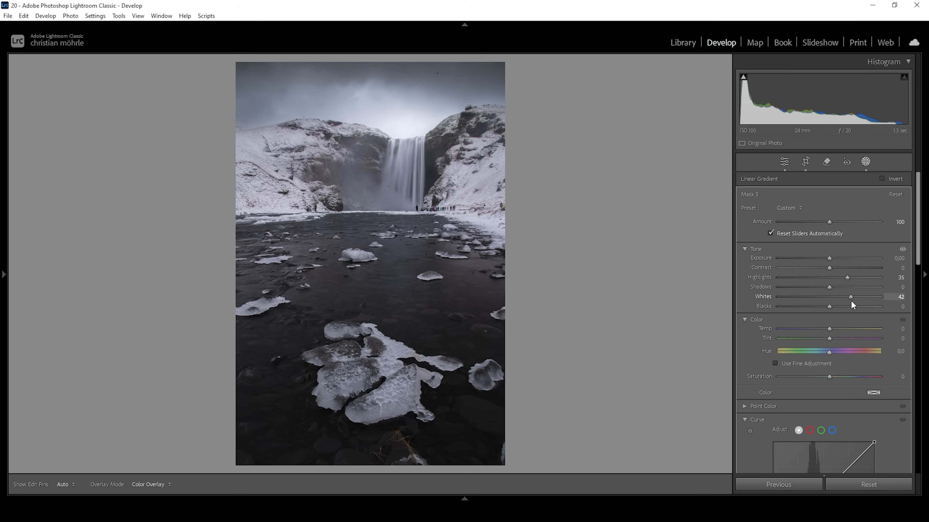
drag(852, 296, 868, 296)
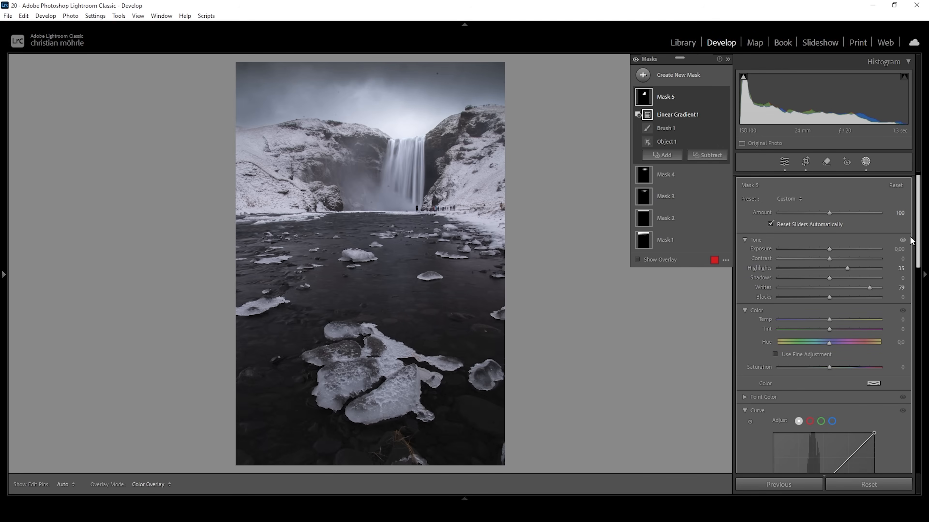
- Add Texture +13 and Clarity +29 to the waterfall mask
scroll(down, 3)
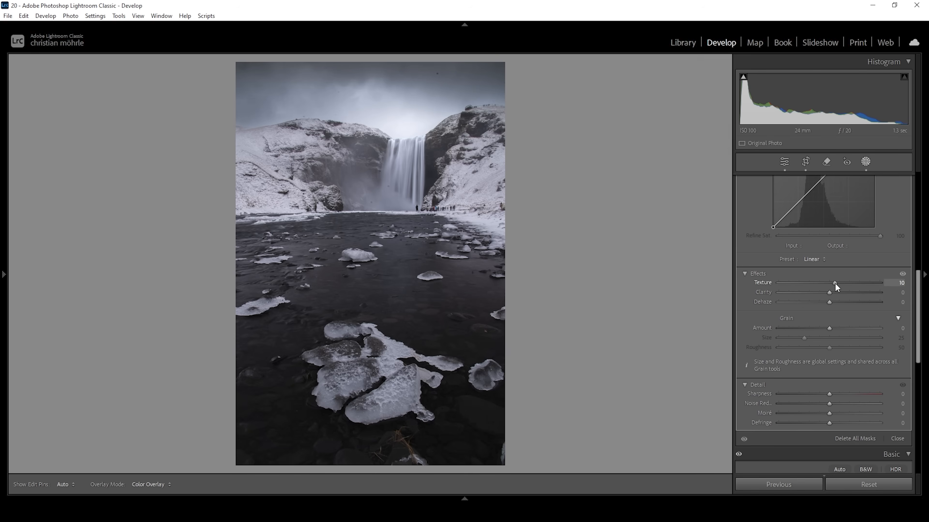
drag(835, 282, 838, 283)
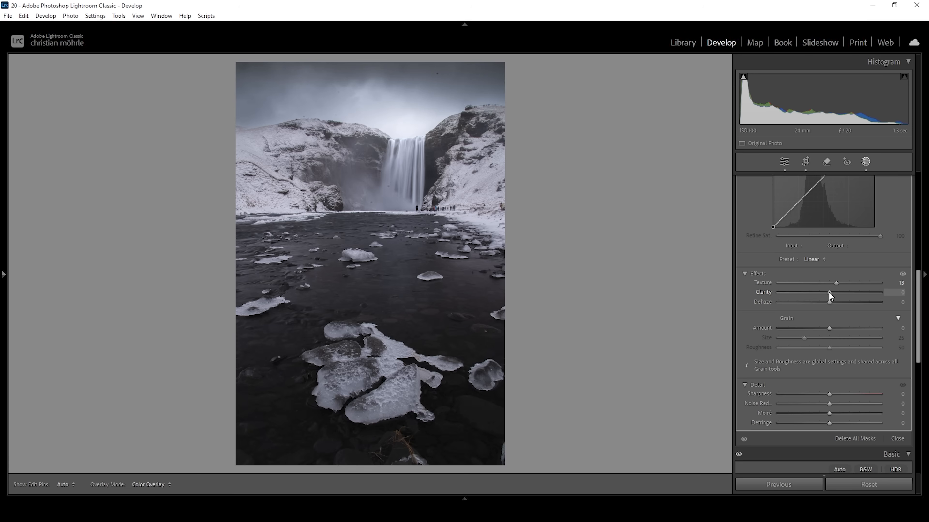
drag(829, 293, 841, 293)
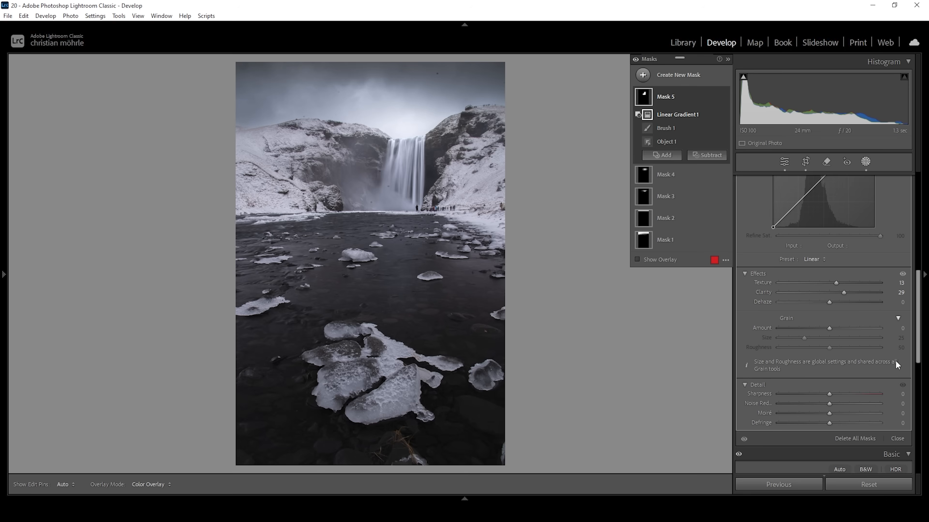
click(678, 114)
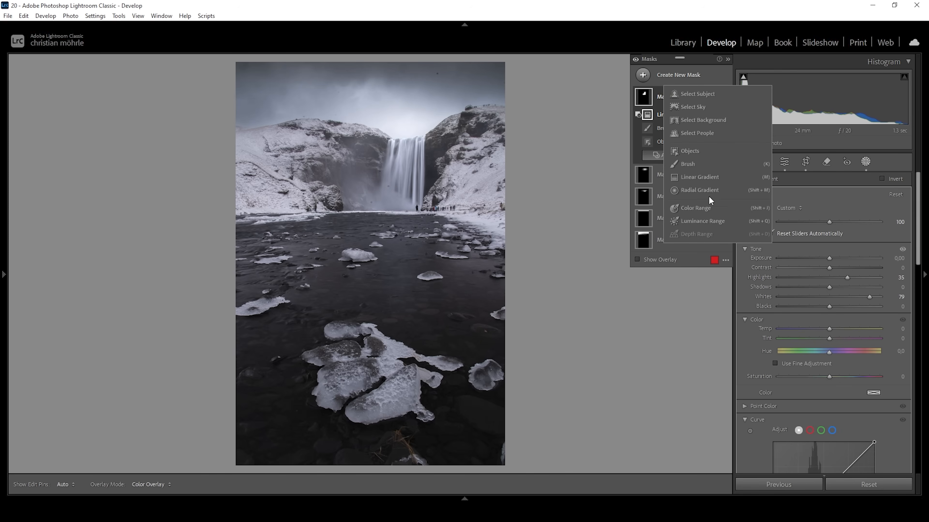
- Add a radial gradient mask and darken its Shadows to −84 and Blacks to −6
click(700, 189)
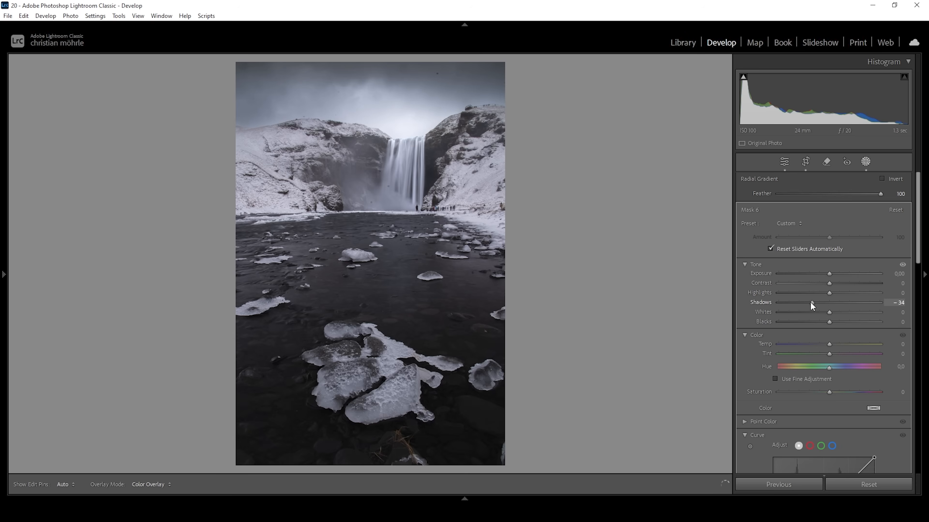
drag(811, 302, 797, 302)
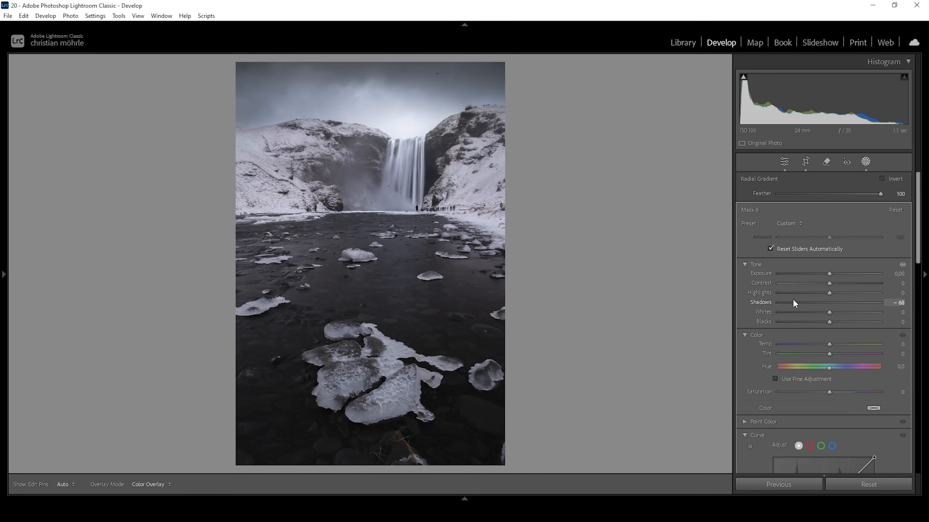
drag(806, 301, 794, 302)
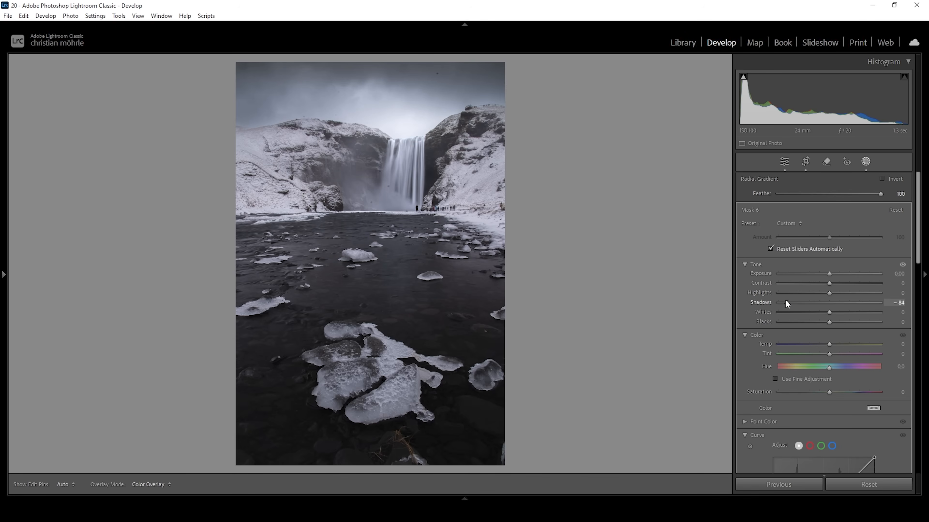
click(866, 162)
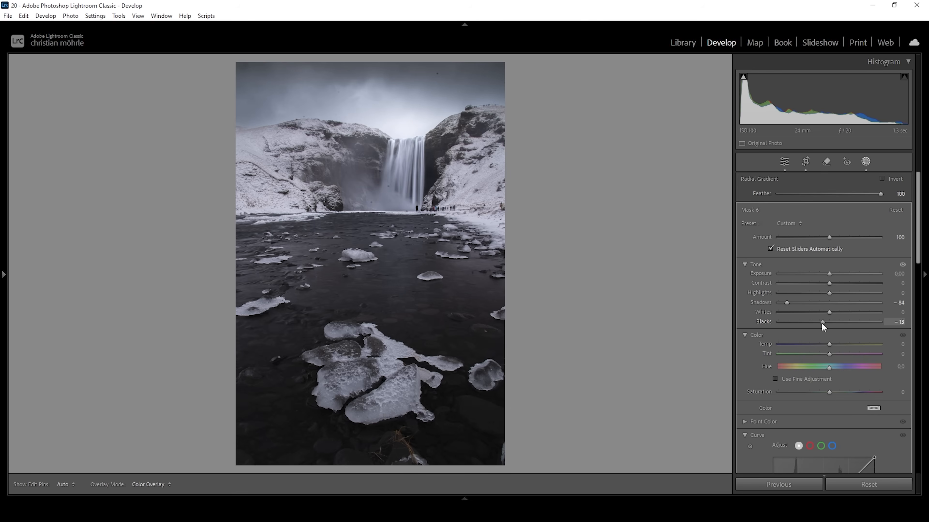
drag(822, 322, 829, 322)
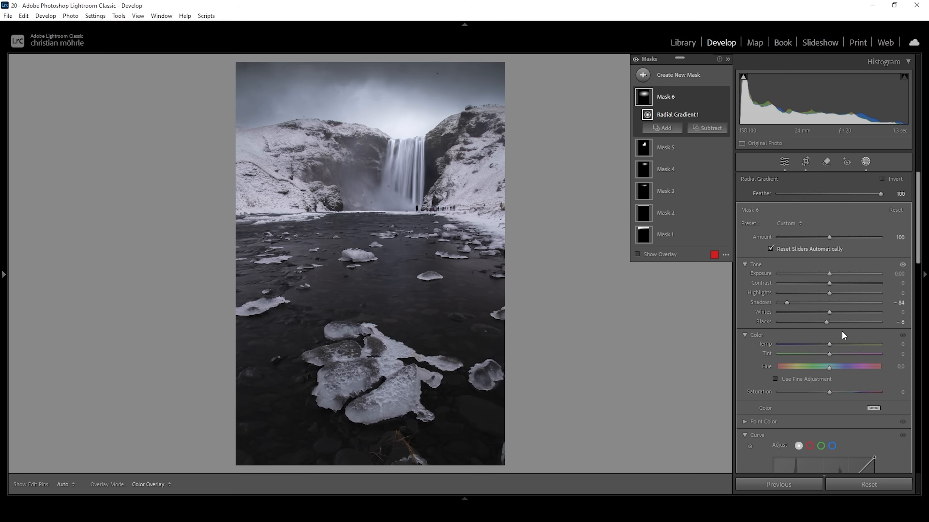
mouse_move(722, 112)
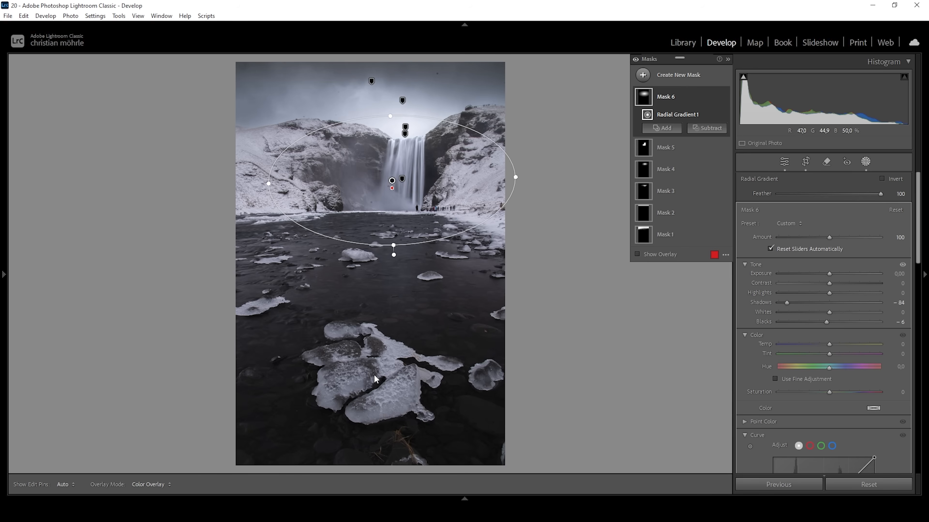
- Create an Objects mask by boxing the large foreground ice chunk
click(643, 75)
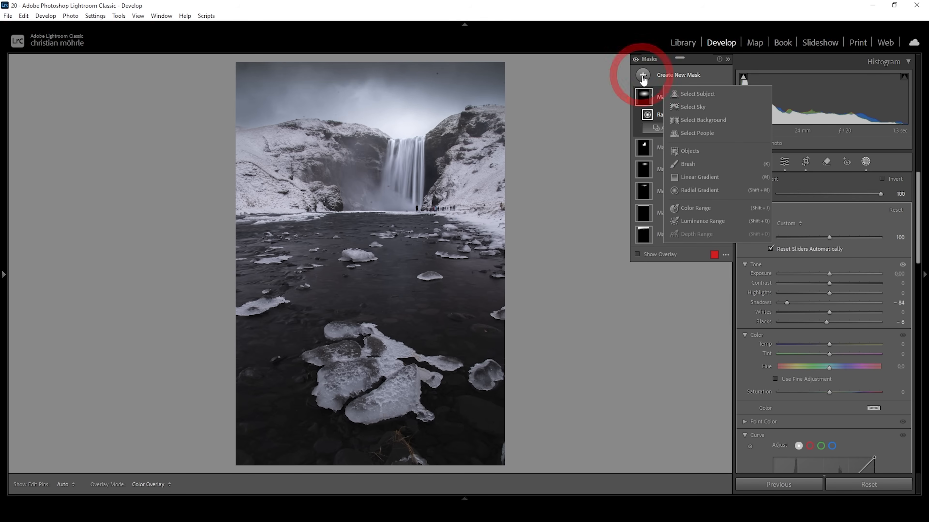
click(284, 323)
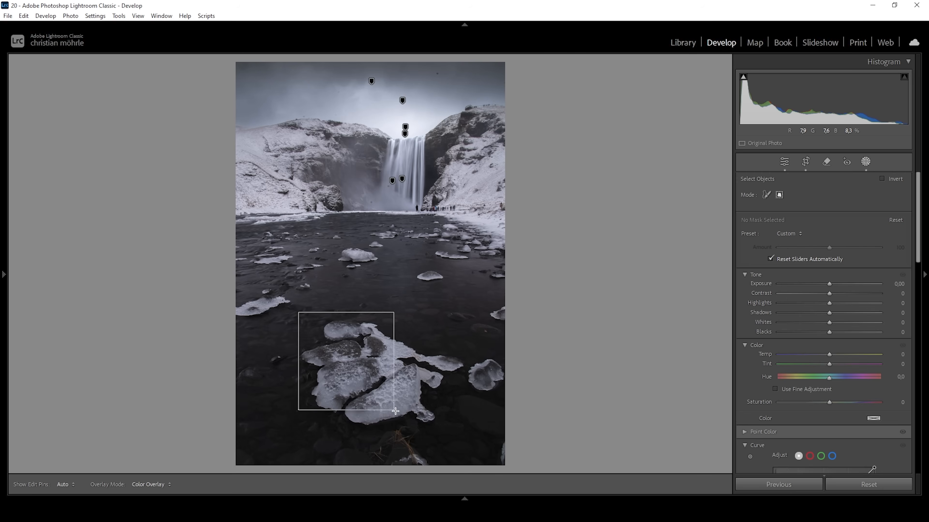
drag(393, 411, 466, 436)
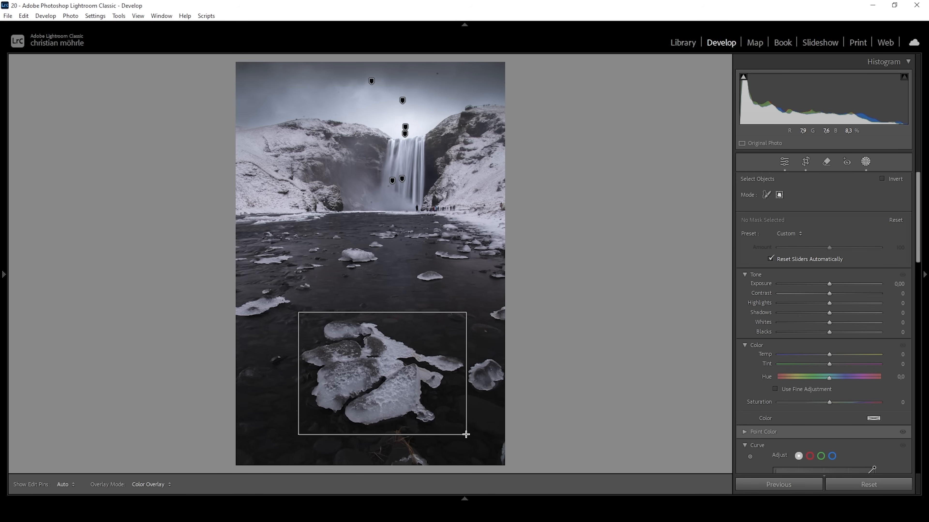
drag(299, 312, 466, 434)
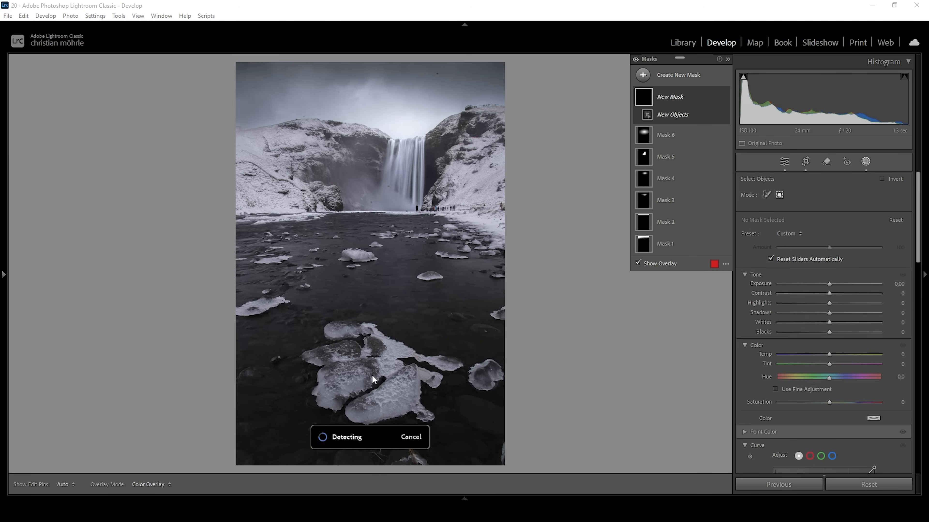
click(372, 377)
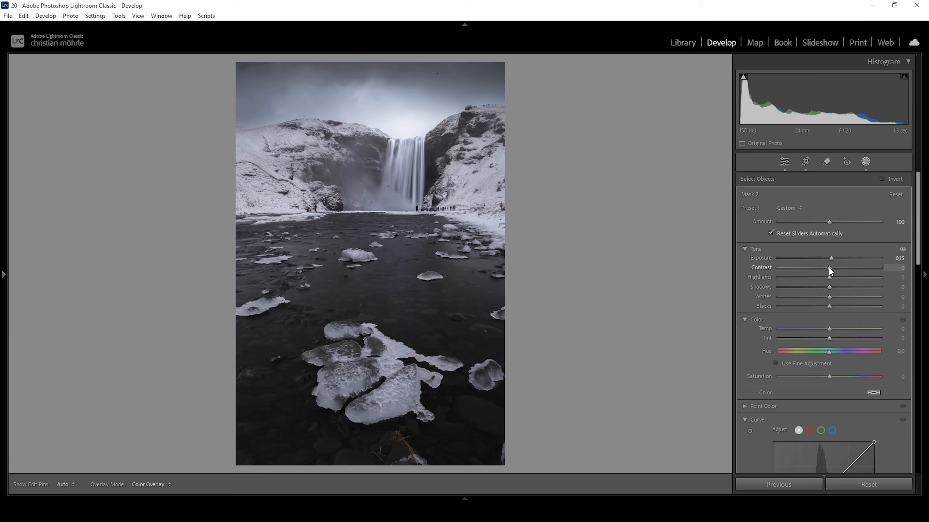
- Brighten the ice chunk mask with contrast about +16 and whites about +36
drag(829, 272, 844, 272)
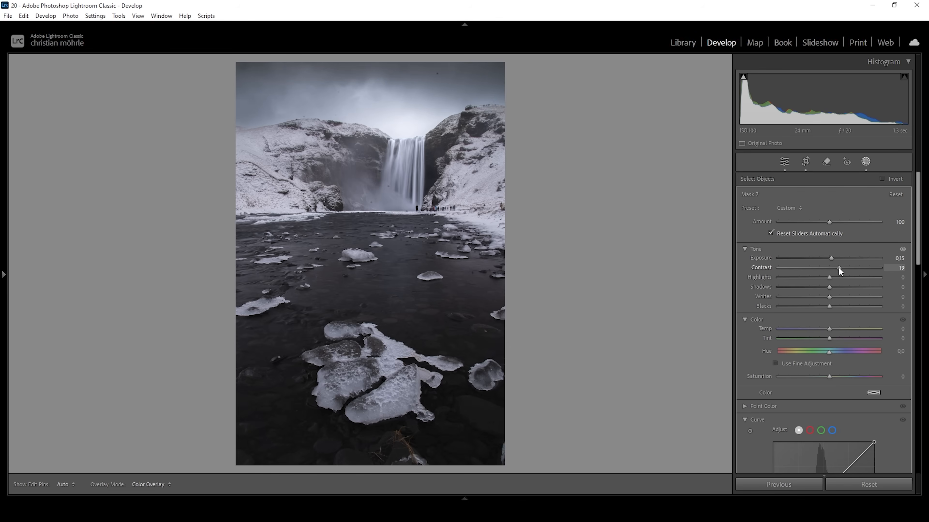
drag(831, 272, 828, 272)
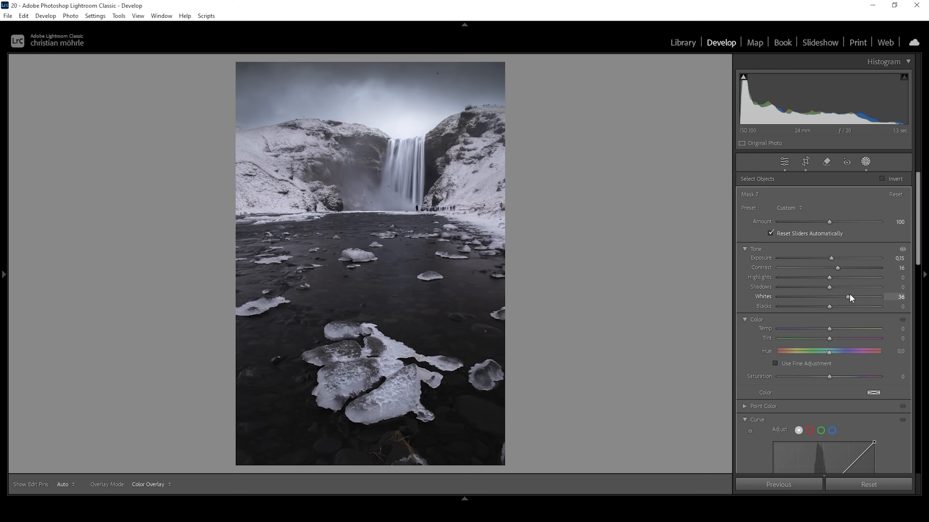
drag(849, 296, 860, 297)
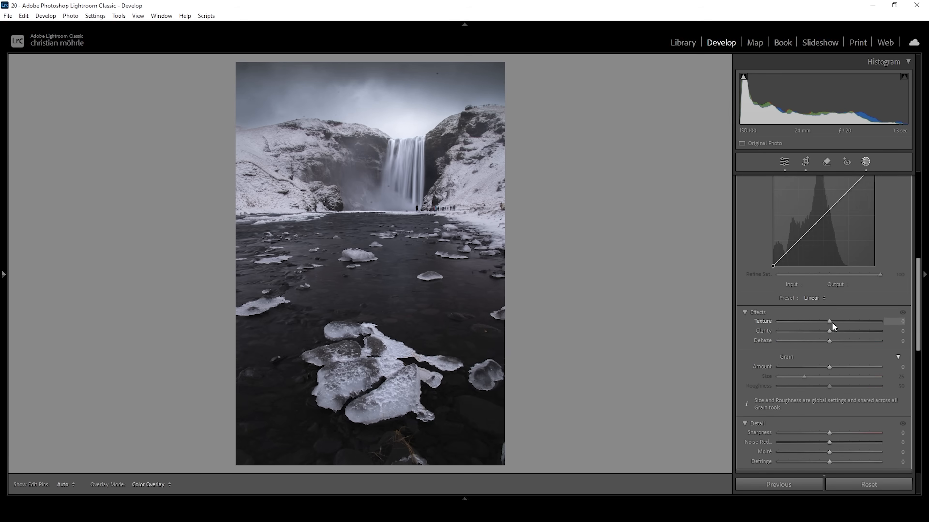
- Raise Texture on the ice chunk mask to about +24
drag(829, 322, 836, 321)
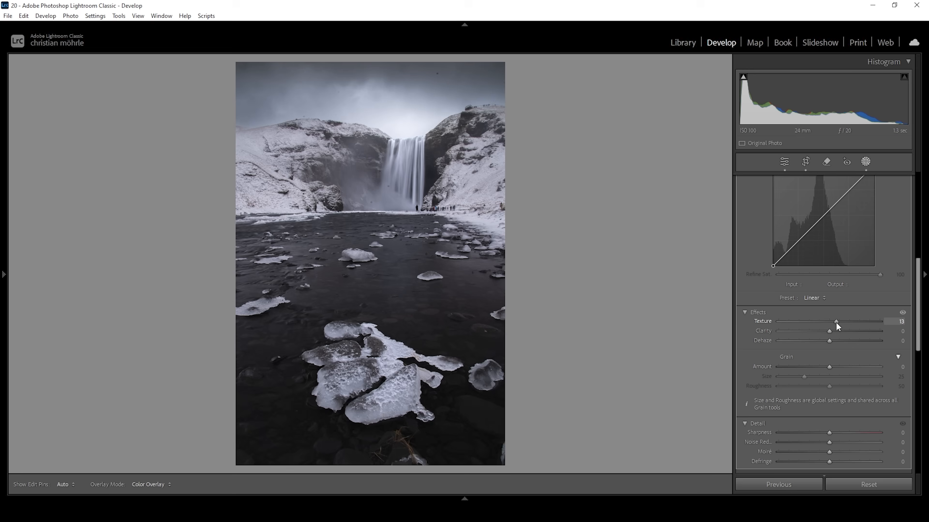
drag(835, 321, 842, 320)
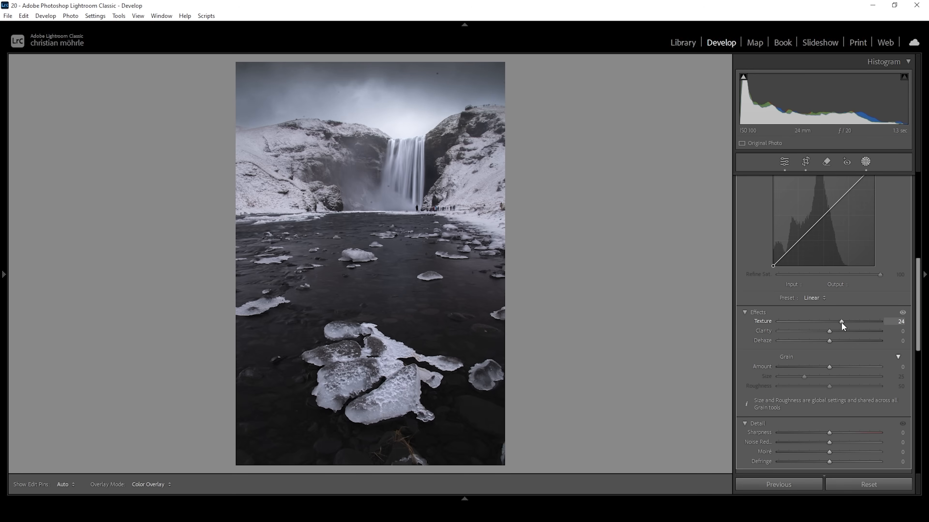
drag(829, 331, 835, 331)
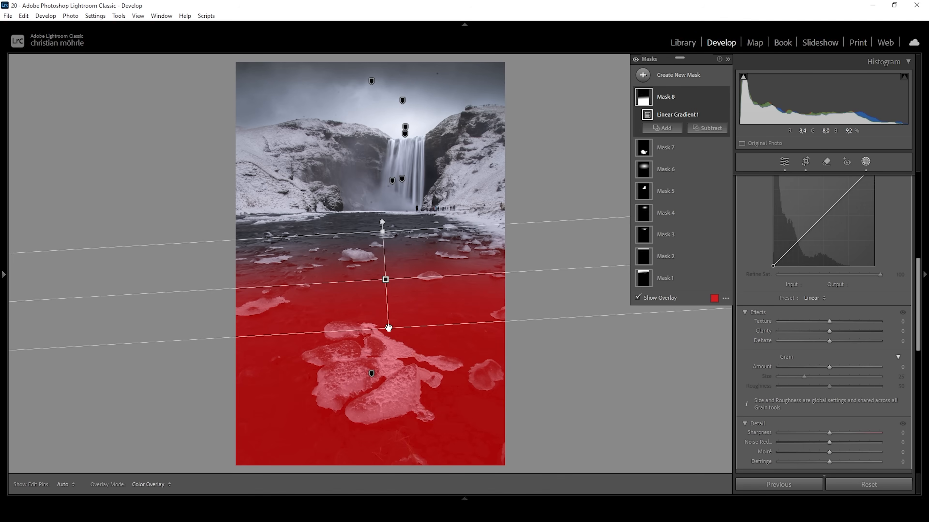
- Subtract the ice chunk object from Mask 8 and lift its shadows to +30
click(706, 128)
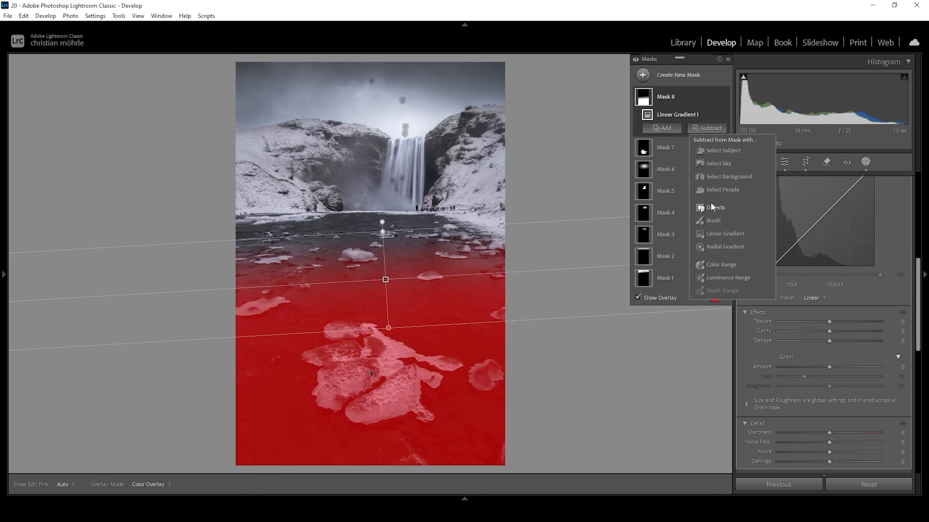
click(715, 208)
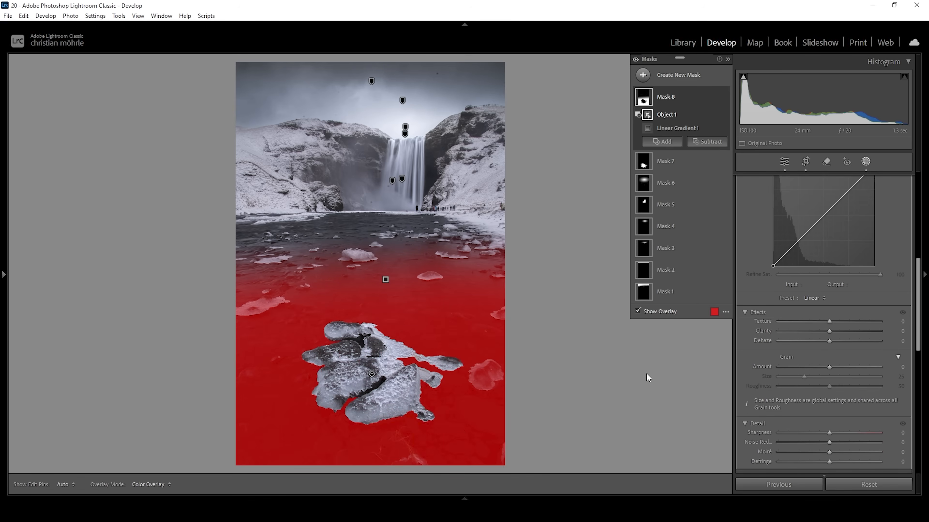
mouse_move(827, 338)
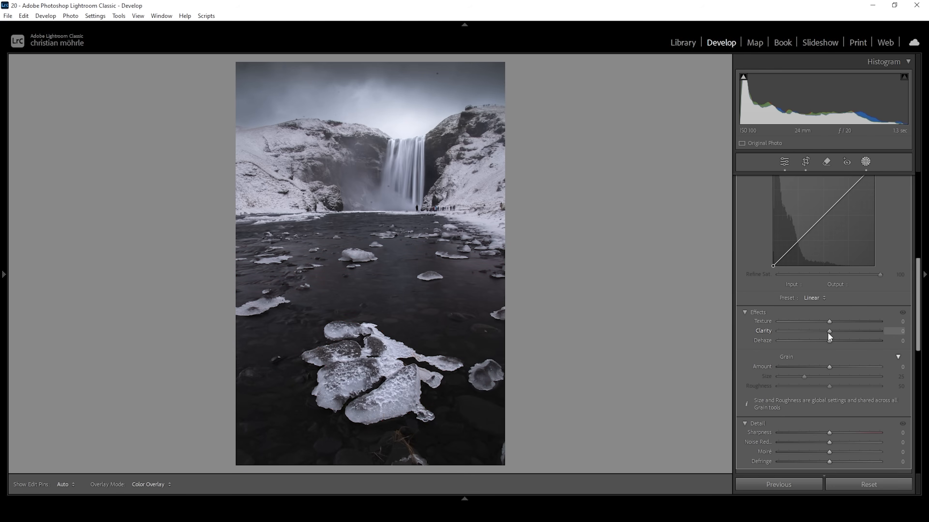
drag(829, 331, 840, 330)
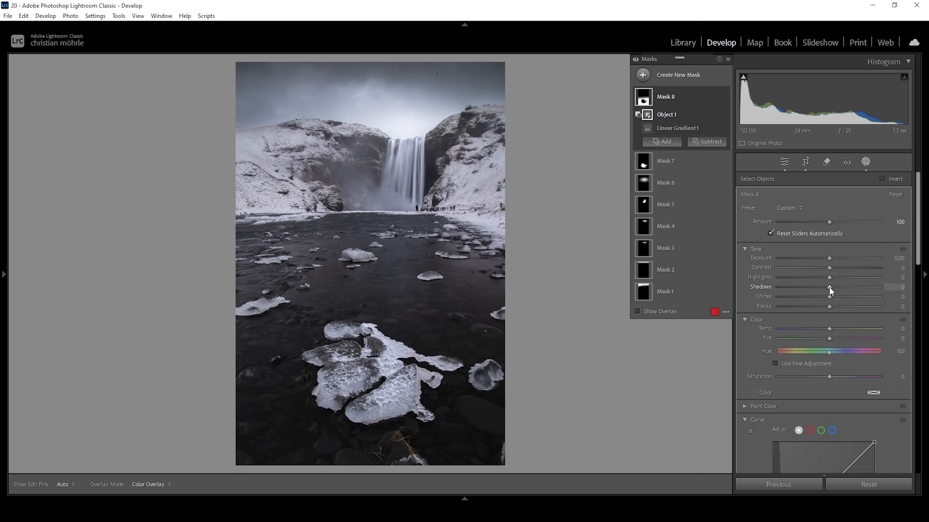
drag(829, 286, 840, 287)
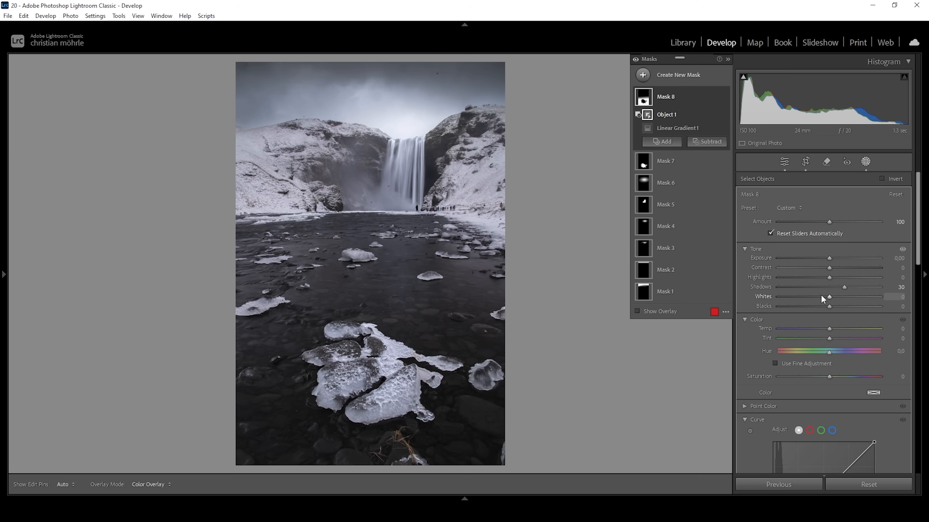
mouse_move(813, 300)
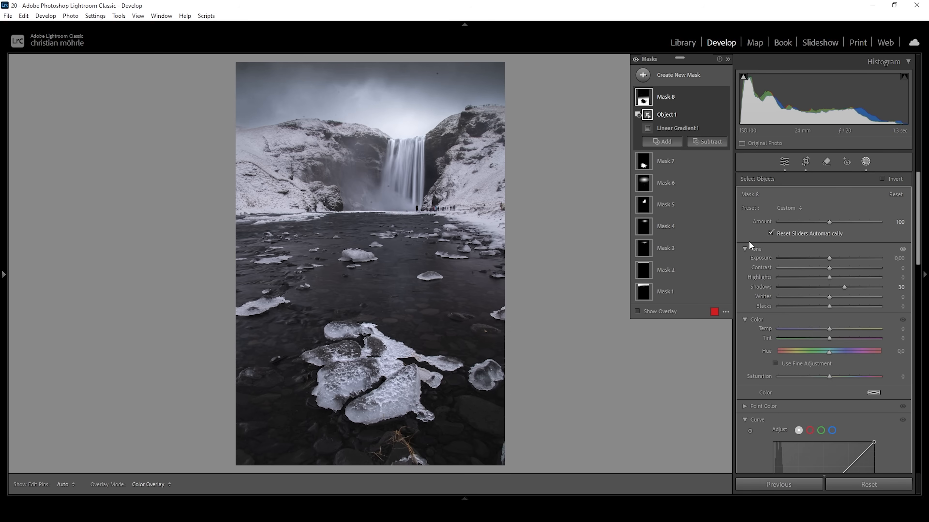
mouse_move(635, 65)
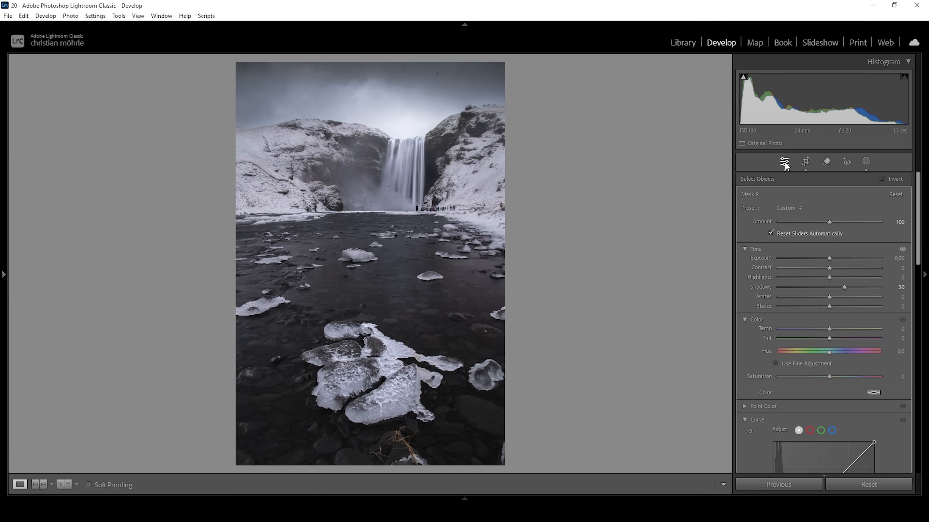
- In the Color Mixer HSL Hue, shift the Blue hue to about −9
click(784, 162)
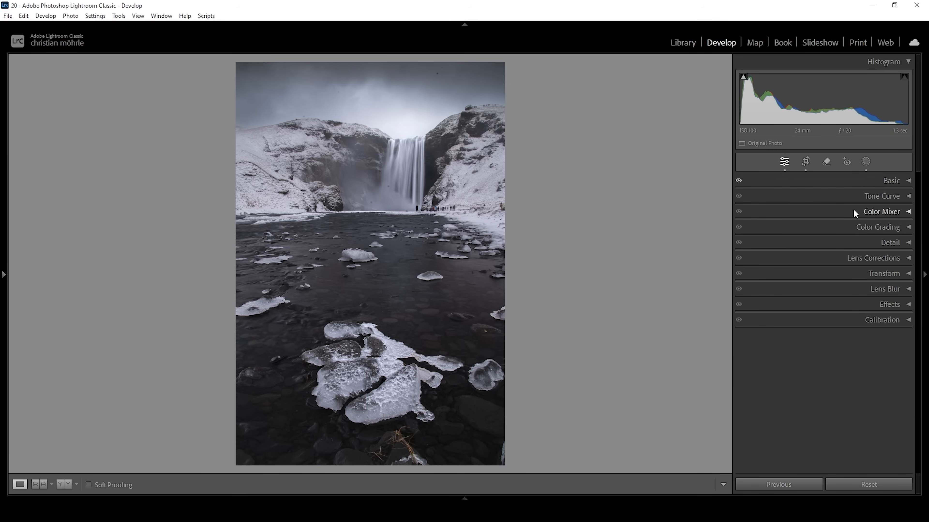
click(881, 212)
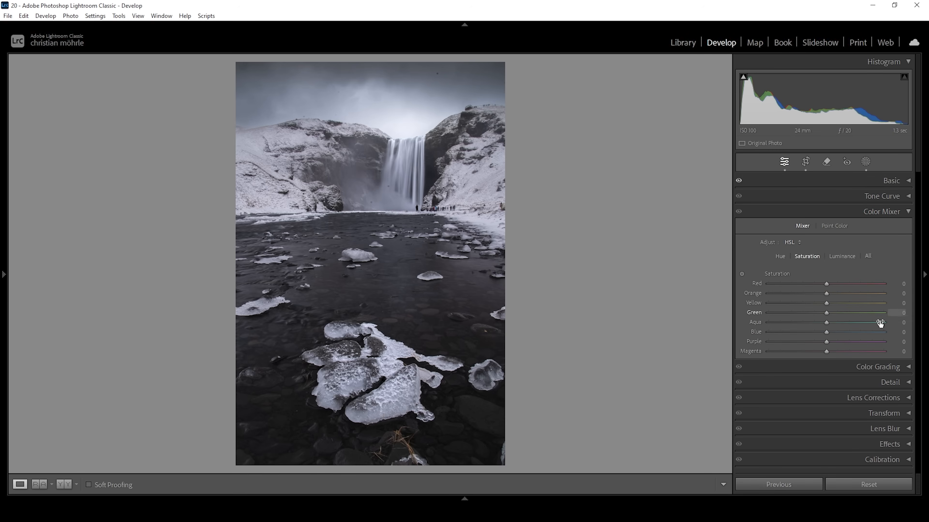
click(780, 256)
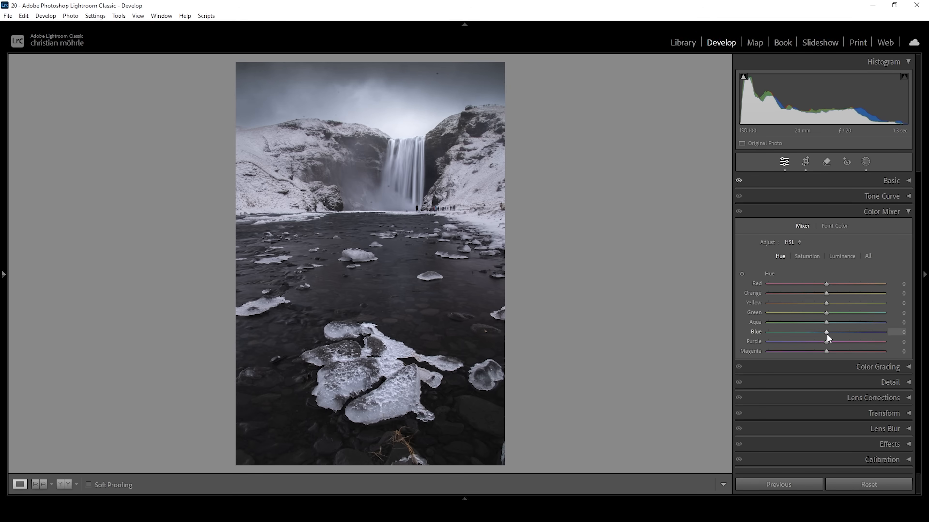
drag(826, 332, 825, 332)
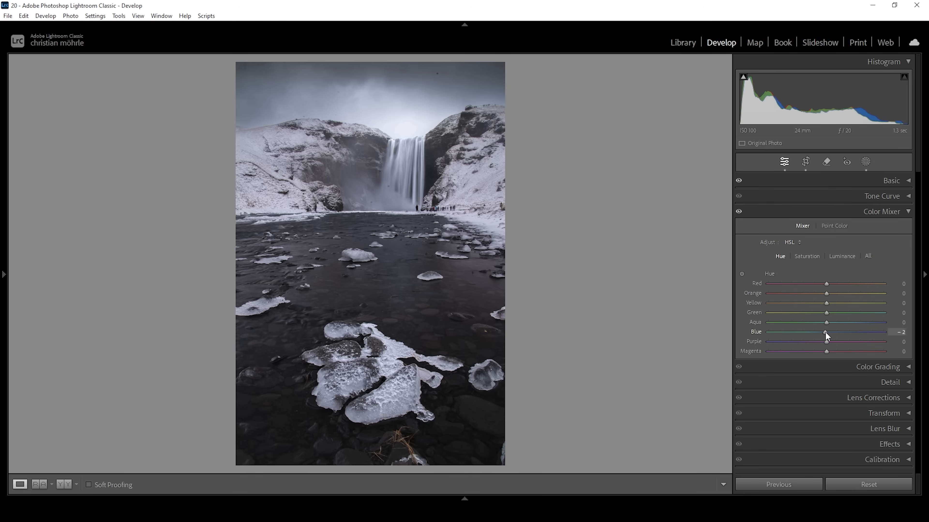
drag(825, 331, 820, 332)
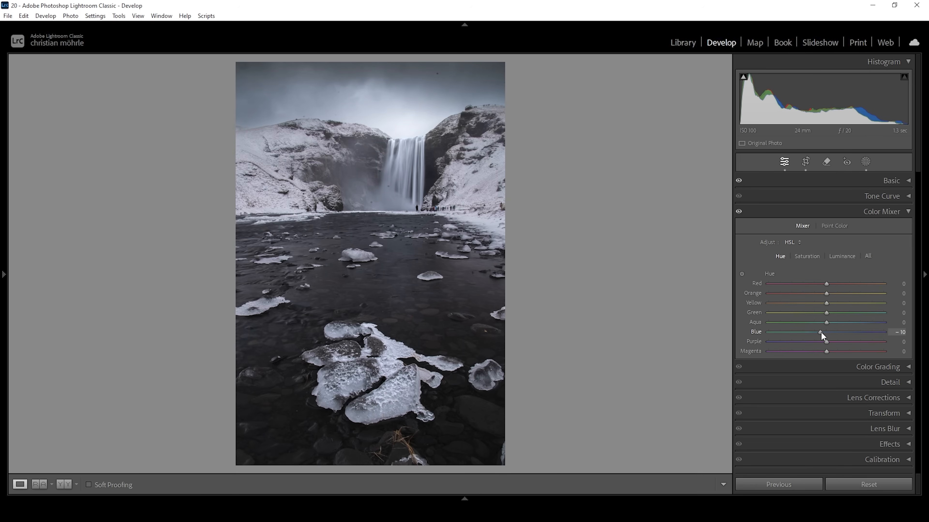
drag(822, 332, 820, 332)
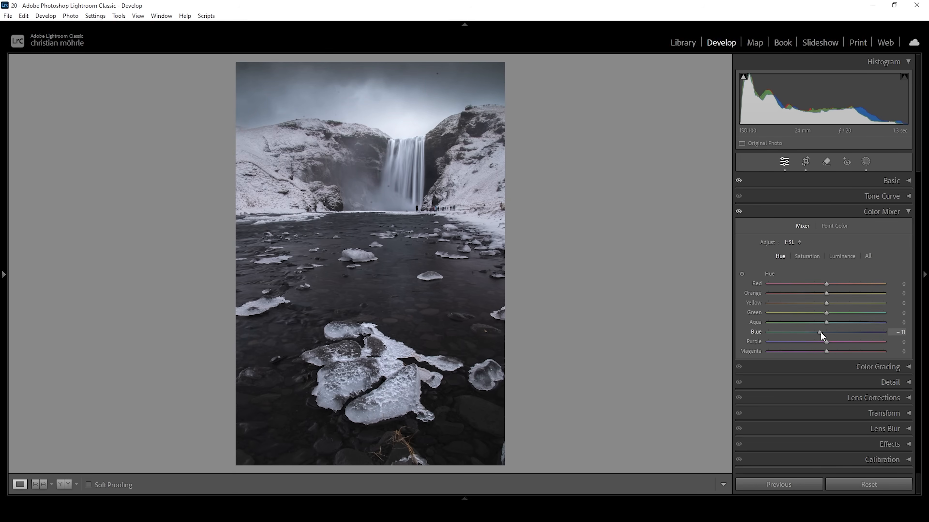
drag(820, 333, 823, 333)
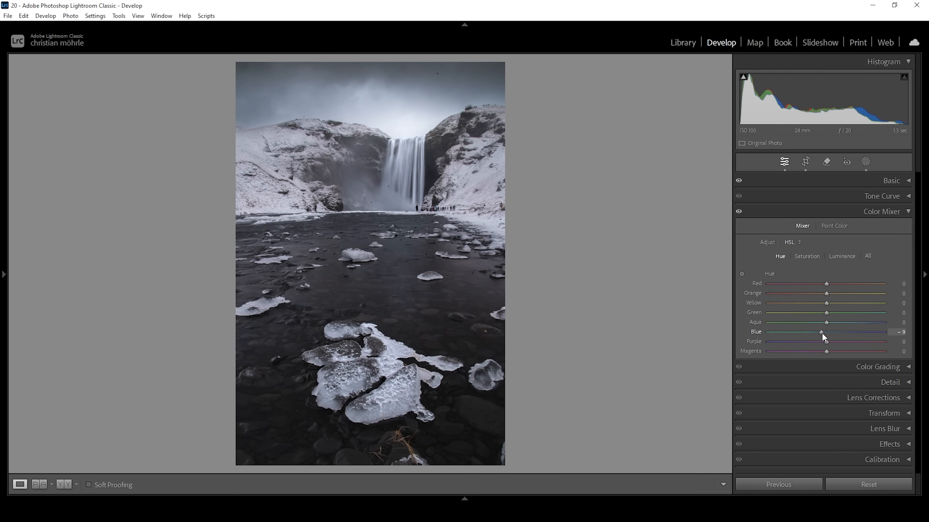
mouse_move(821, 333)
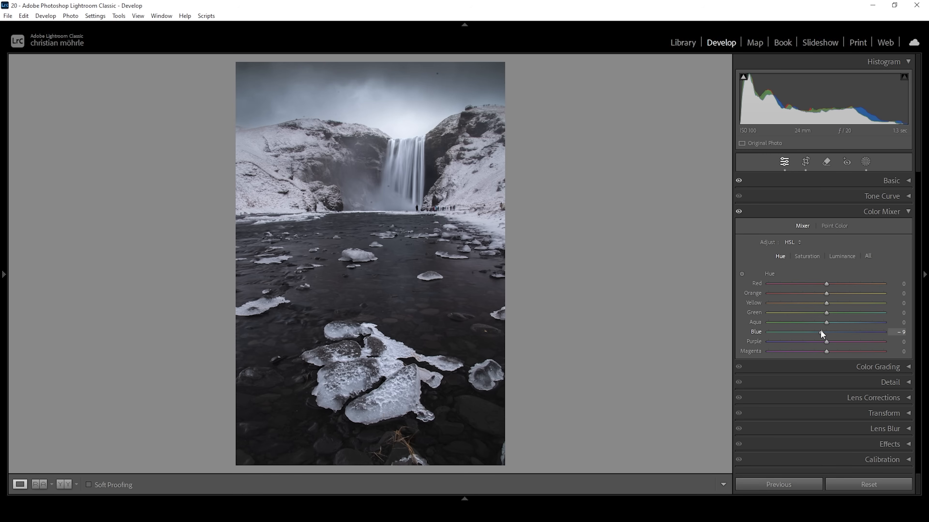
click(877, 228)
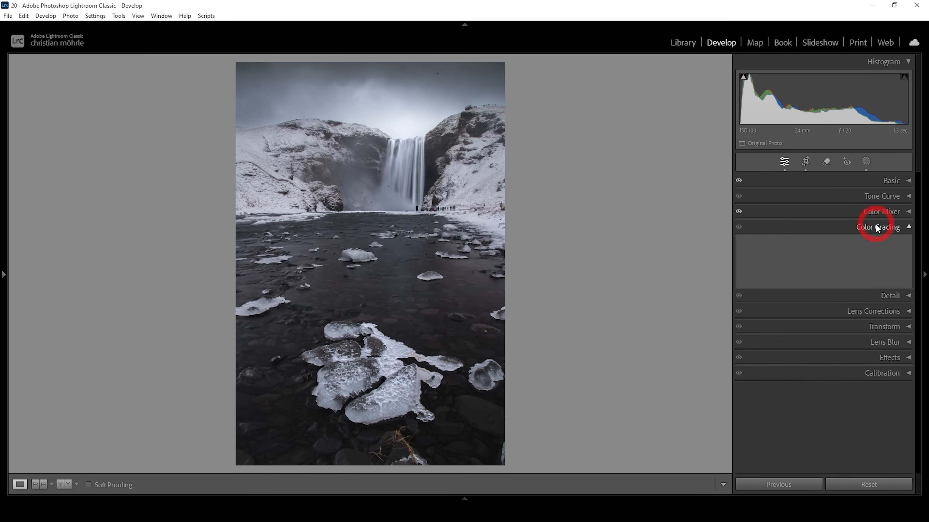
- Colour-grade the shadows to a blue hue around 208 with saturation about 8
click(878, 228)
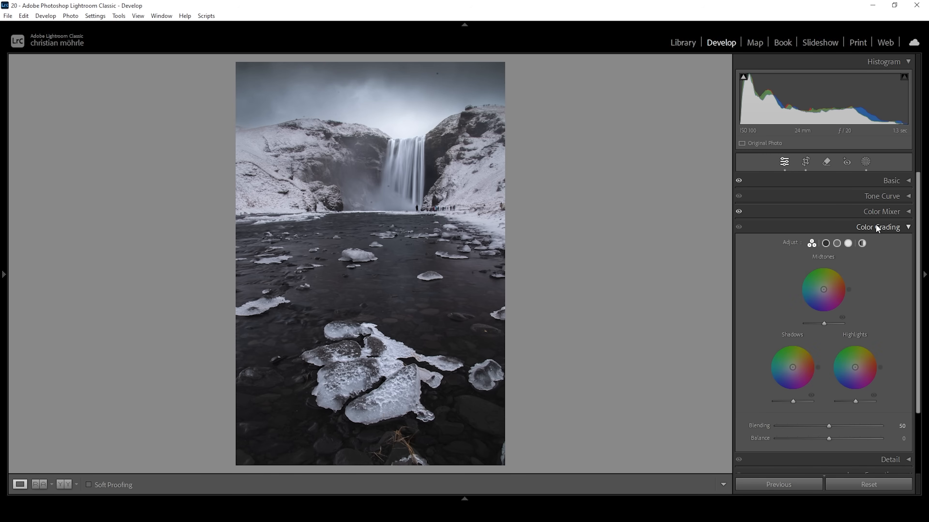
mouse_move(844, 222)
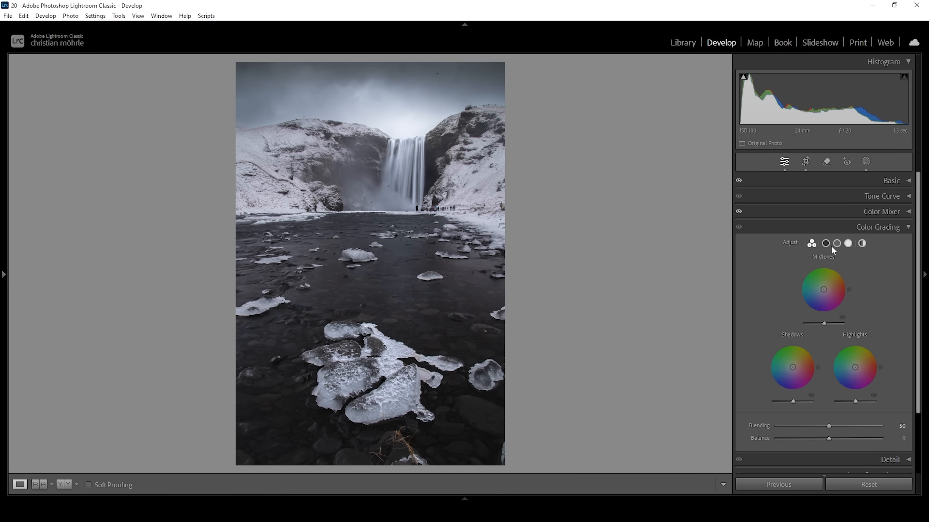
click(825, 244)
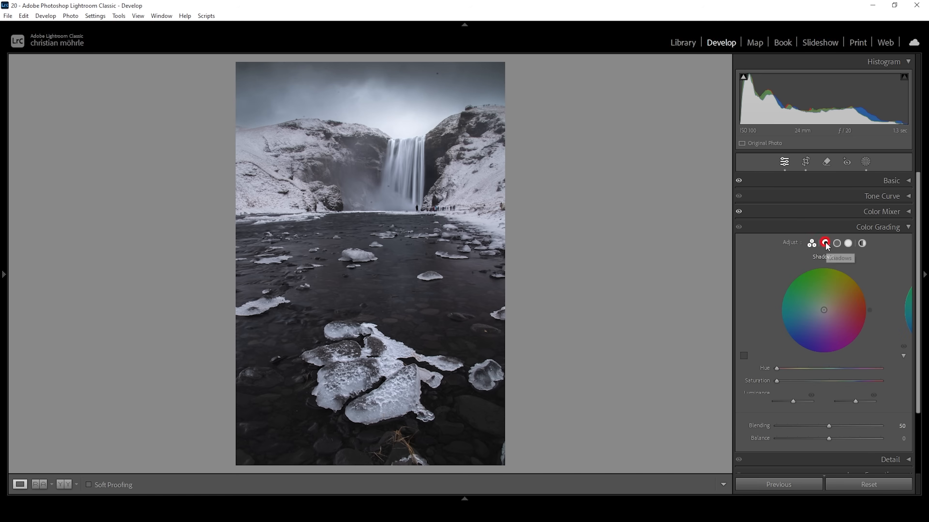
click(825, 243)
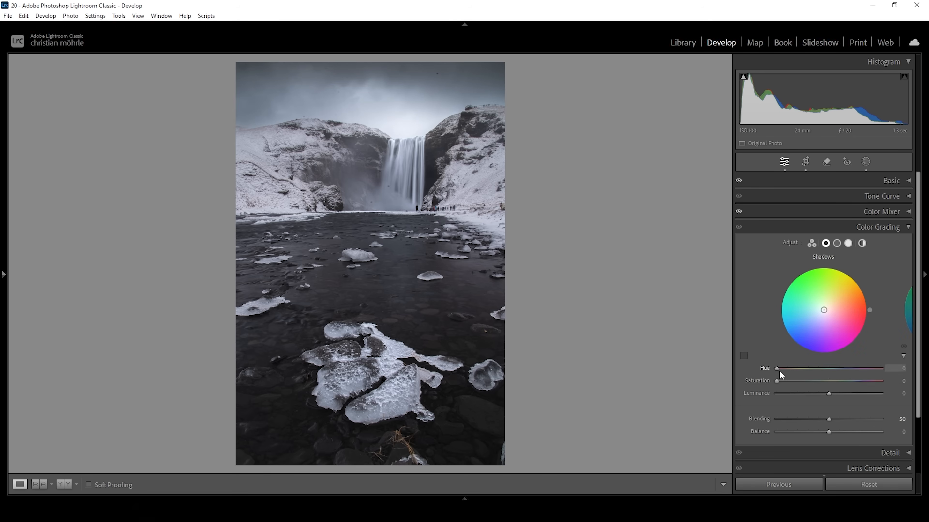
drag(777, 367, 837, 368)
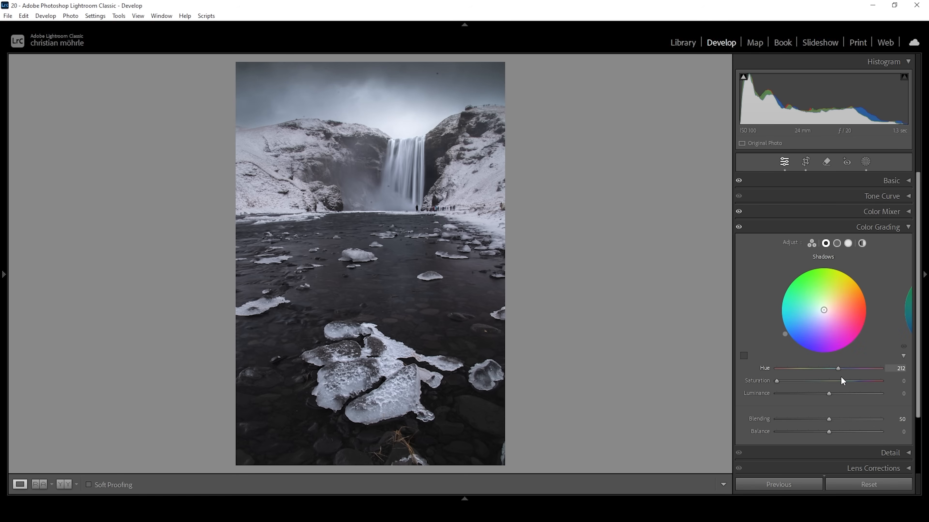
drag(837, 368, 836, 368)
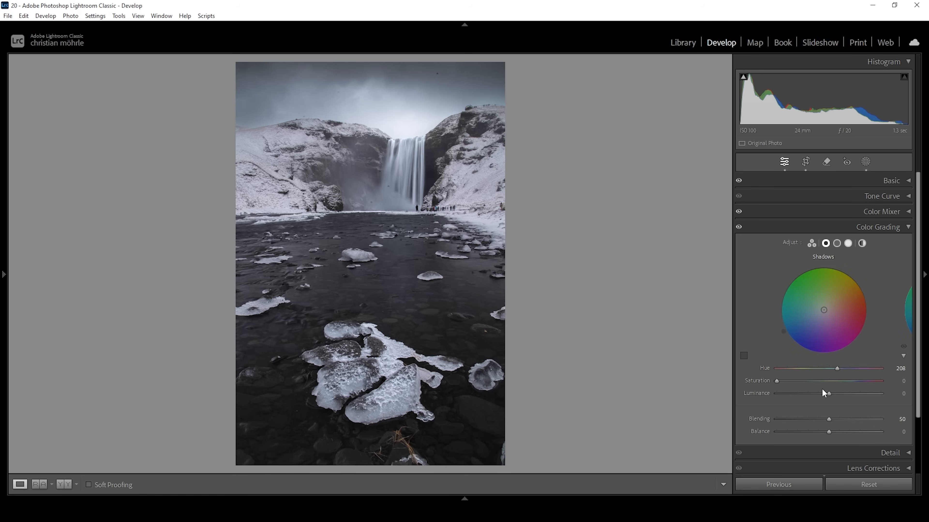
drag(776, 381, 781, 381)
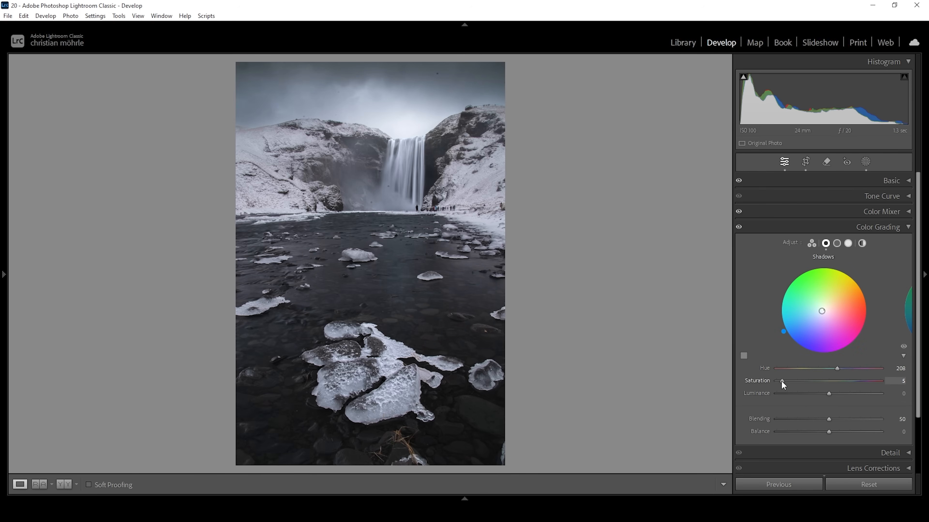
drag(782, 381, 784, 380)
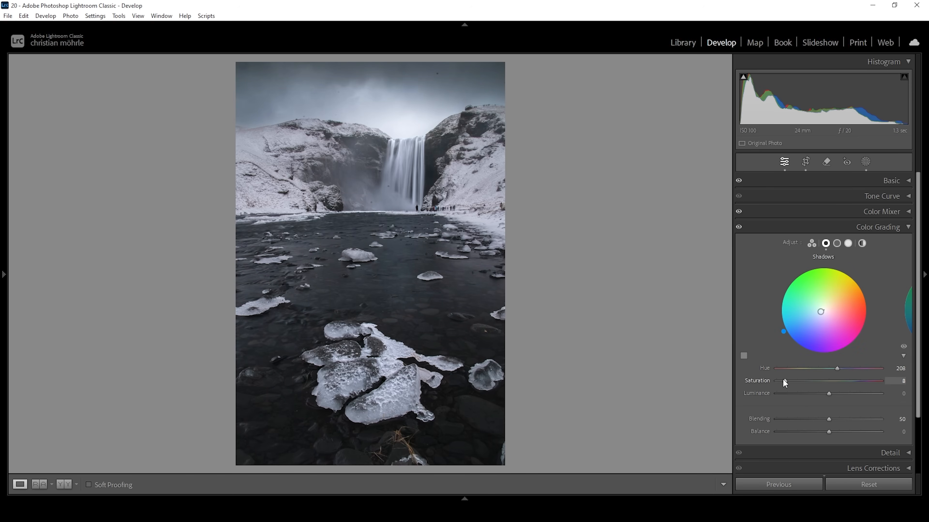
- Colour-grade the midtones to a blue hue around 218 with saturation about 9
click(836, 244)
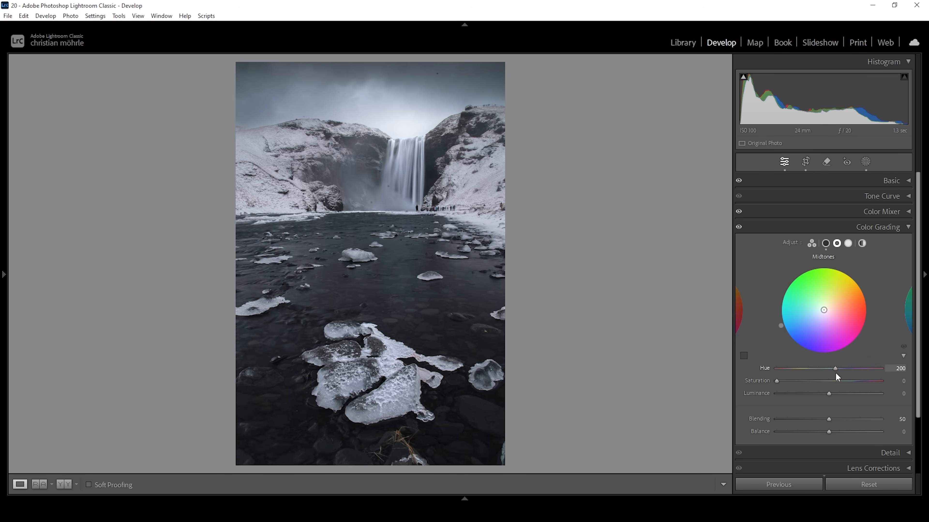
drag(835, 368, 839, 368)
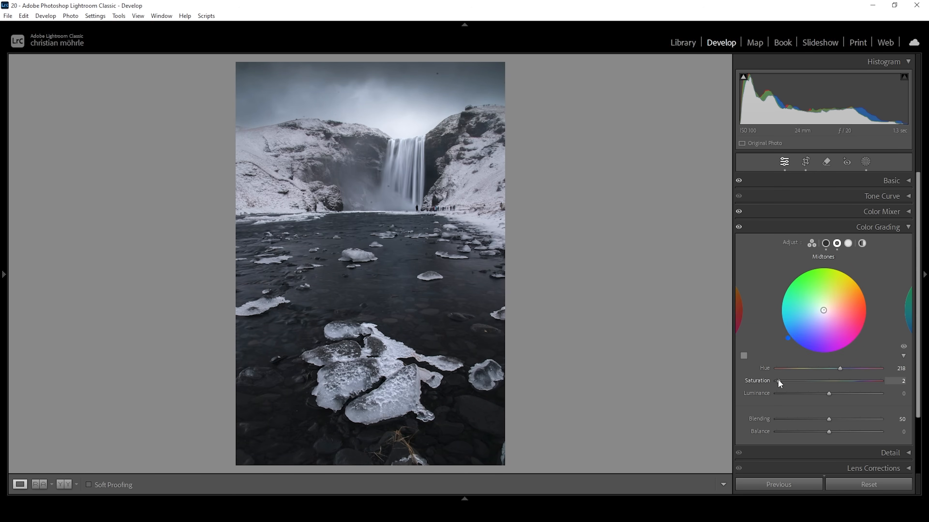
drag(778, 384, 783, 384)
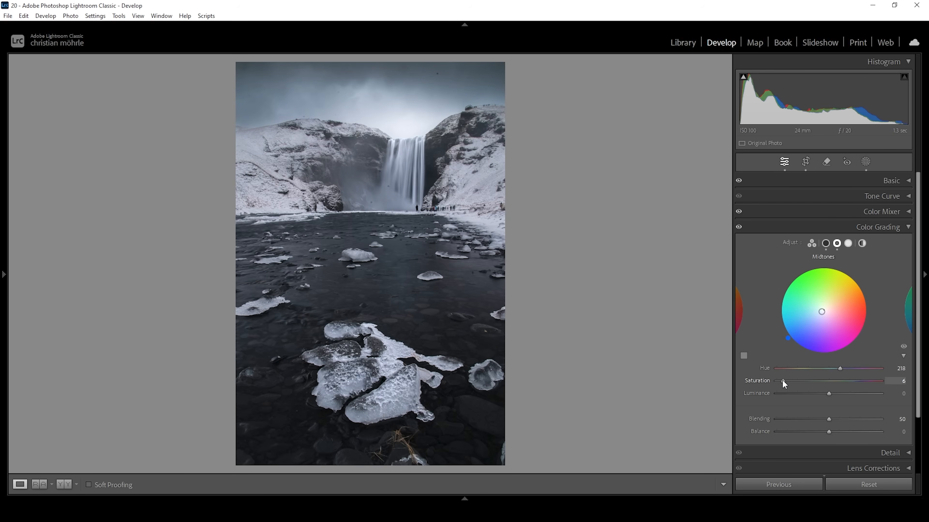
drag(783, 384, 787, 384)
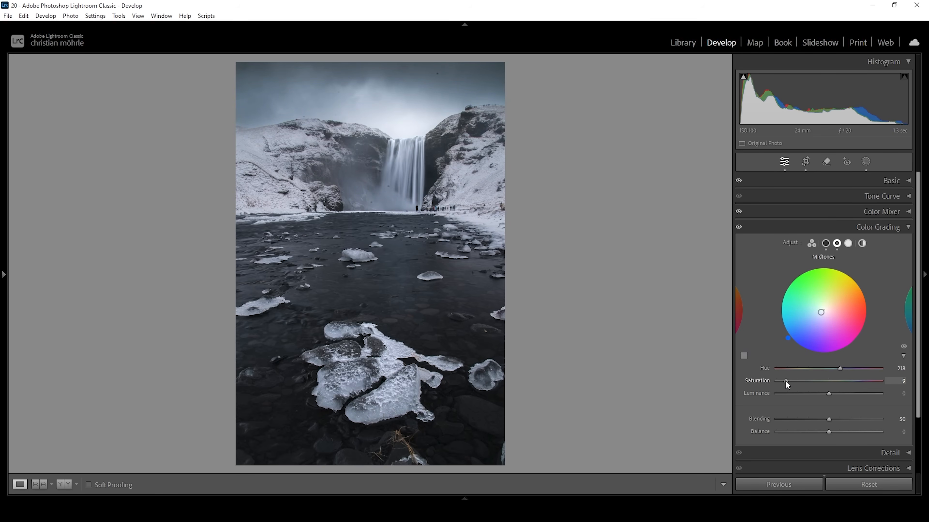
drag(786, 381, 783, 381)
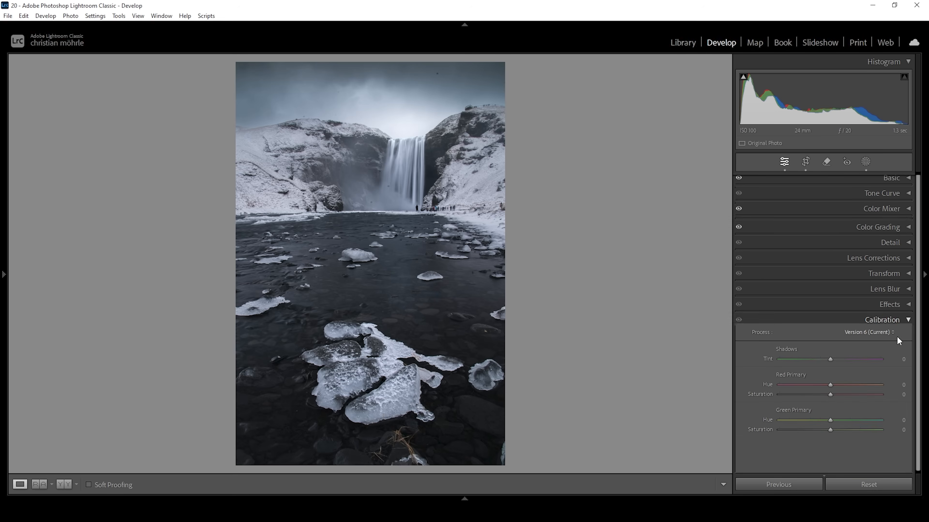
- In Calibration, set Blue Primary hue −10 and saturation +12
scroll(down, 3)
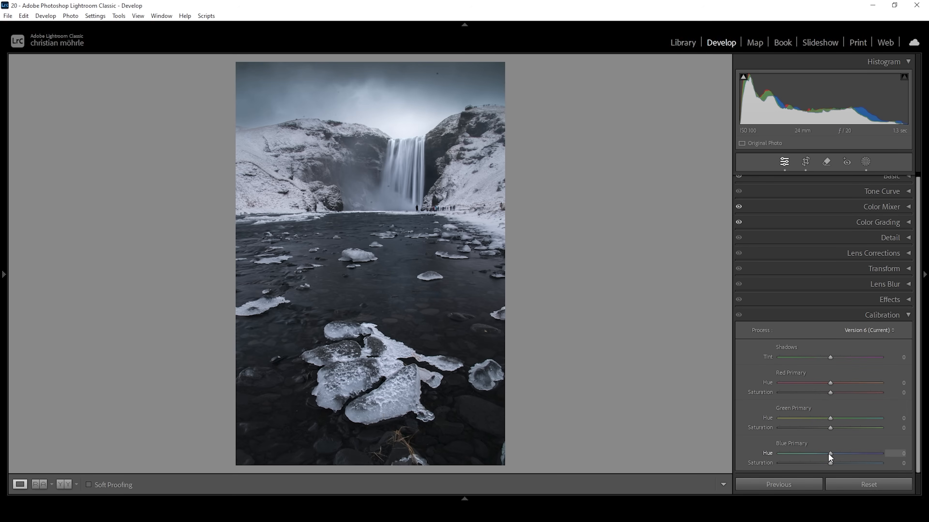
drag(830, 454, 826, 453)
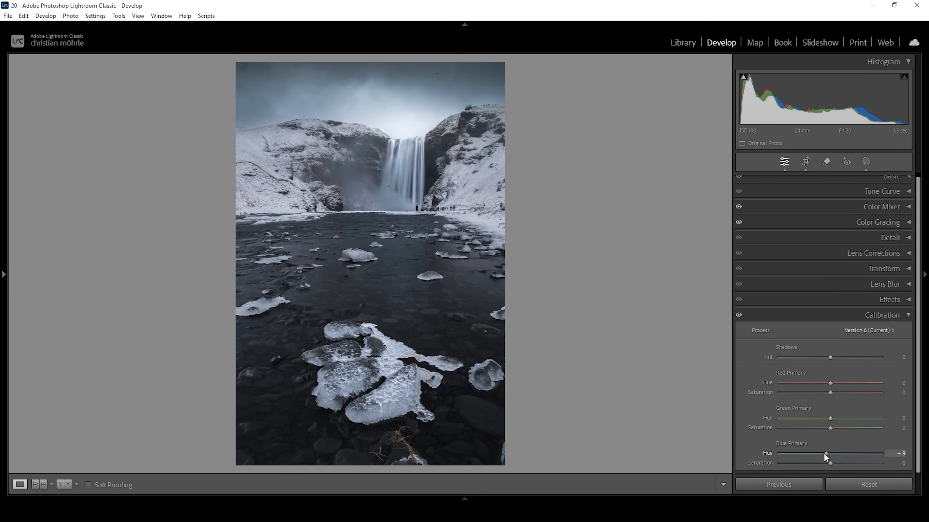
drag(829, 454, 825, 454)
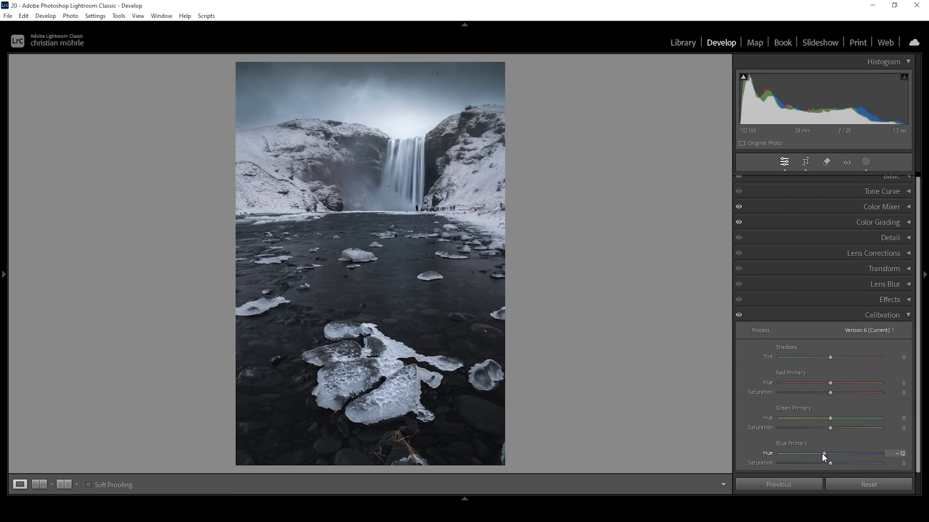
drag(828, 454, 831, 454)
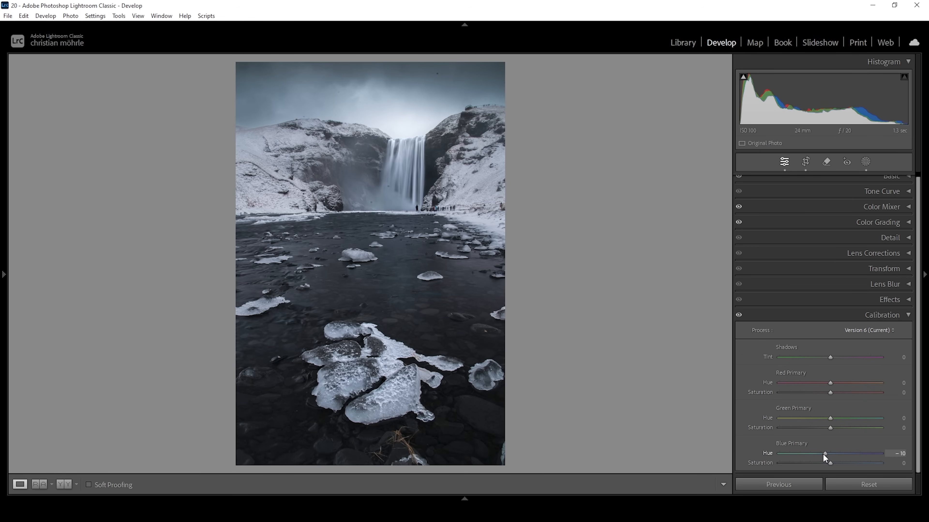
drag(830, 462, 838, 463)
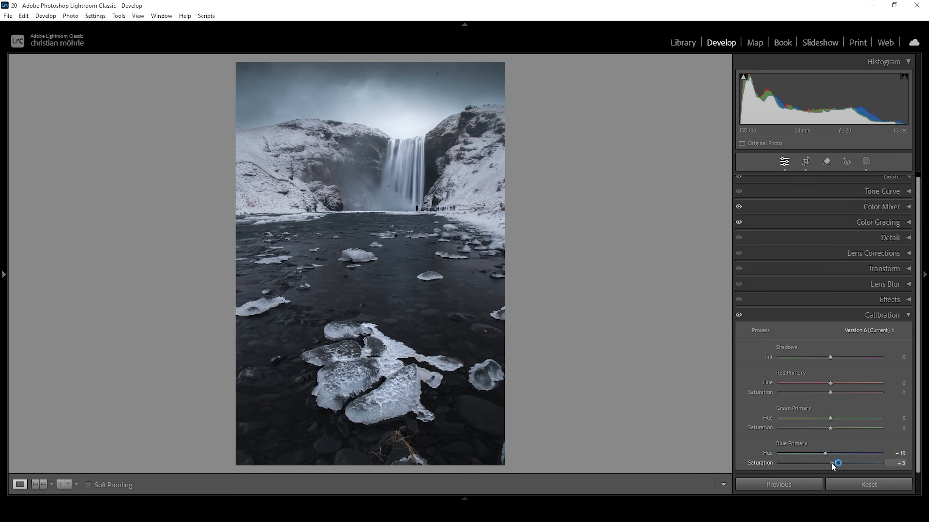
drag(837, 462, 842, 463)
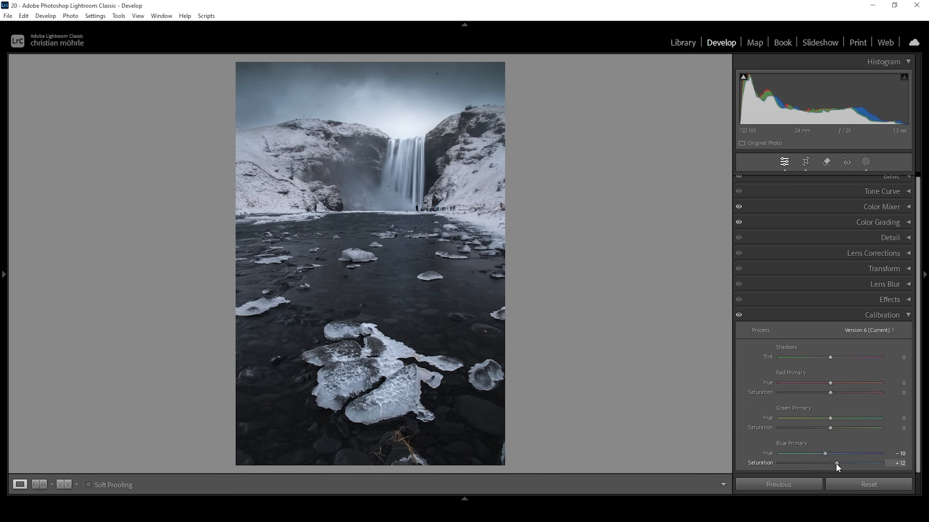
click(882, 314)
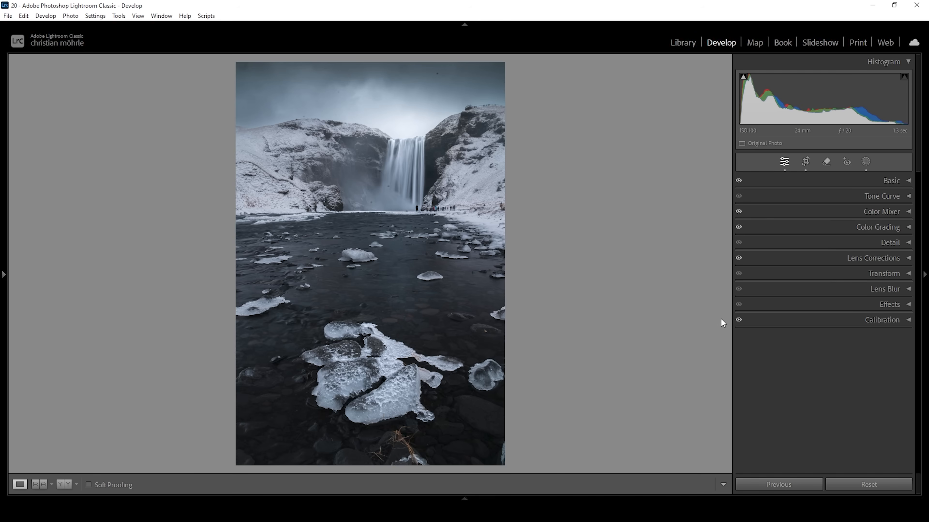
mouse_move(893, 251)
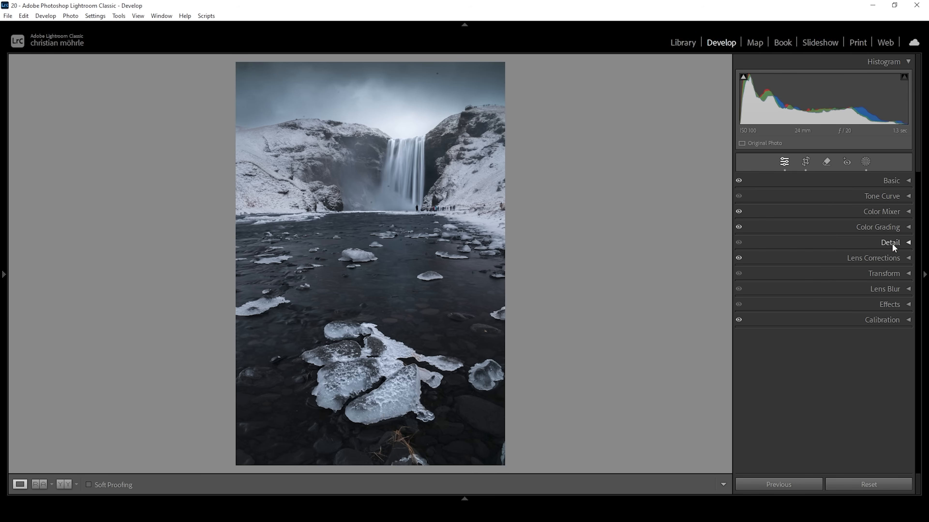
- Set sharpening Detail 100, Masking about 64 and Amount 78 in the Detail panel
click(889, 243)
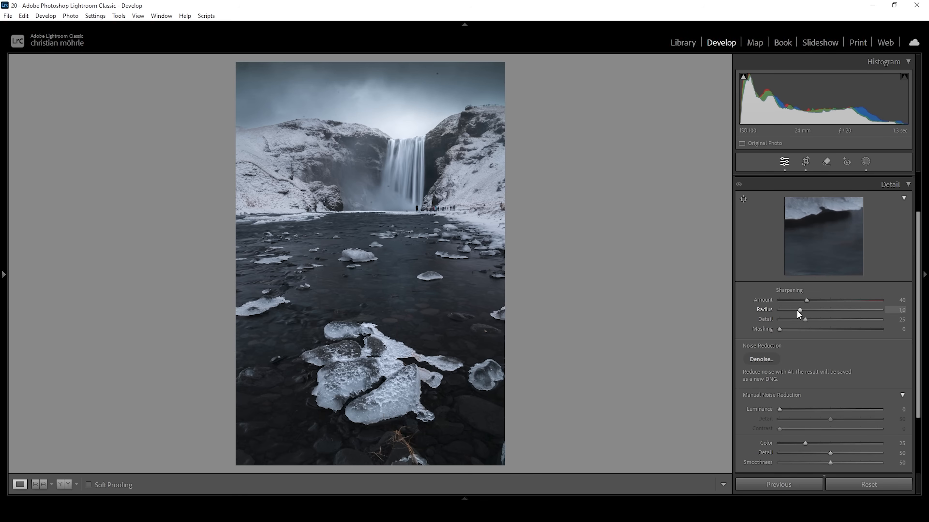
drag(806, 319, 851, 319)
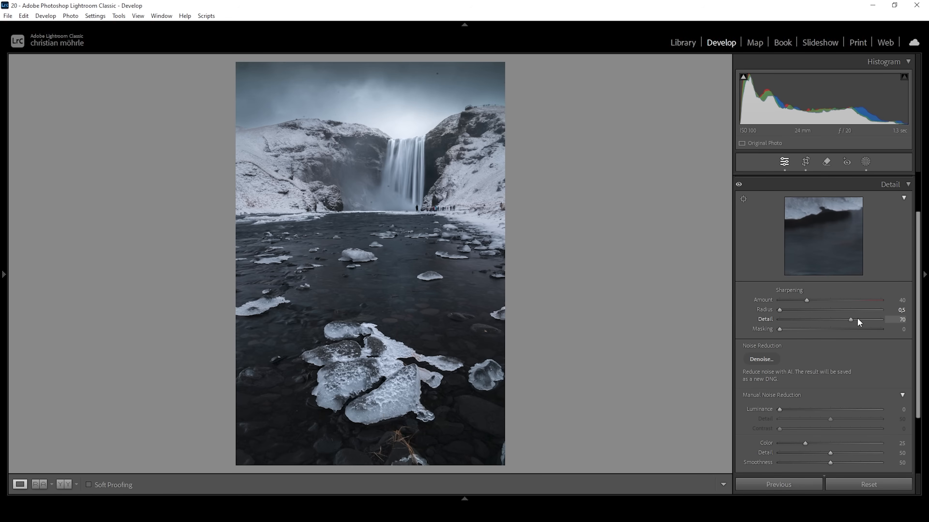
drag(851, 319, 881, 319)
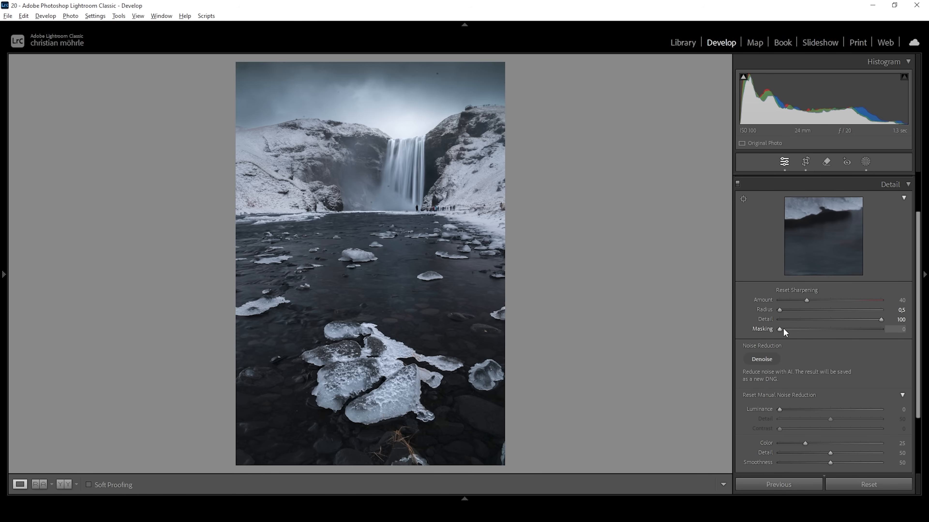
drag(780, 329, 831, 329)
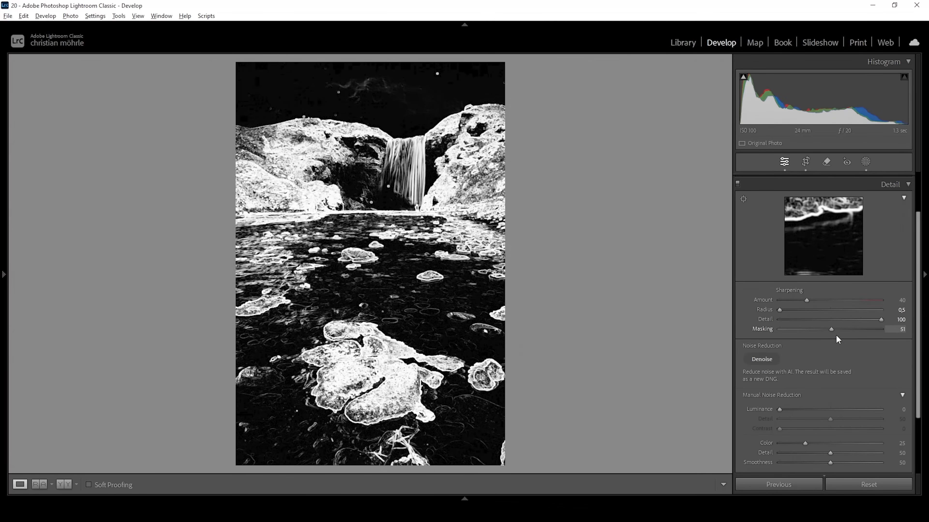
drag(831, 329, 842, 329)
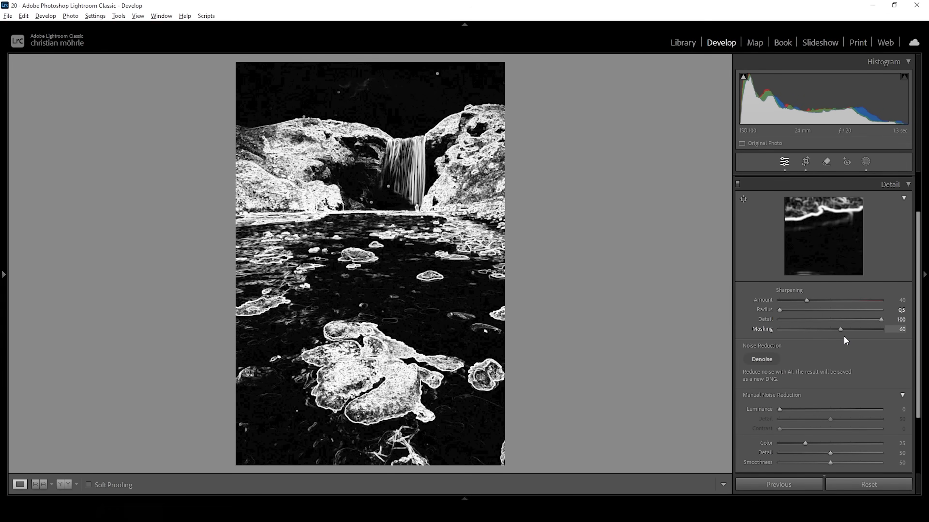
drag(839, 329, 845, 330)
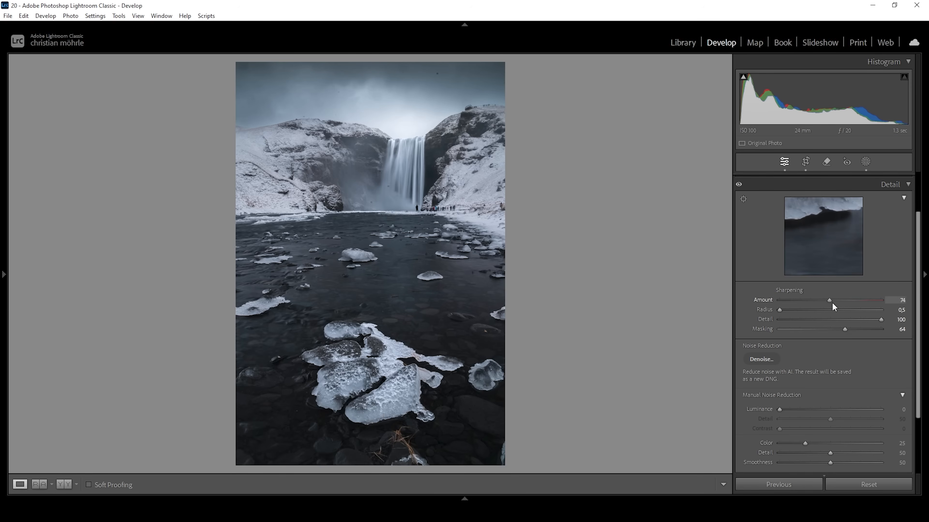
drag(828, 300, 832, 301)
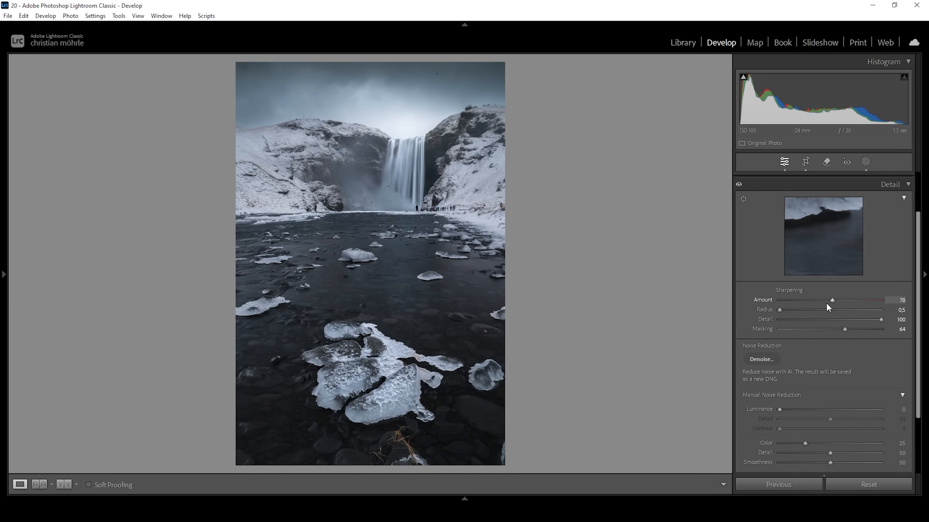
mouse_move(805, 162)
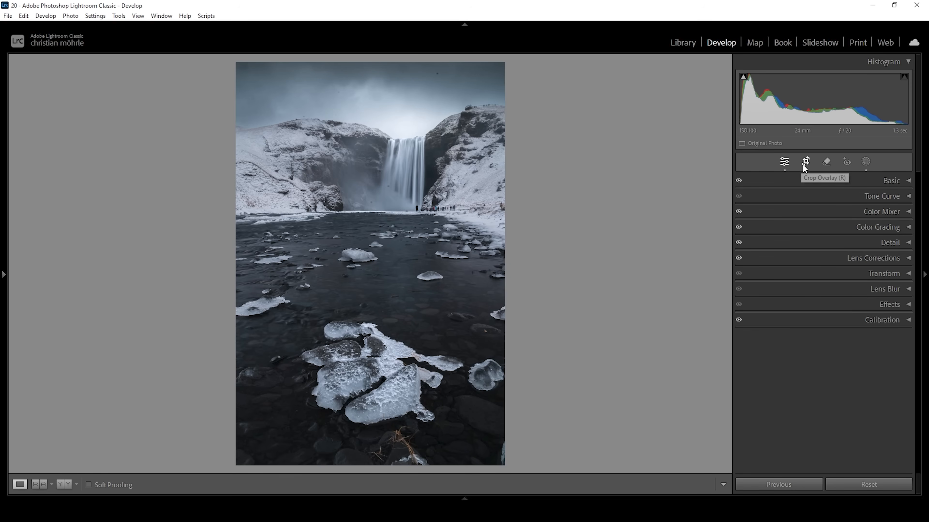
- Straighten the photo with the Crop tool angle at about 0.27°
click(805, 162)
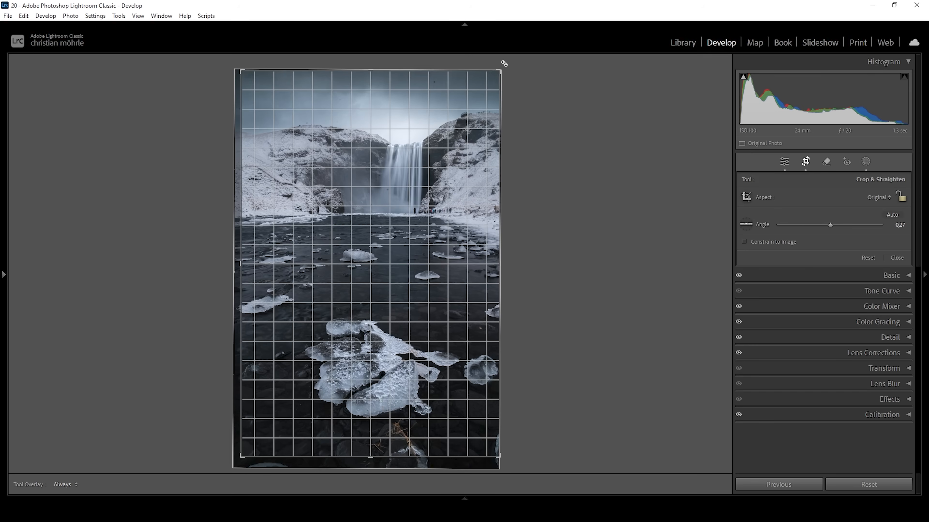
drag(830, 224, 832, 224)
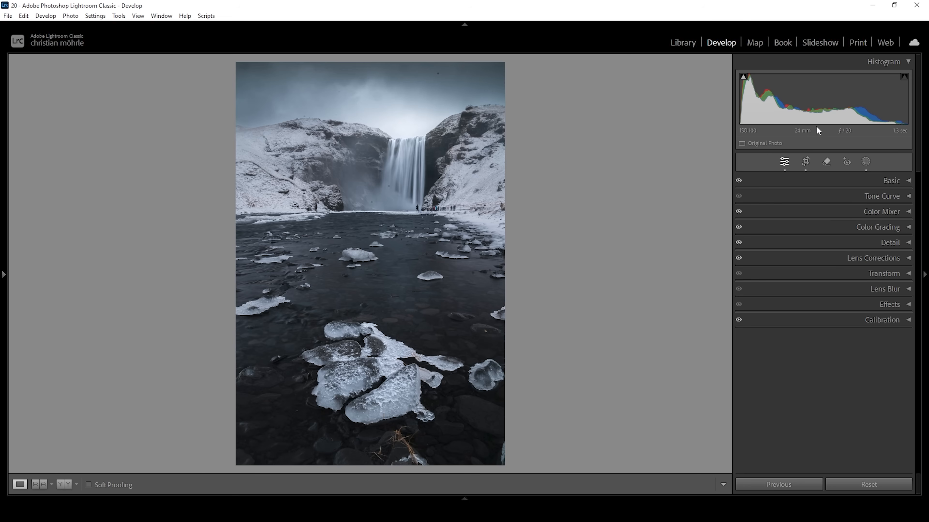
mouse_move(694, 410)
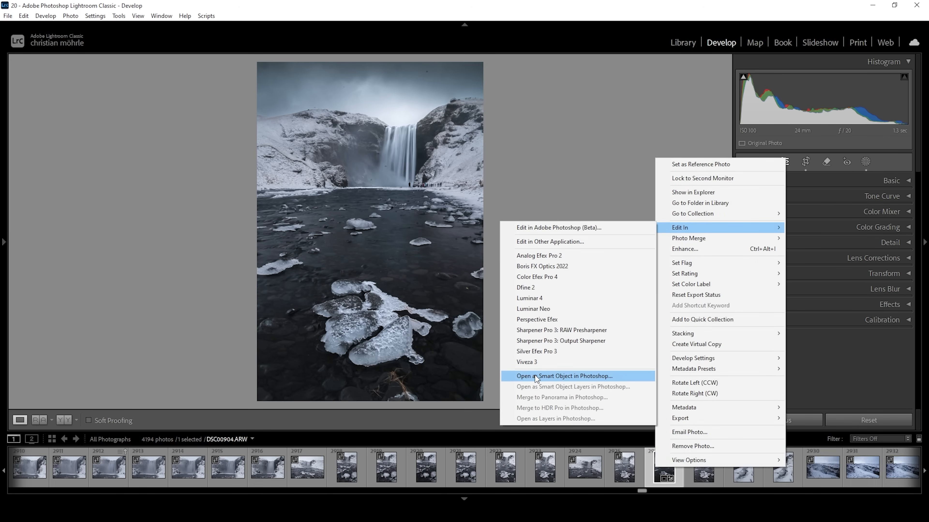
- Open the photo as a Smart Object in the running Photoshop 2025
click(540, 377)
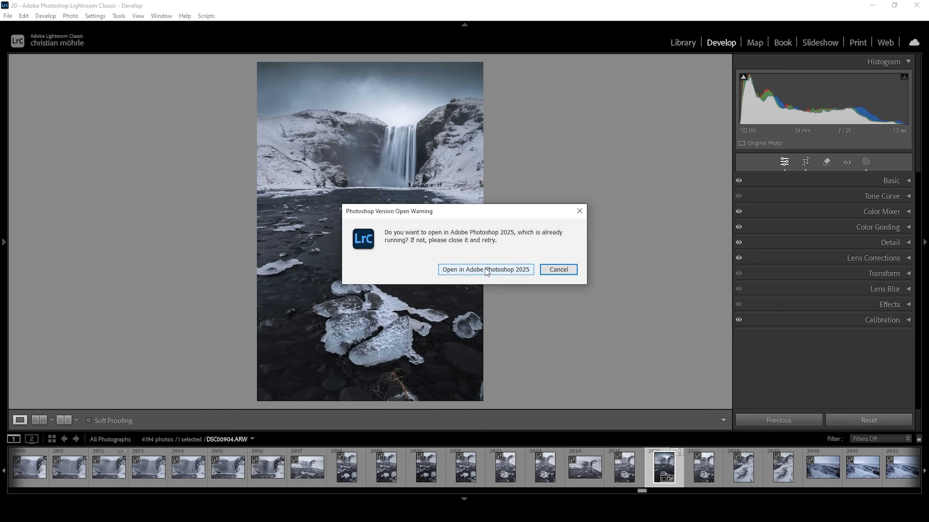
click(487, 270)
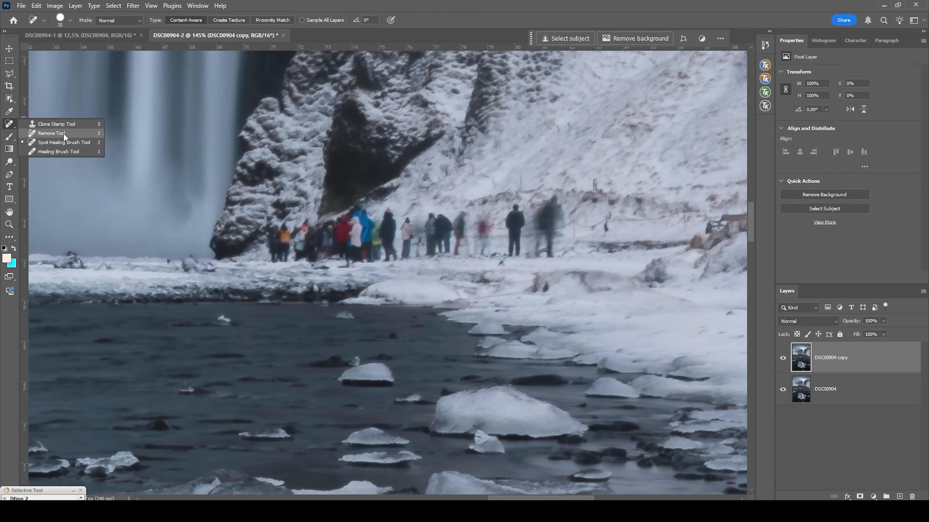
- With the Remove Tool, paint over the crowd at the waterfall base and apply removal
click(51, 134)
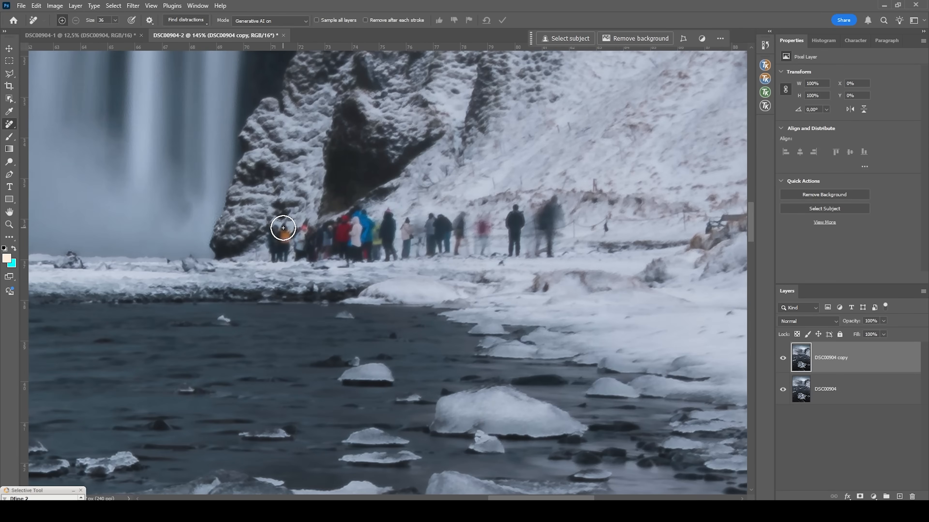
drag(282, 227, 278, 253)
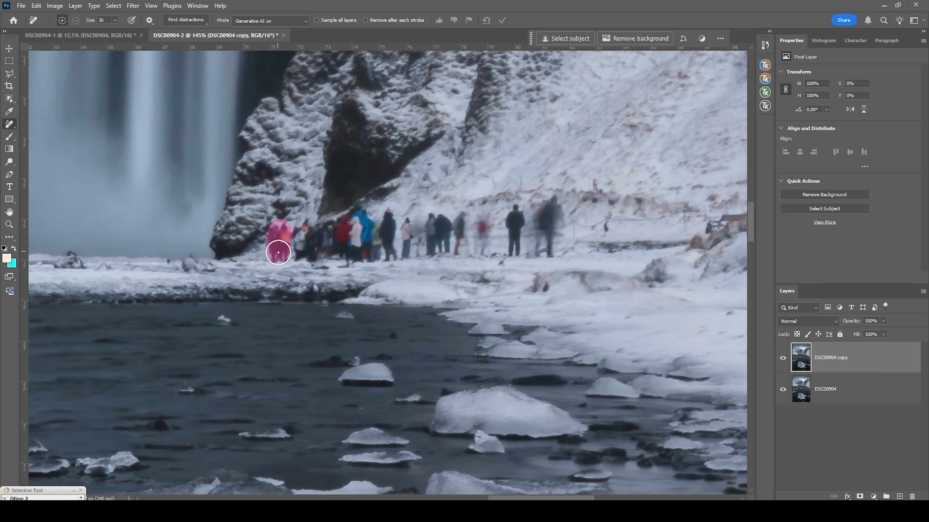
drag(279, 254, 528, 252)
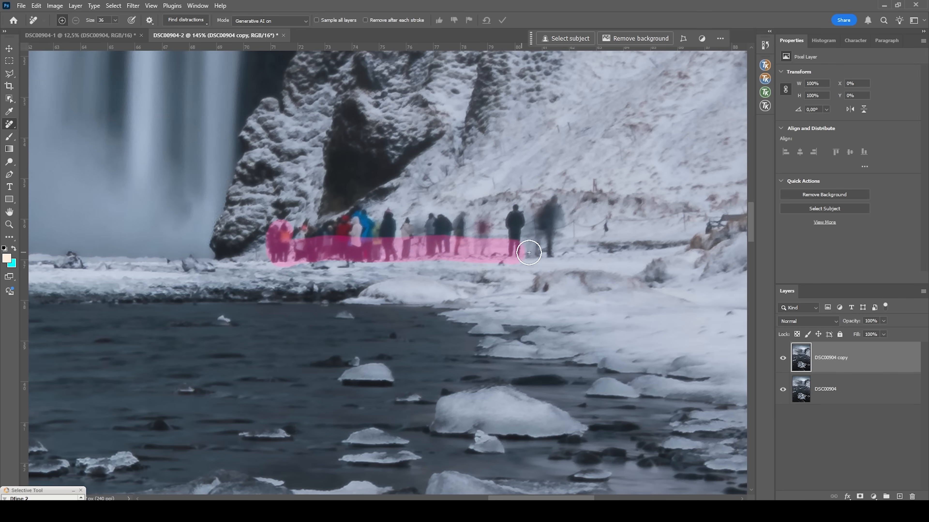
drag(527, 253, 384, 213)
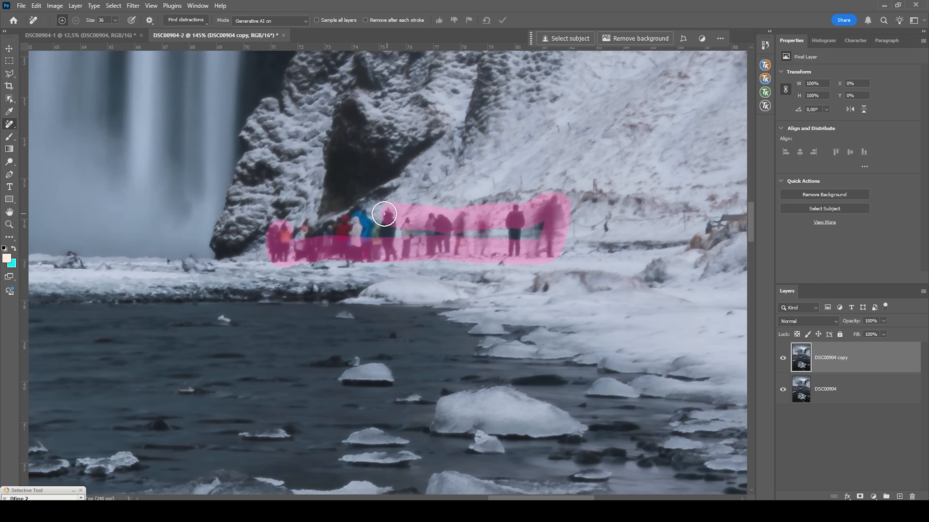
drag(384, 213, 531, 233)
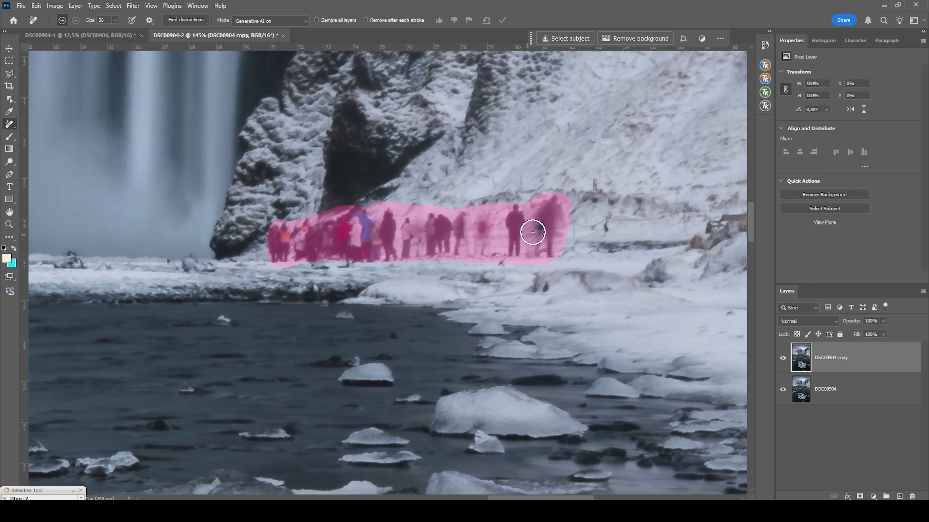
click(502, 20)
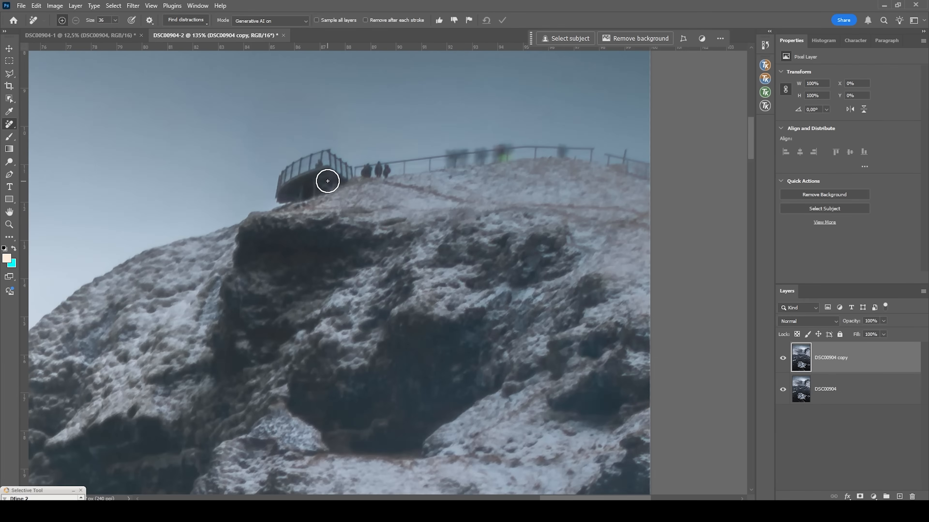
- Paint over the clifftop viewing platform, its railing edge and the visitors with the Remove Tool
drag(327, 181, 286, 183)
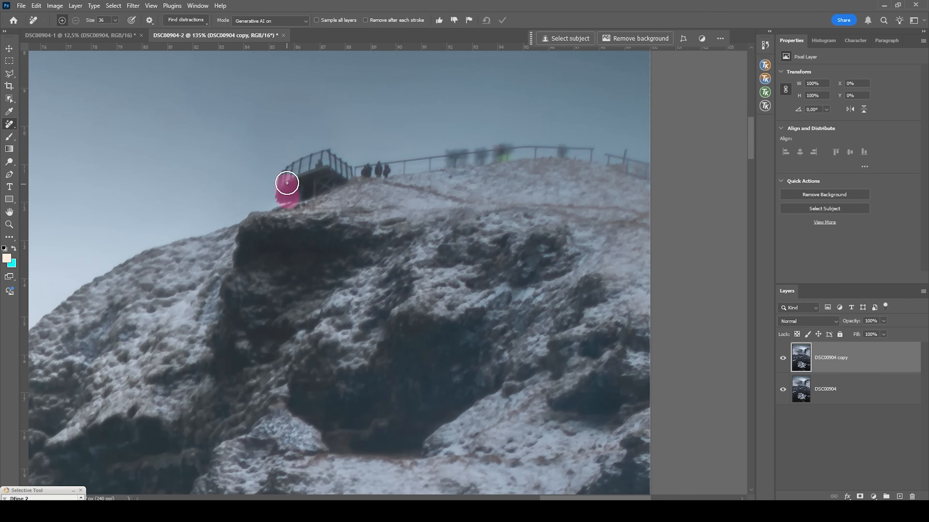
drag(288, 182, 404, 166)
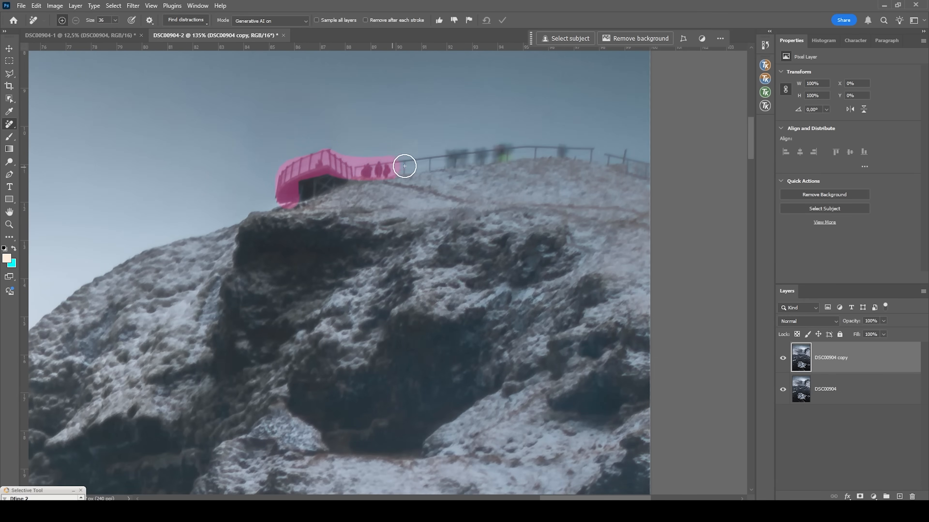
drag(404, 166, 623, 164)
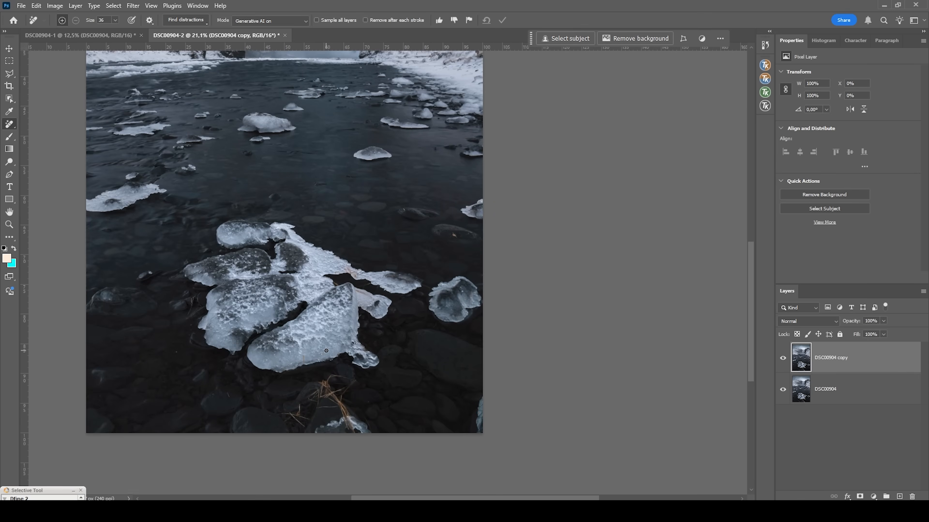
mouse_move(341, 185)
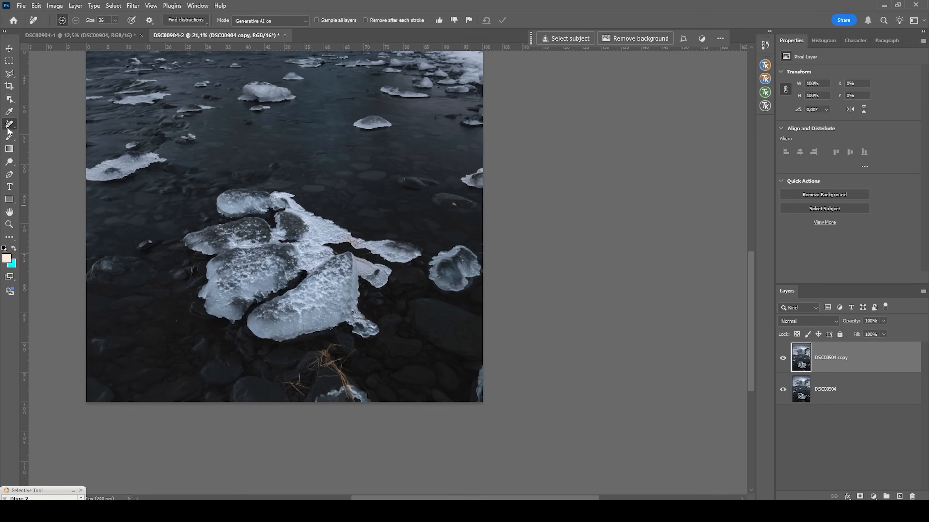
- Heal the spot under the right ice chunk and the dry grass stalks among the foreground rocks content-aware
click(9, 123)
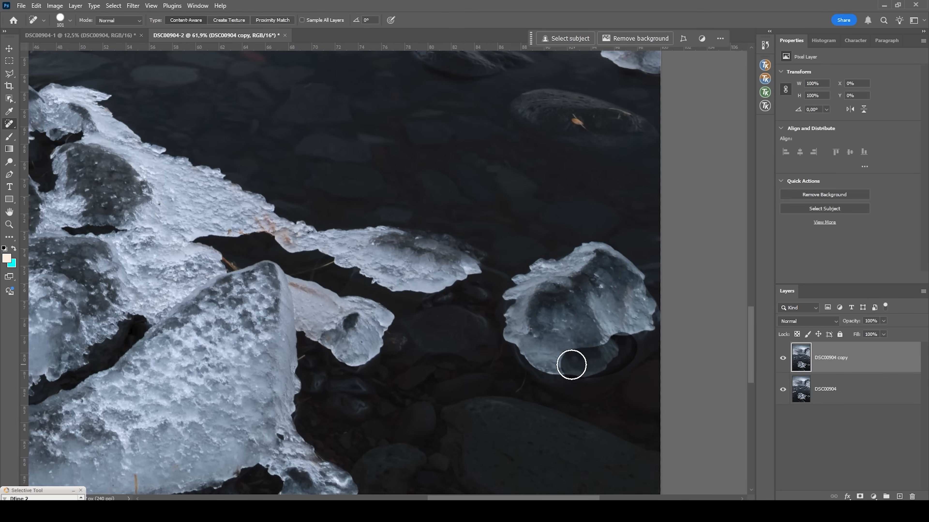
drag(572, 366, 617, 337)
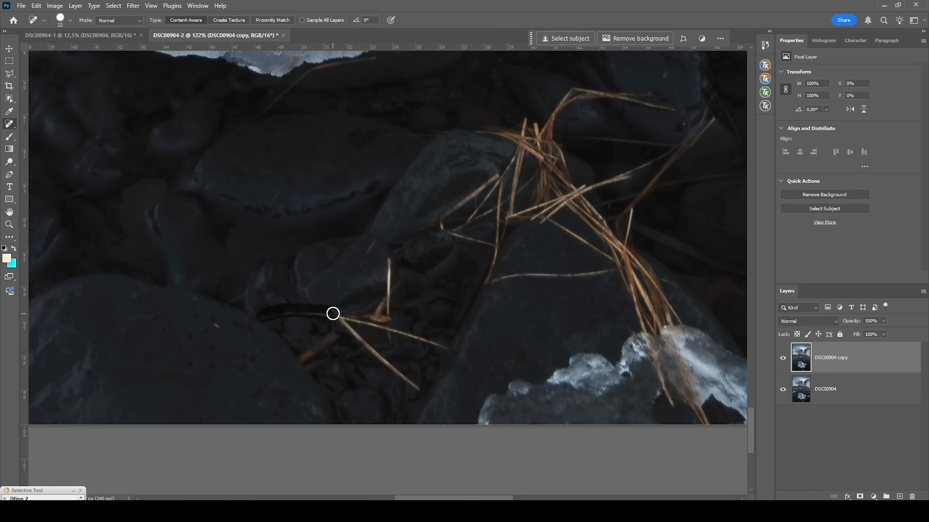
drag(333, 313, 422, 341)
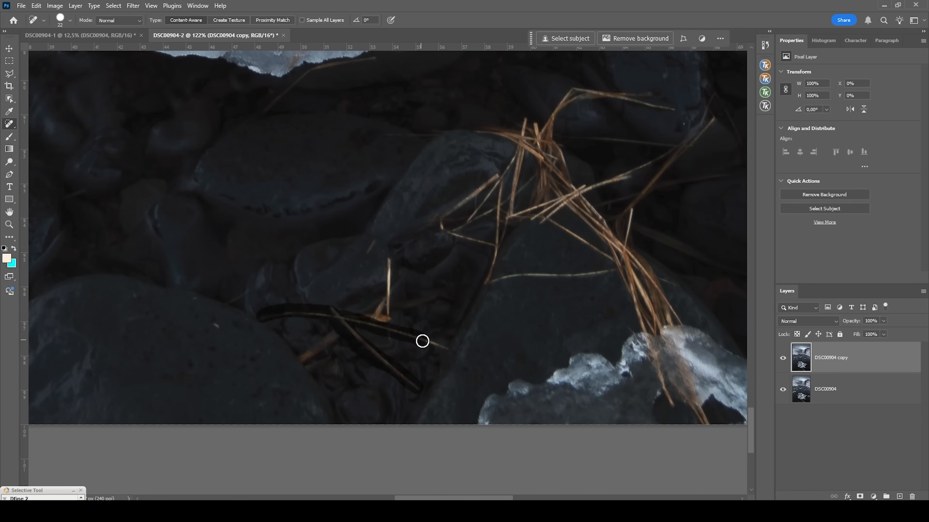
drag(422, 341, 382, 305)
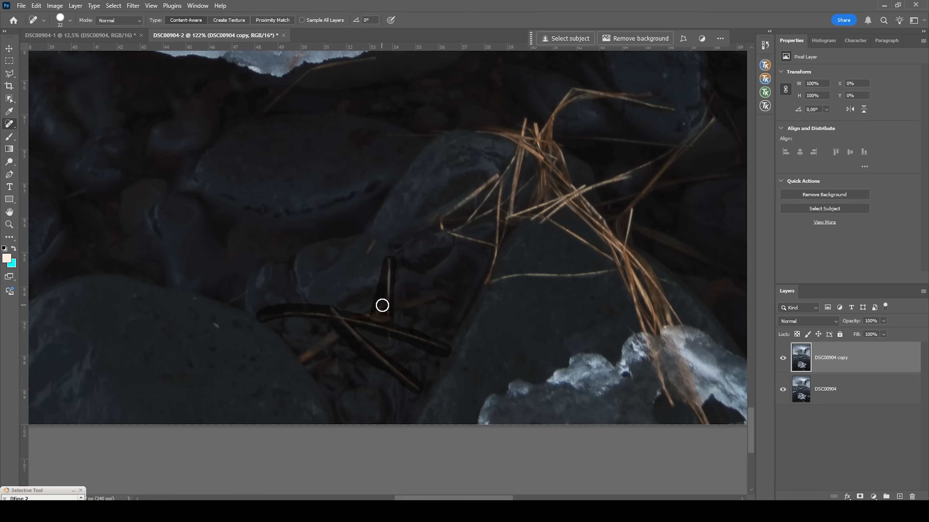